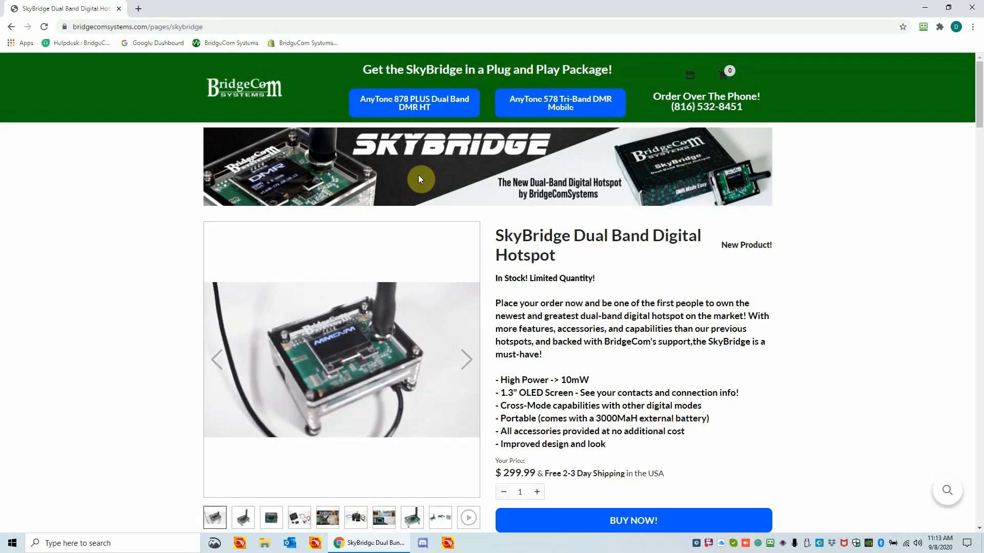
Step: Check the available Wi-Fi networks list and dismiss it
left_click(465, 360)
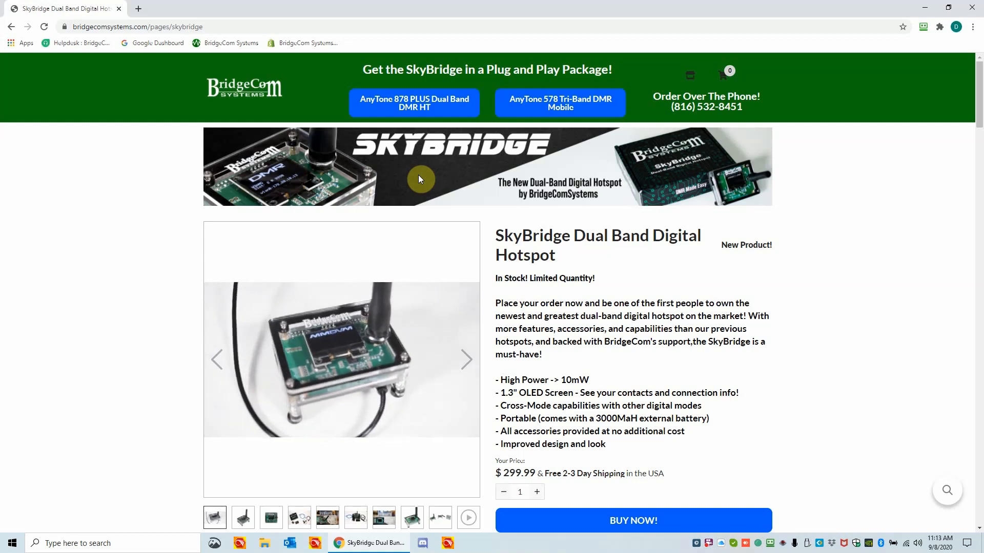
left_click(466, 359)
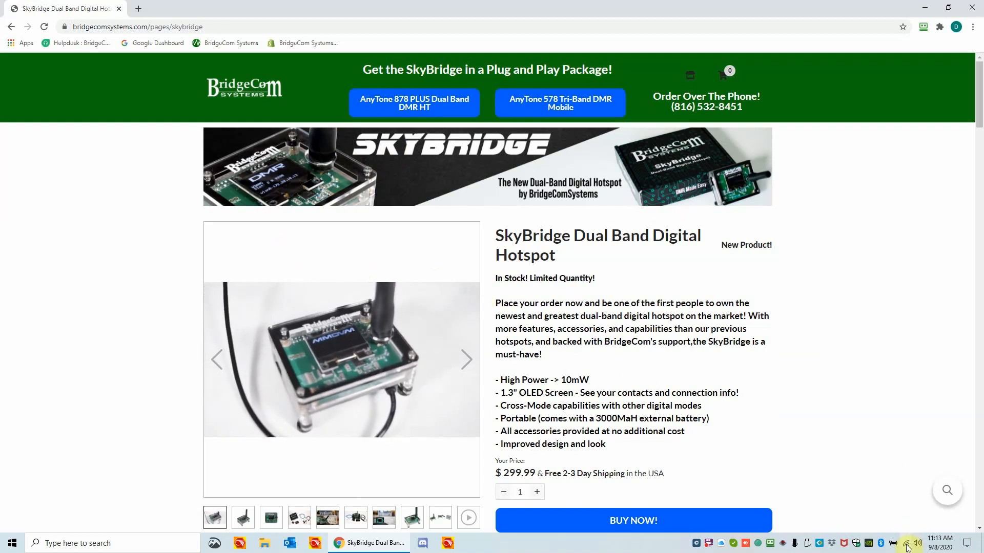
left_click(908, 543)
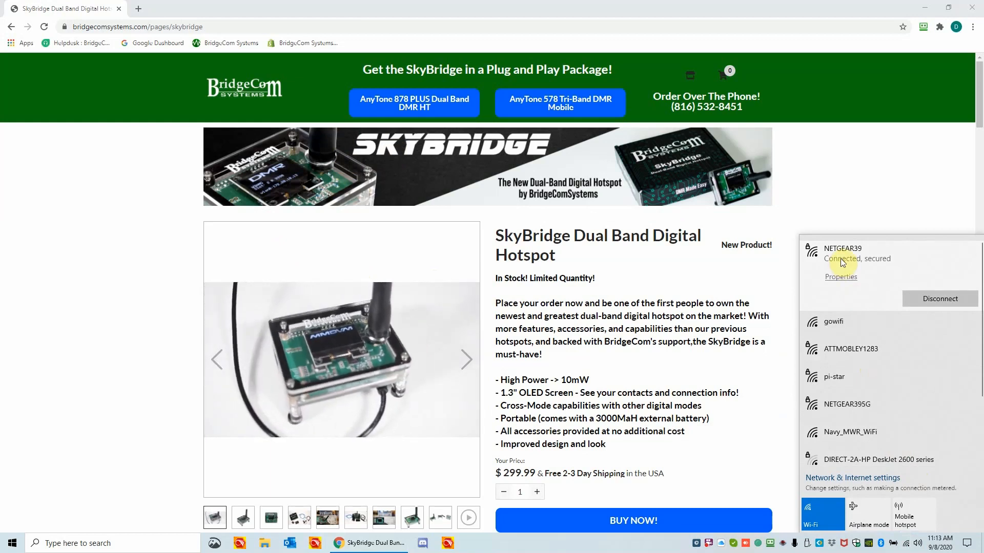
left_click(465, 360)
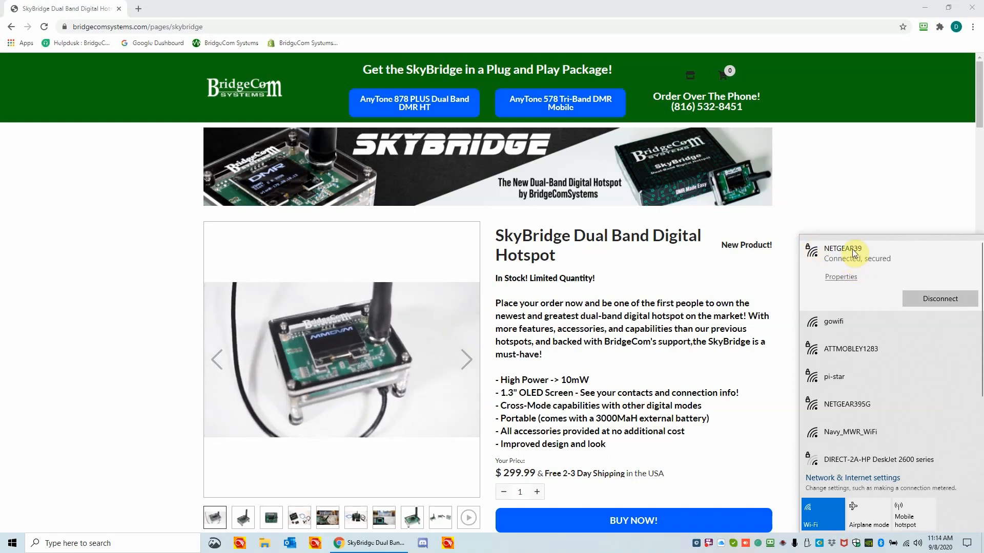
left_click(466, 359)
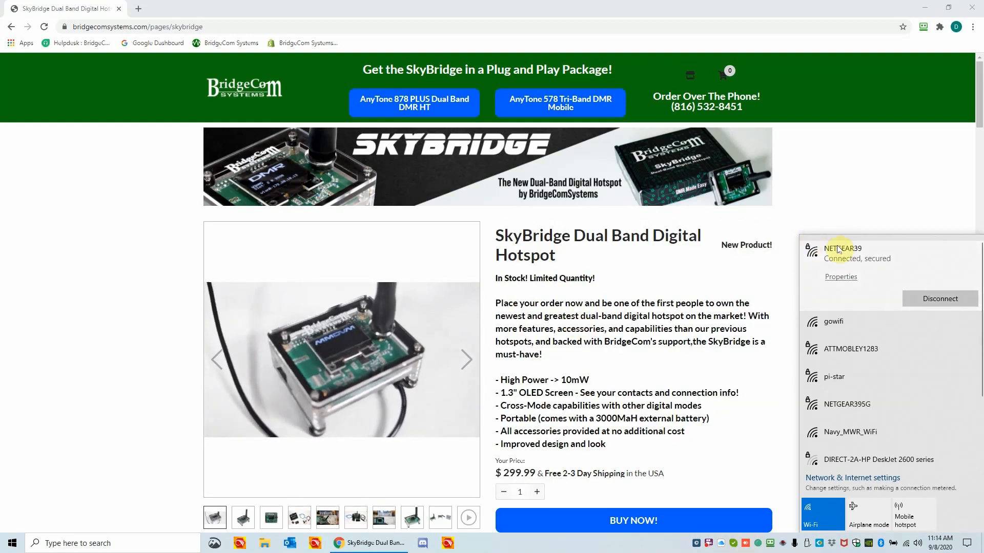
left_click(465, 360)
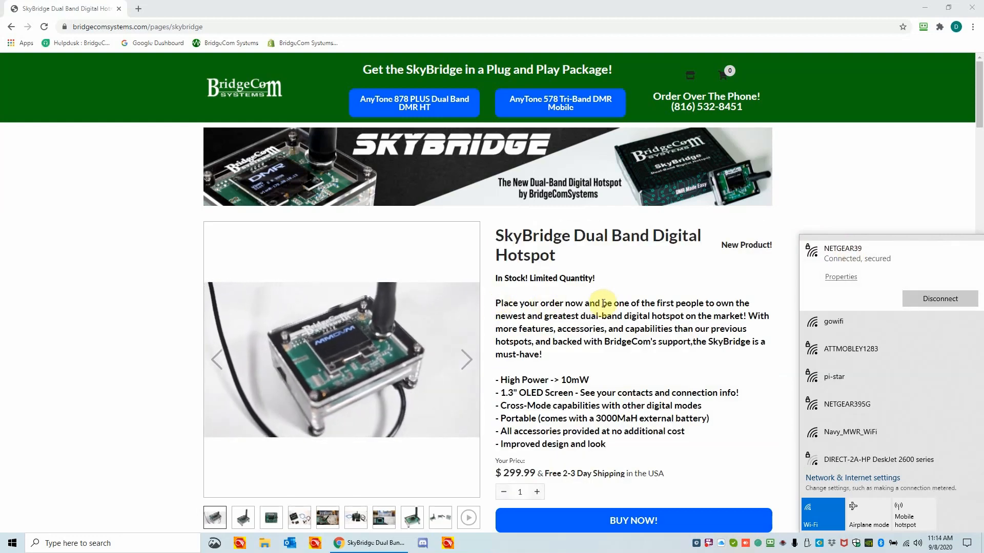
left_click(723, 446)
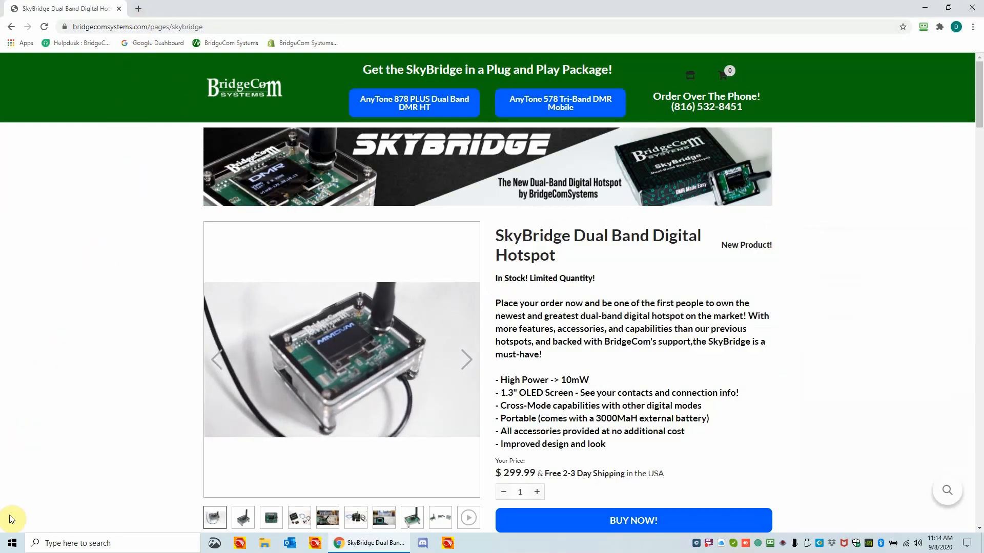
Step: Launch Angry IP Scanner from the Start menu with the 192.168.1.0–255 range ready
left_click(12, 544)
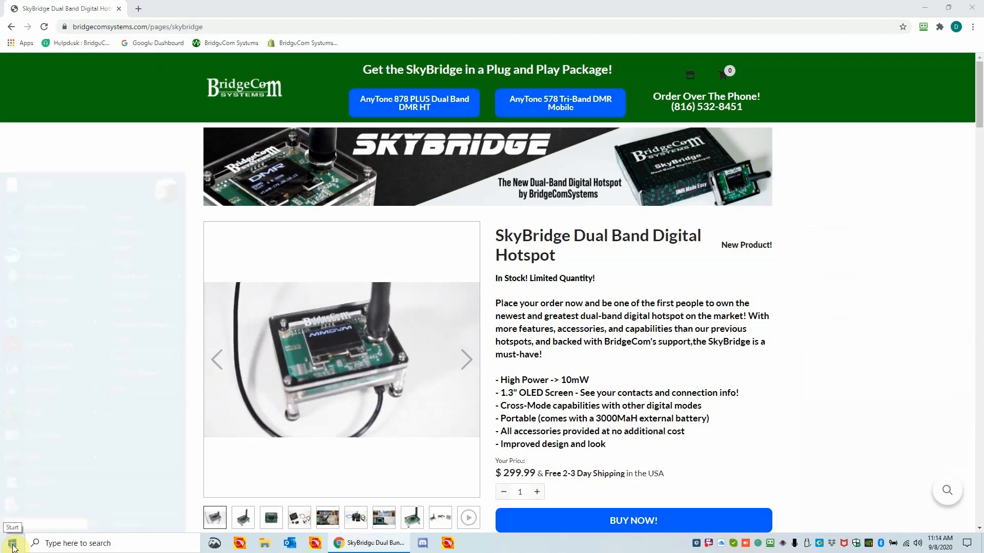
left_click(11, 543)
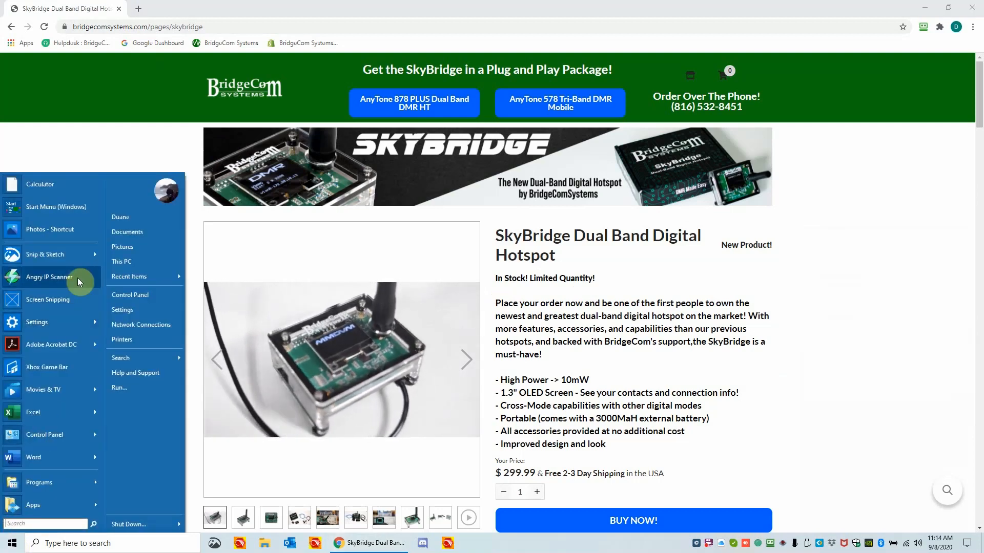
mouse_move(79, 279)
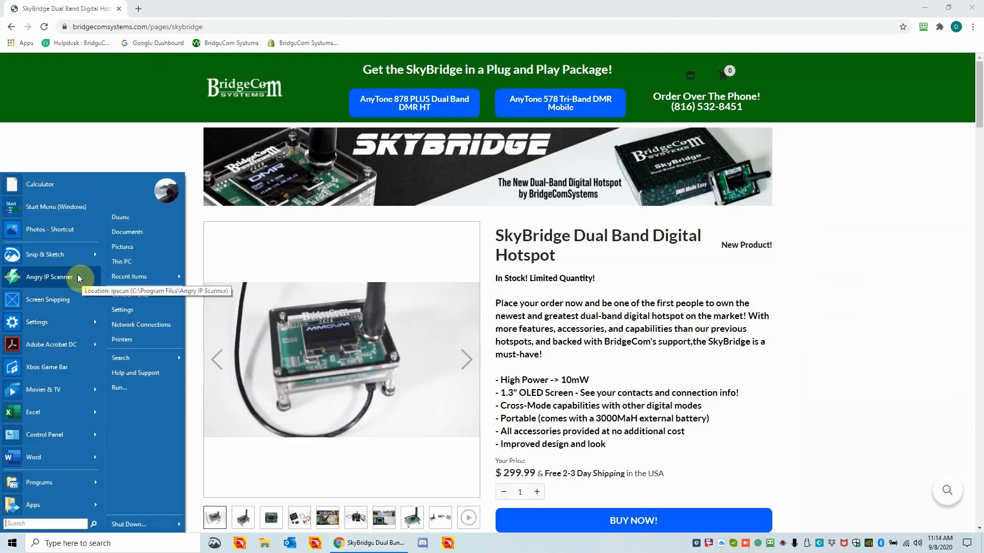
left_click(50, 277)
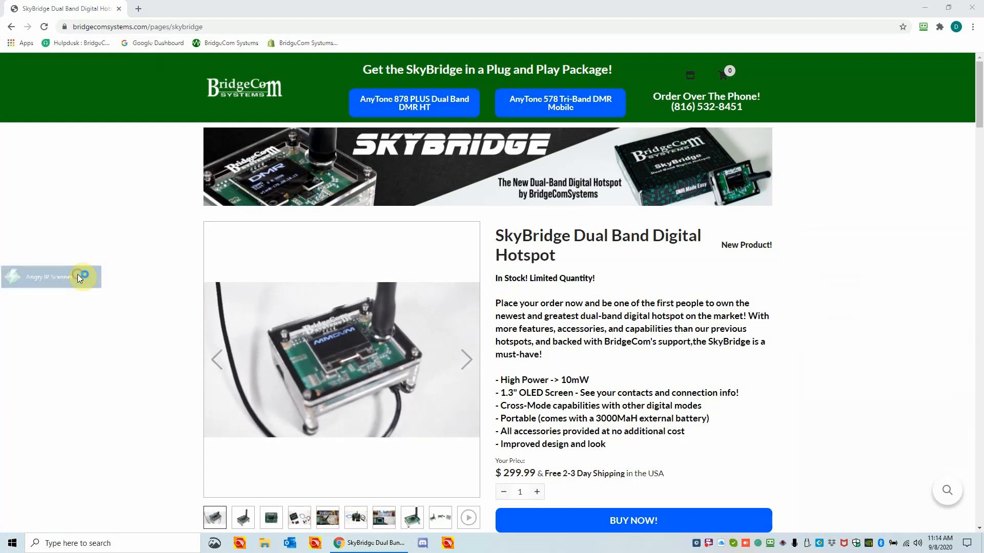
double_click(51, 277)
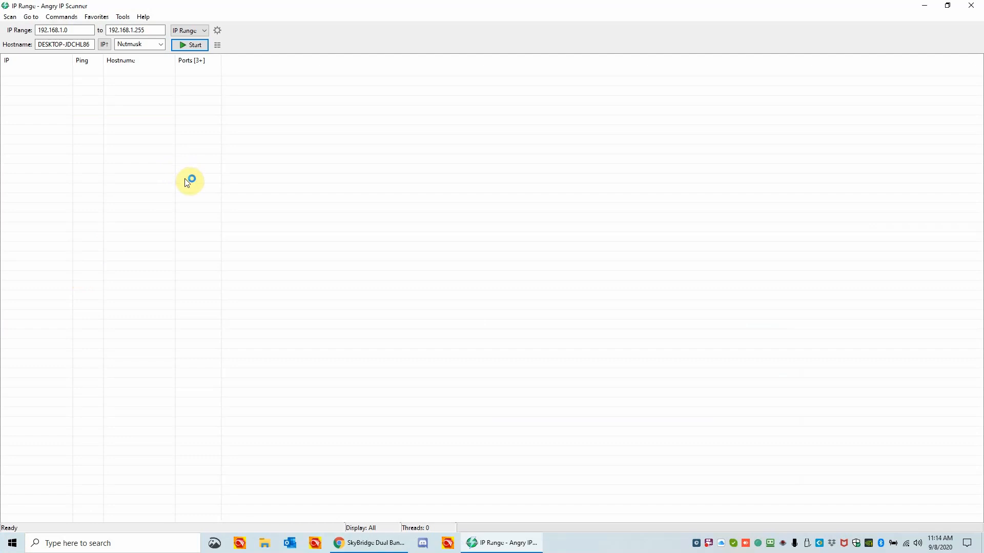
mouse_move(187, 182)
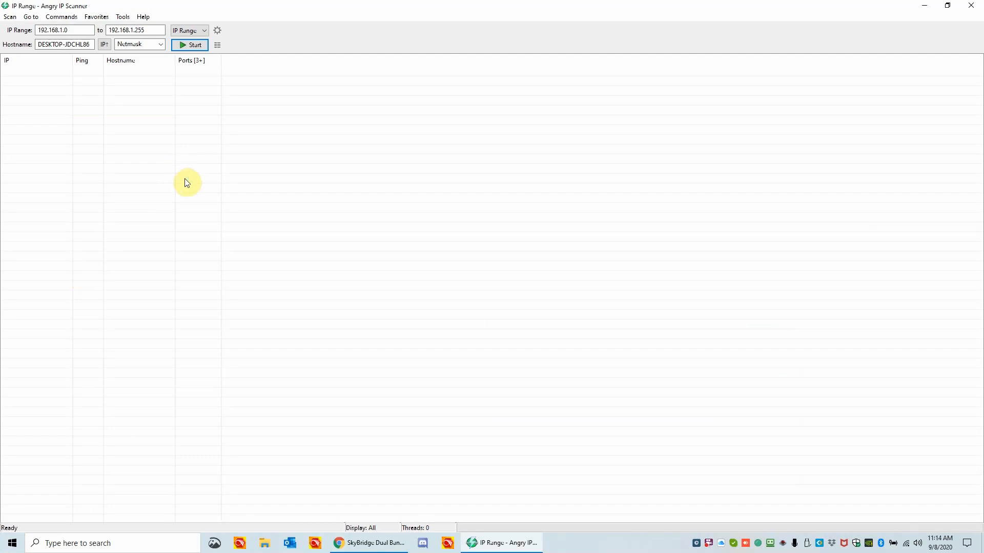
mouse_move(192, 210)
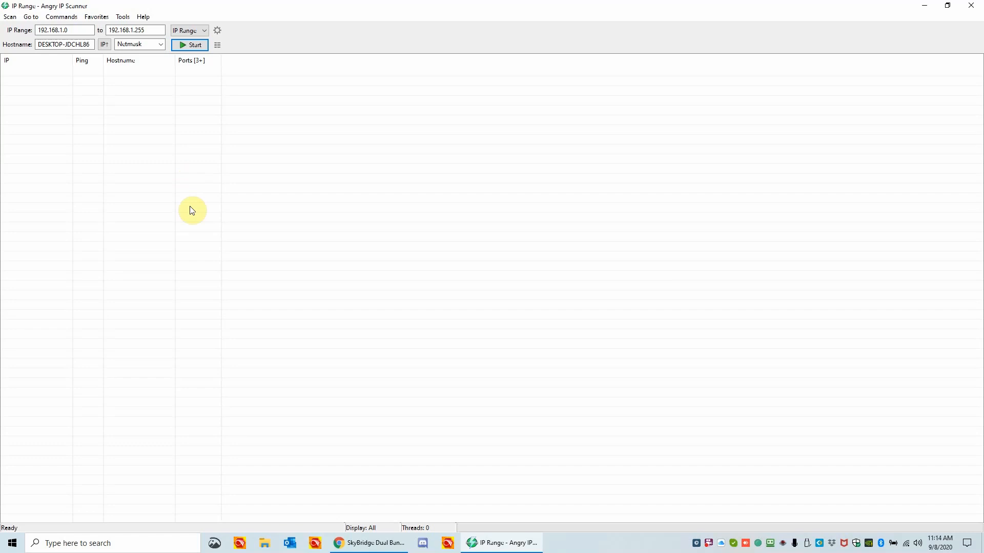
mouse_move(62, 6)
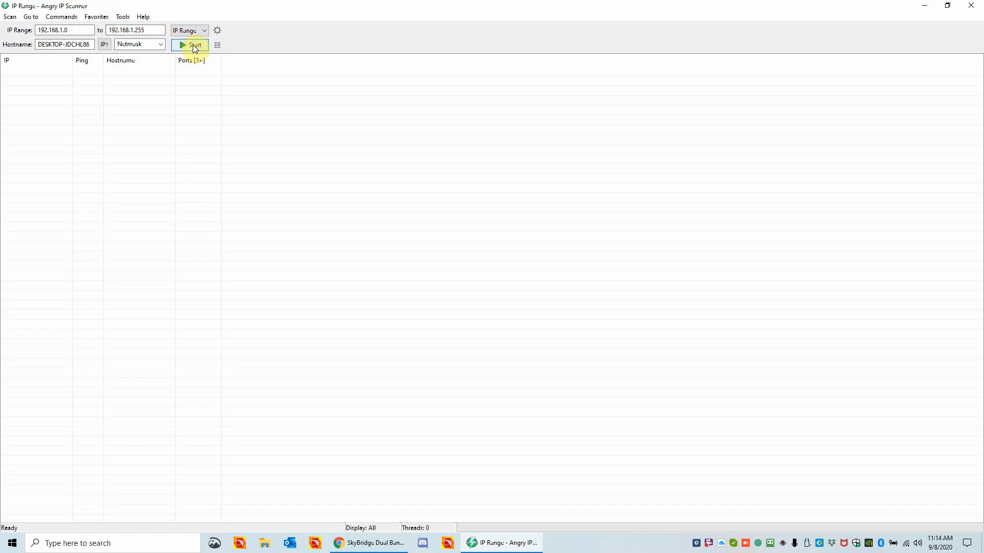
Step: Start scanning the 192.168.1.x address range for live hosts
left_click(188, 44)
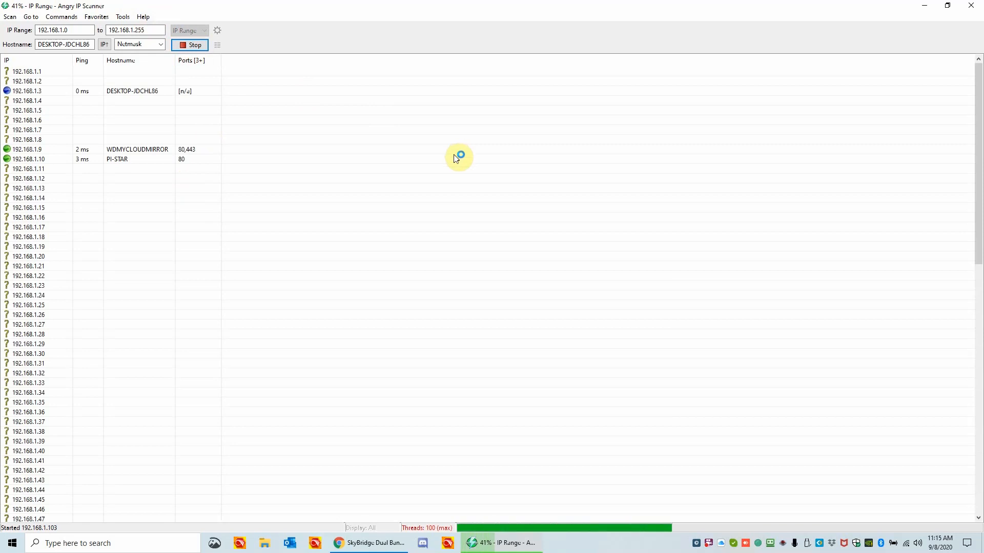
mouse_move(442, 201)
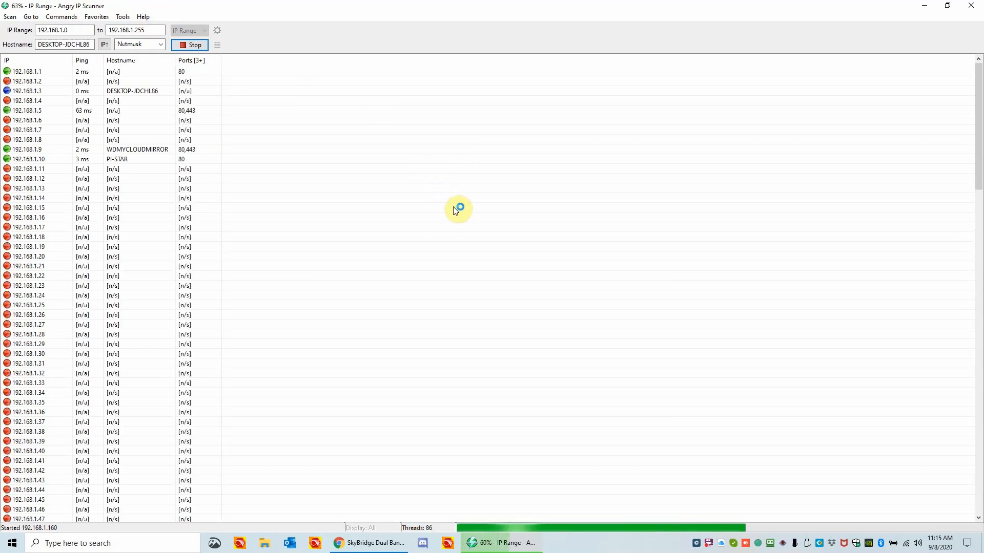
mouse_move(438, 193)
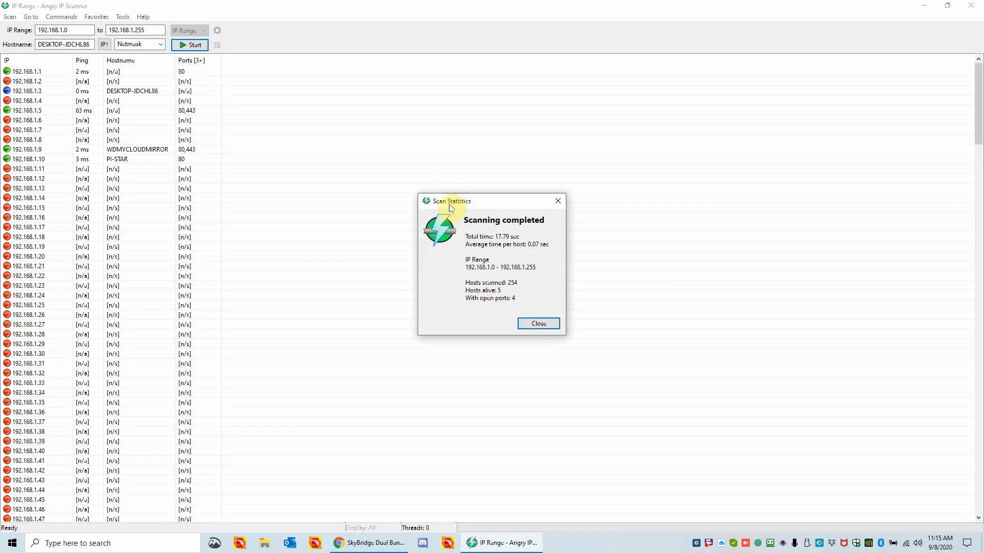
mouse_move(531, 232)
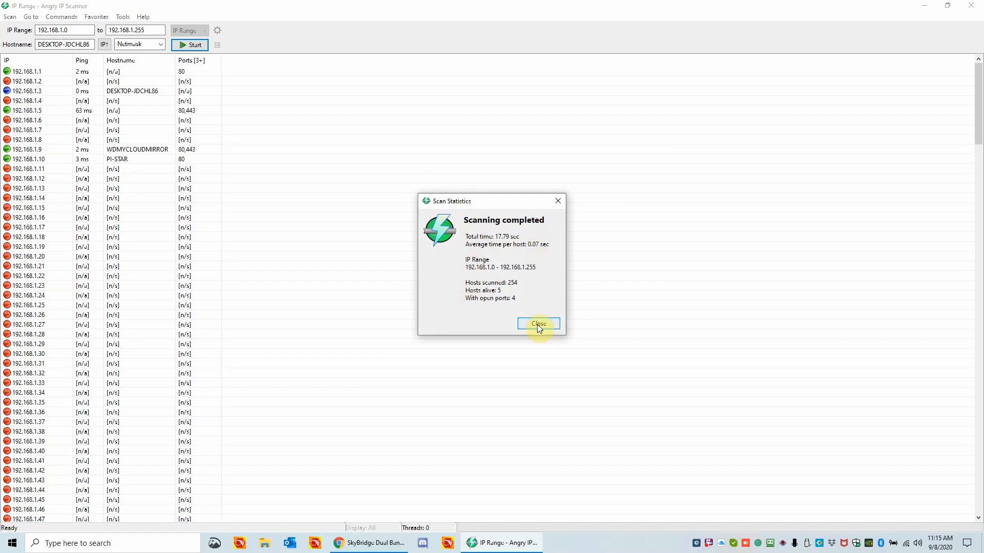
Step: Dismiss the scan summary and mark the PI-STAR host row at 192.168.1.10
left_click(539, 324)
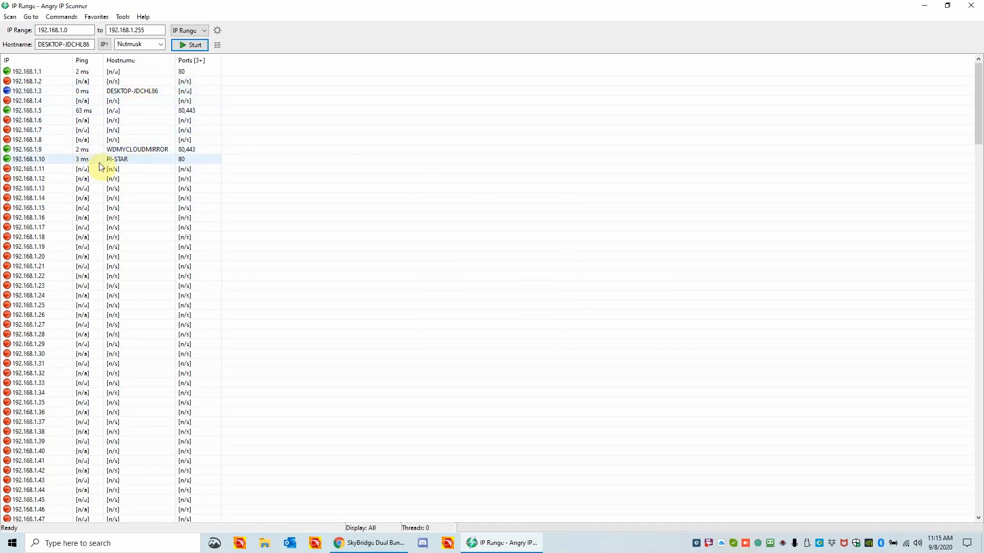
mouse_move(150, 163)
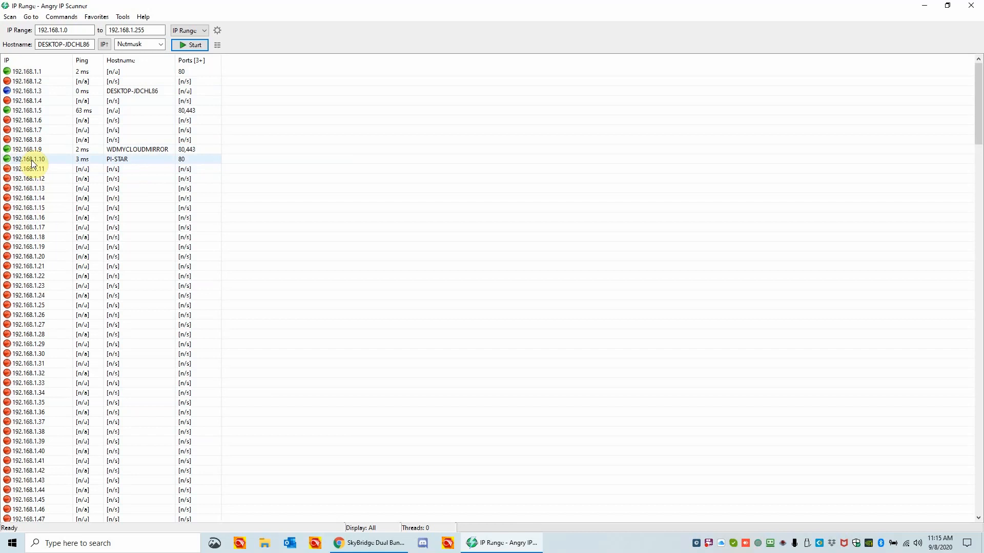
left_click(115, 168)
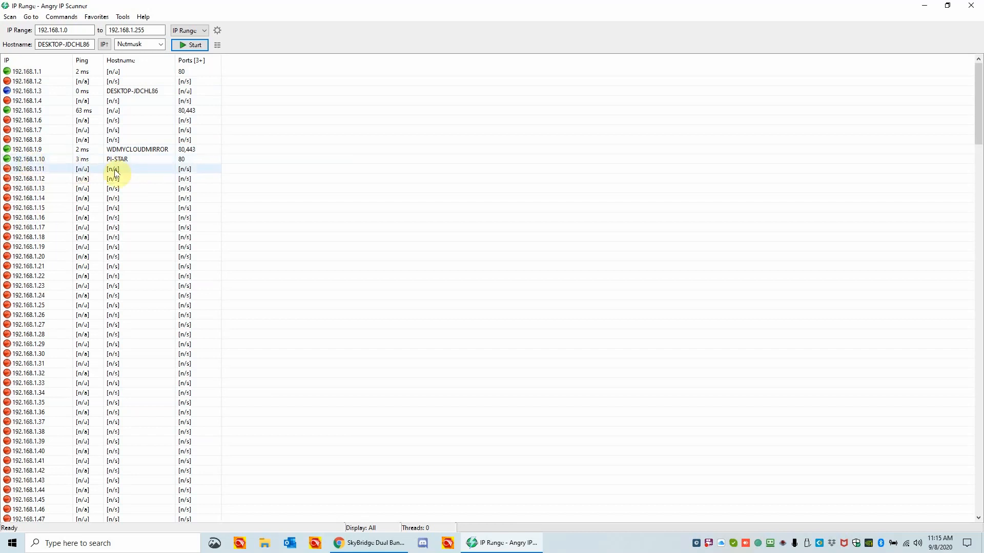
left_click(123, 159)
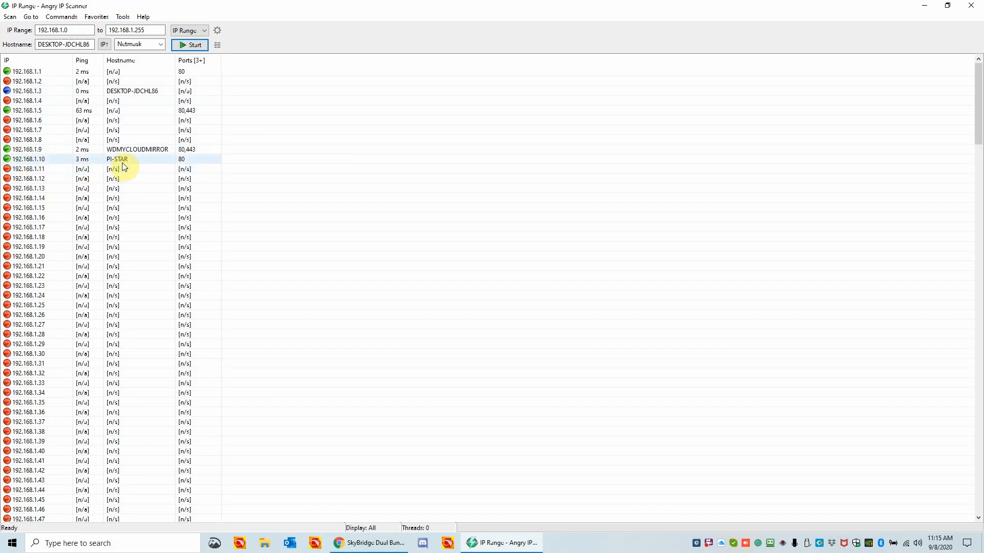
mouse_move(56, 162)
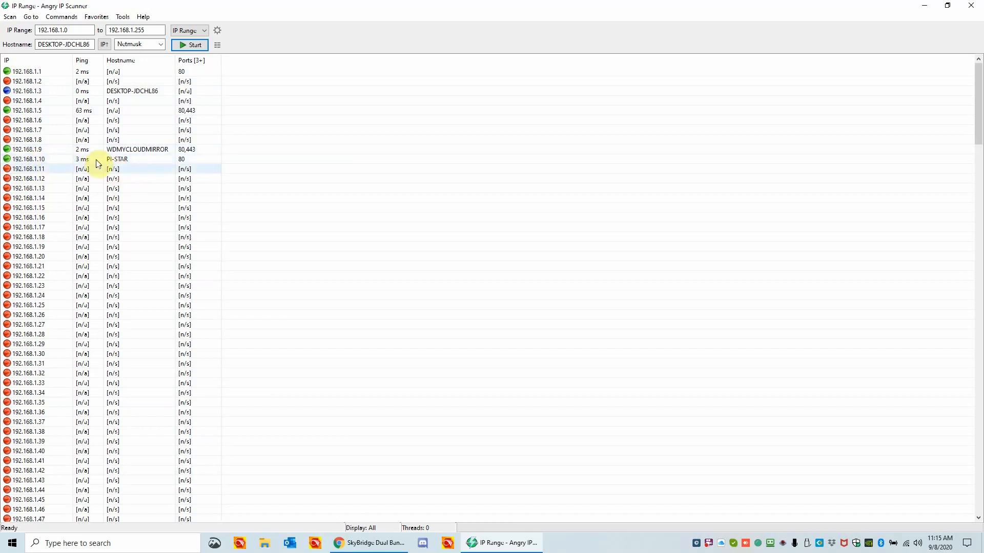
left_click(26, 159)
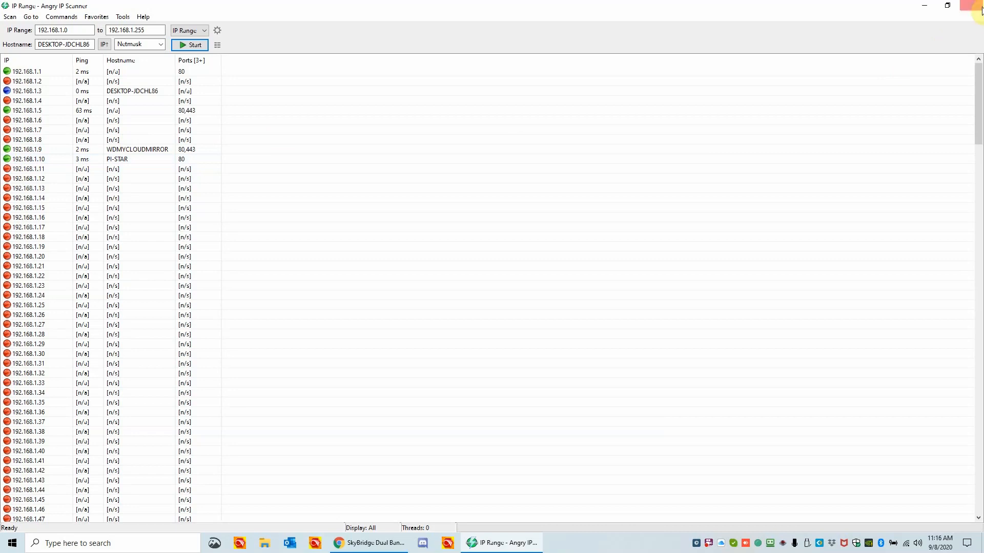
Step: Return to Chrome and enter 192.168.1.10 in a new tab's address bar
left_click(369, 543)
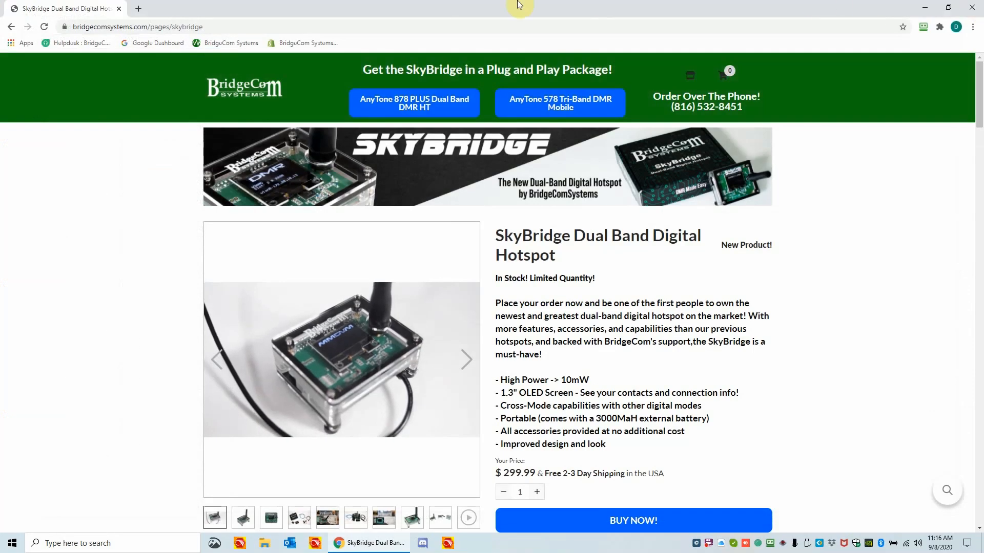
left_click(254, 8)
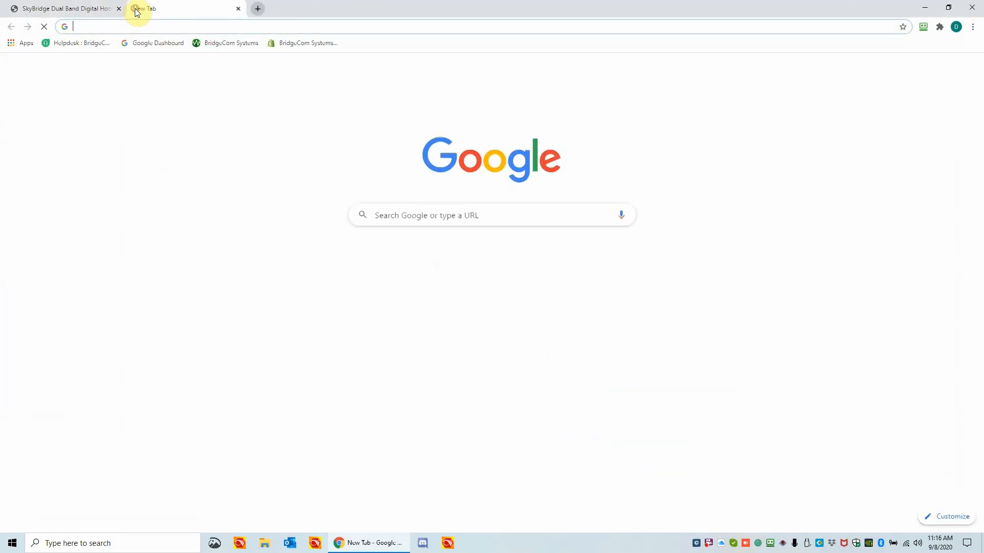
left_click(129, 26)
type("192.168.1.10")
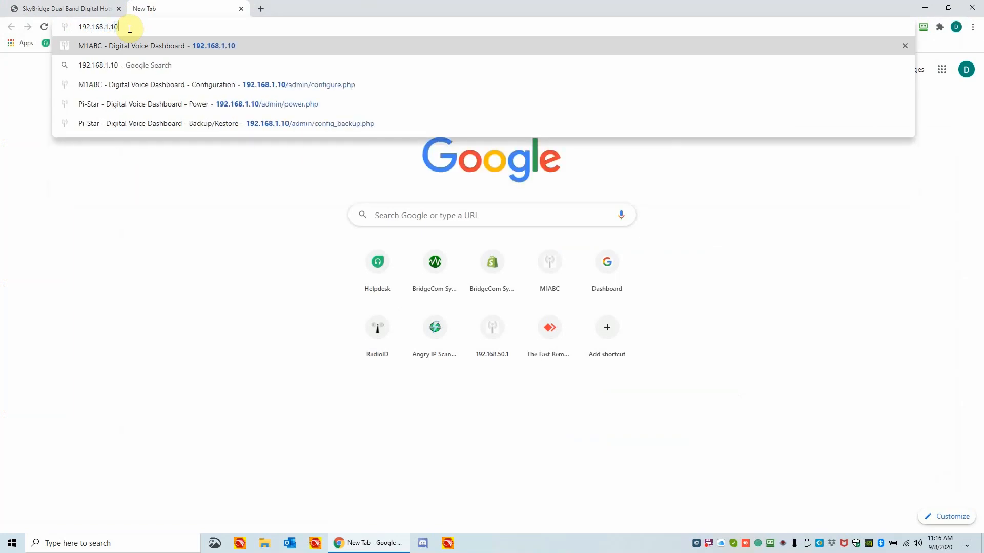
mouse_move(170, 25)
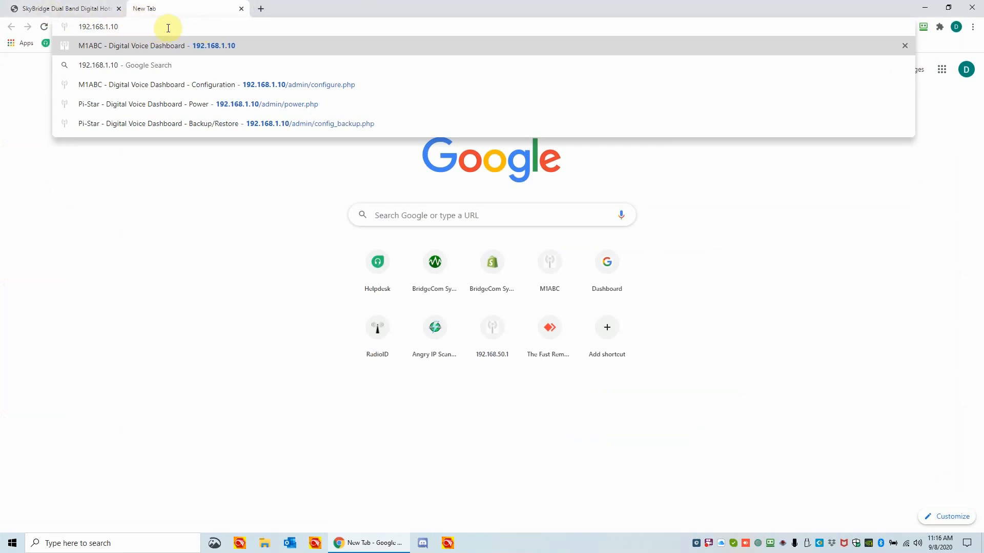
mouse_move(226, 159)
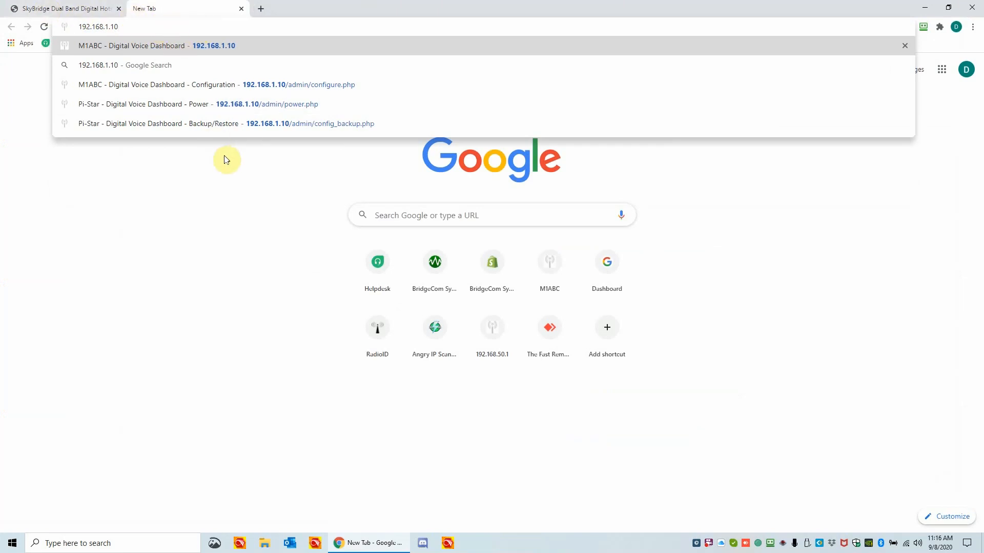
mouse_move(154, 23)
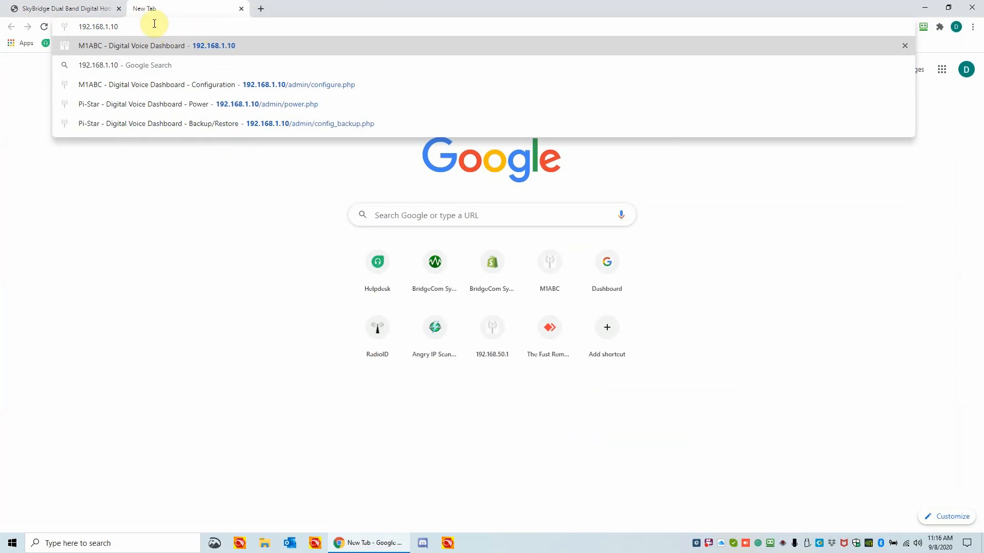
mouse_move(169, 29)
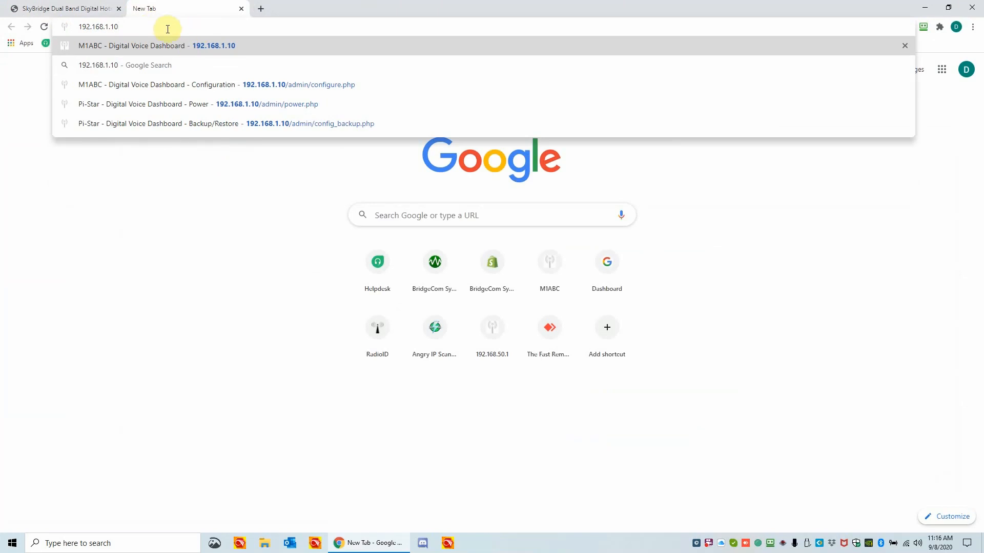
Step: Load the M1ABC Pi-Star dashboard at 192.168.1.10
left_click(132, 46)
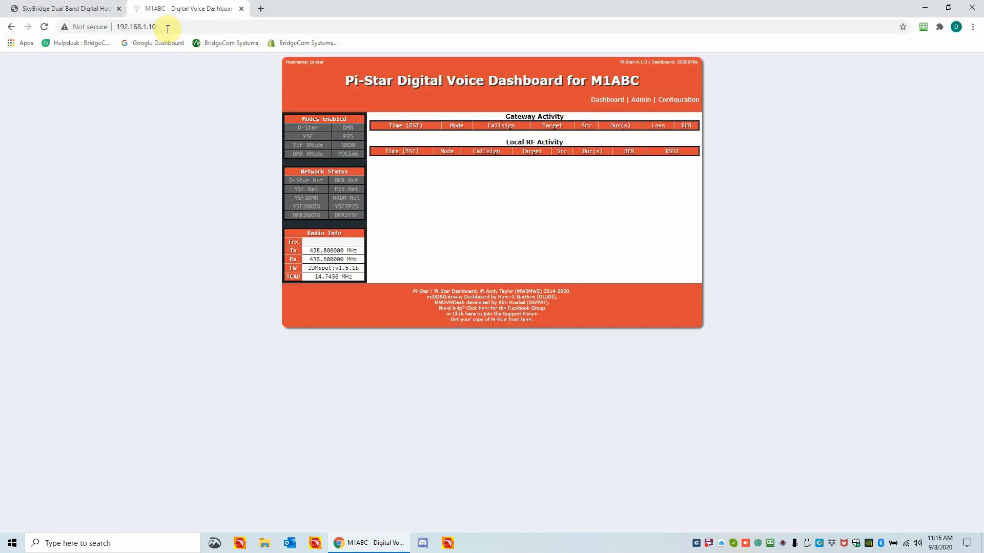
mouse_move(385, 68)
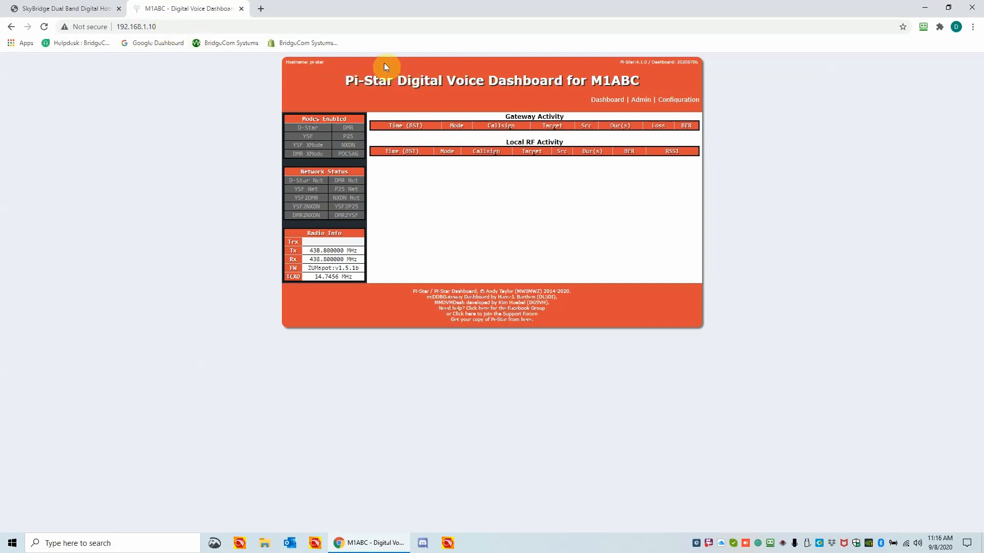
mouse_move(517, 102)
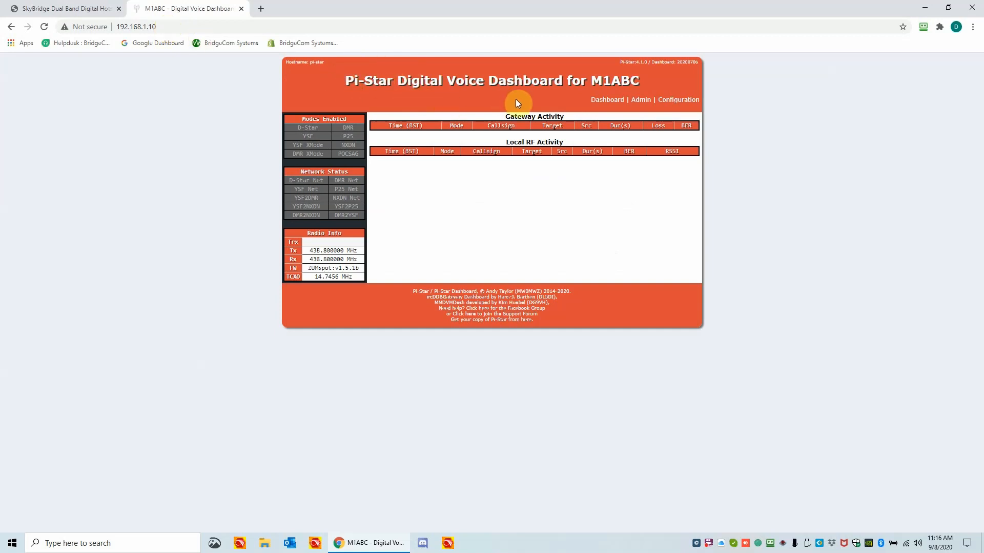
mouse_move(574, 96)
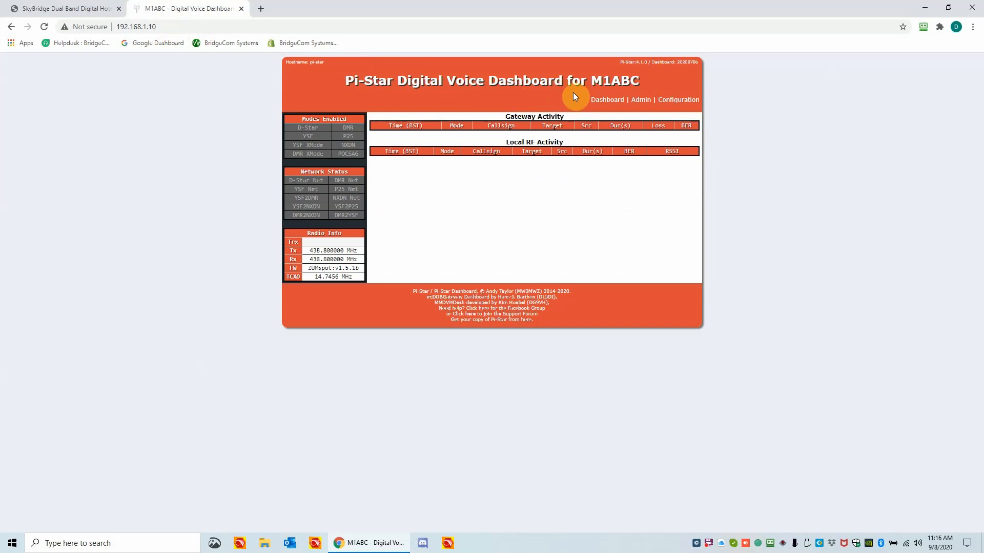
mouse_move(584, 97)
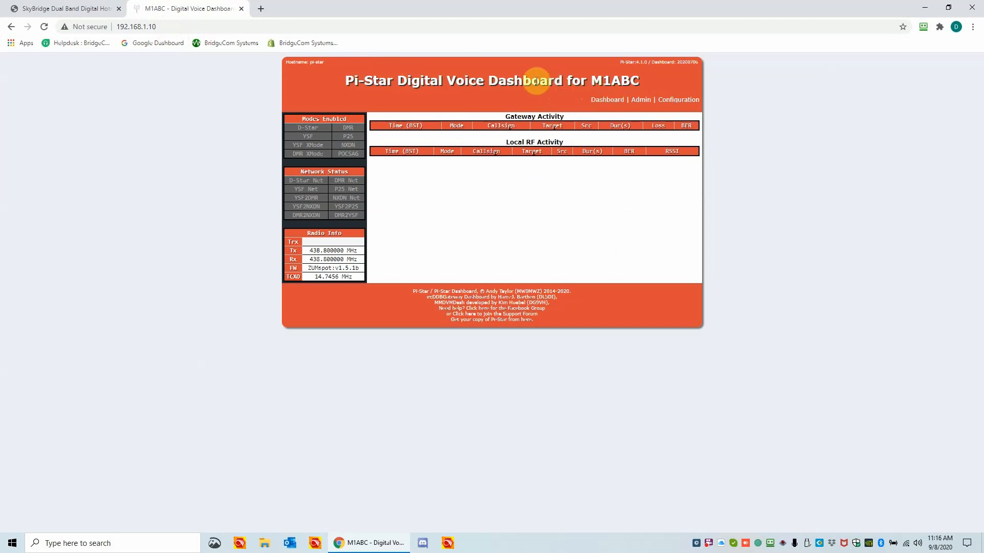
mouse_move(615, 93)
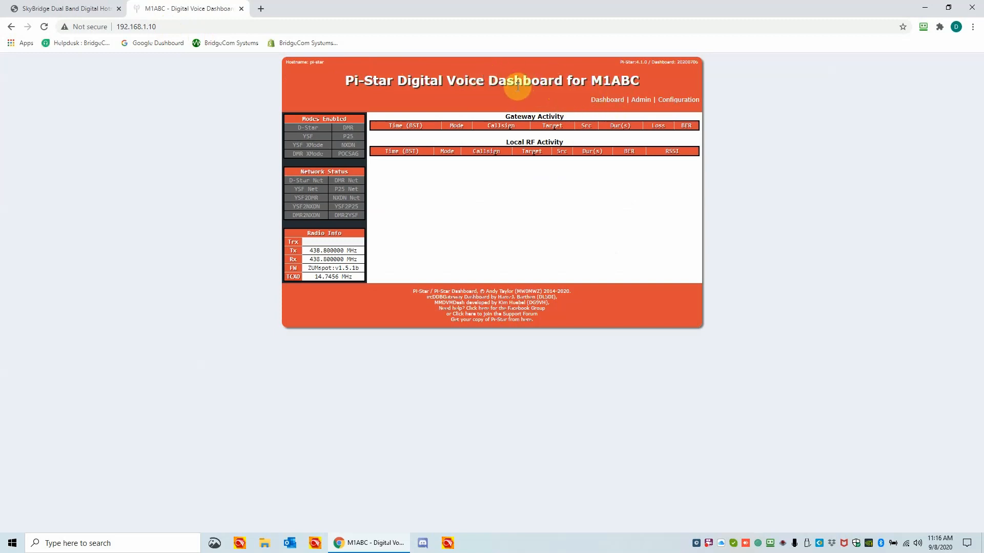
mouse_move(617, 93)
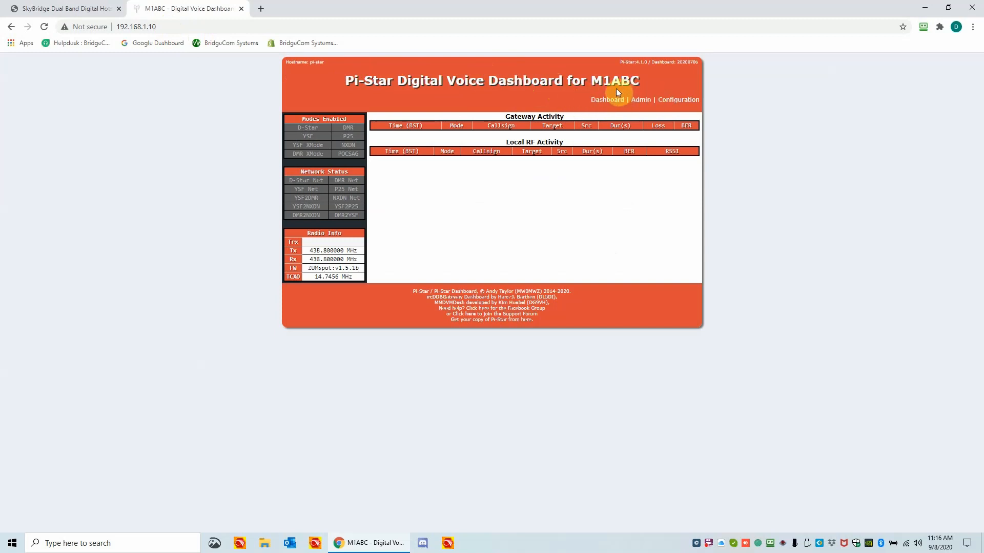
mouse_move(626, 97)
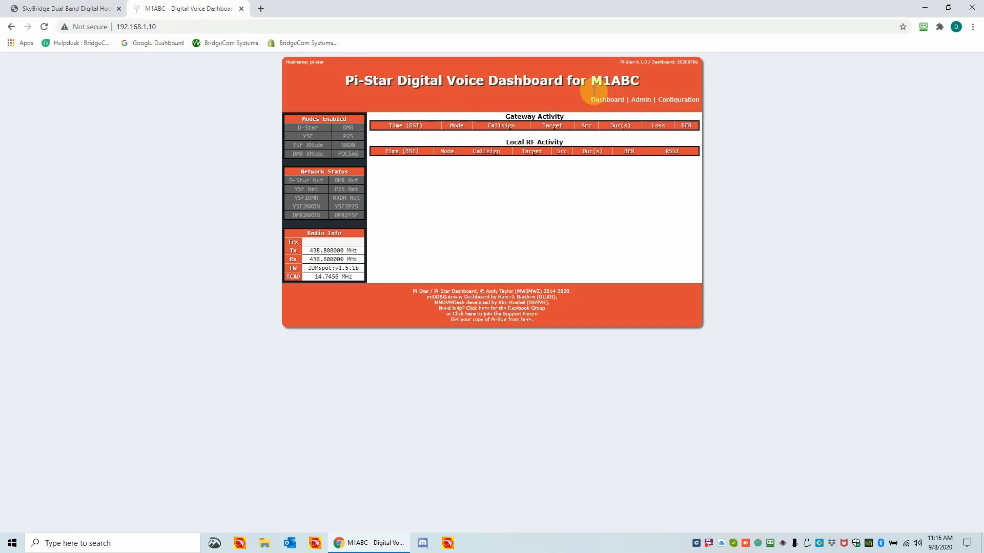
mouse_move(457, 81)
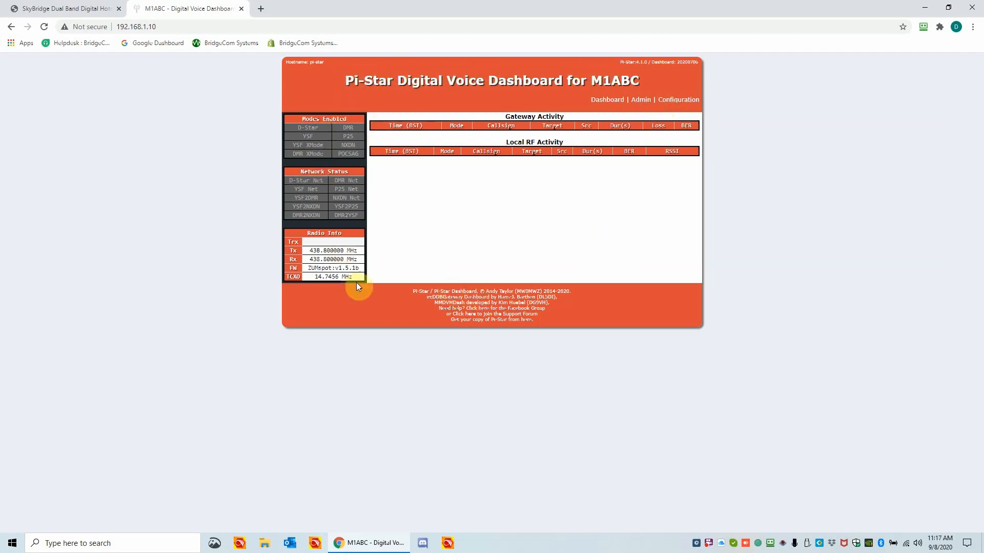
mouse_move(584, 157)
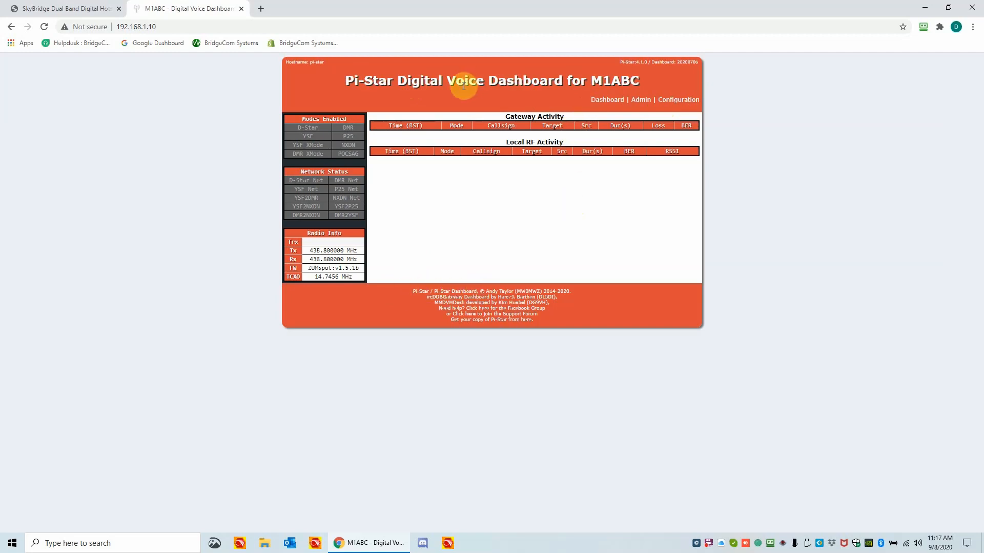
mouse_move(646, 80)
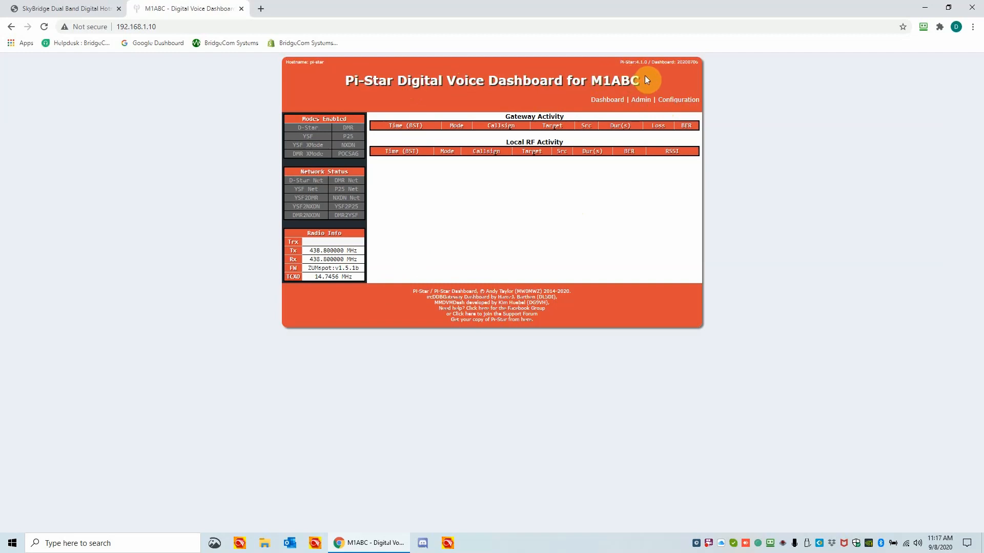
mouse_move(676, 102)
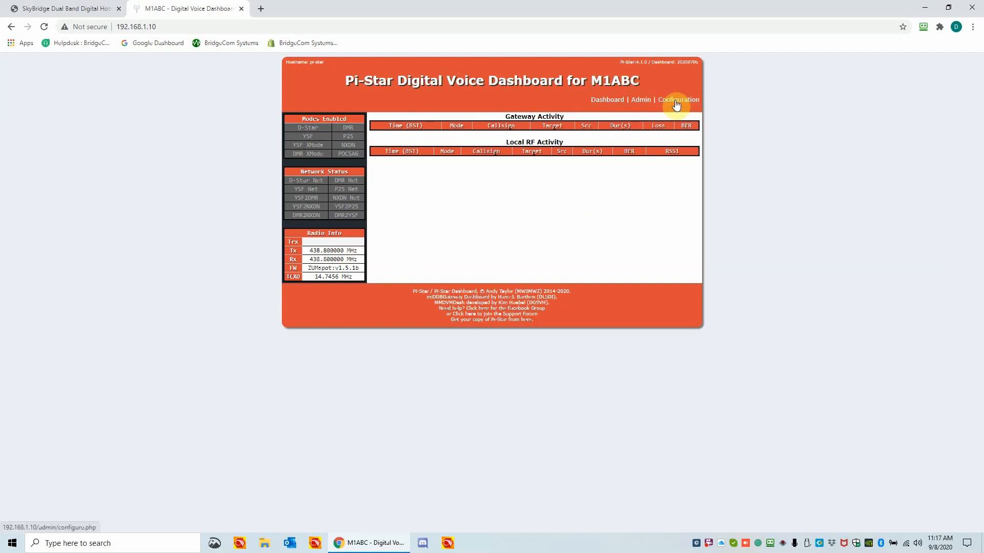
mouse_move(677, 105)
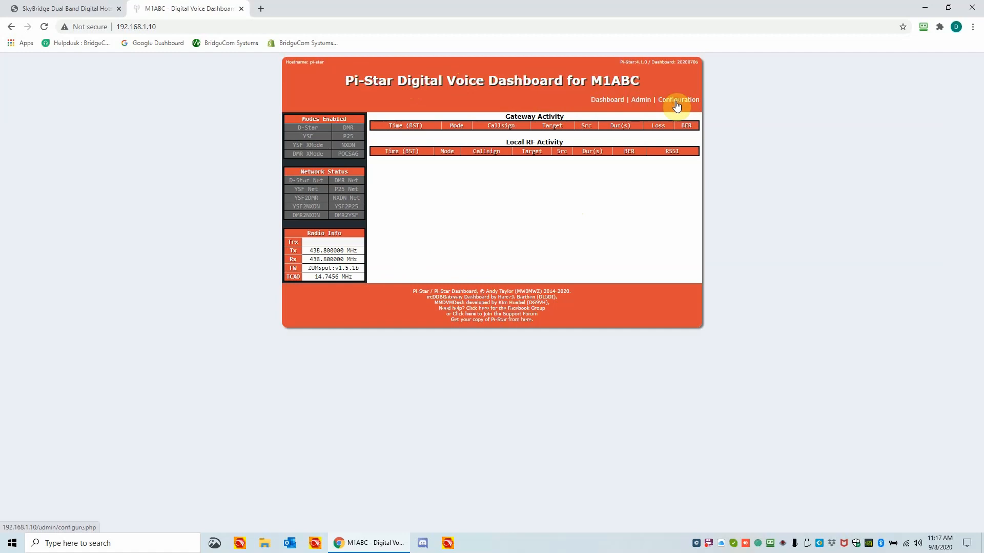
Step: Sign in to the configuration area as pi-star with the default password
left_click(678, 100)
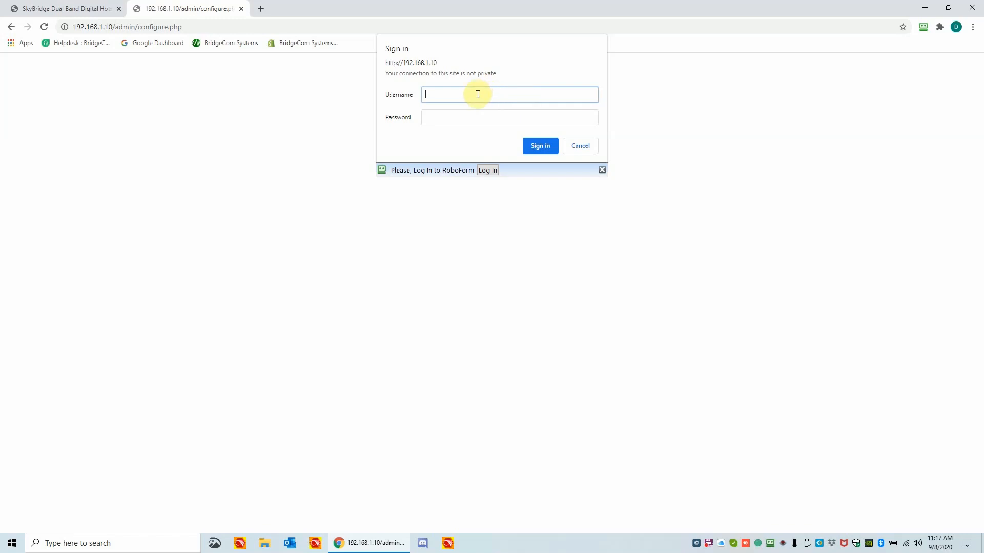
type("pi")
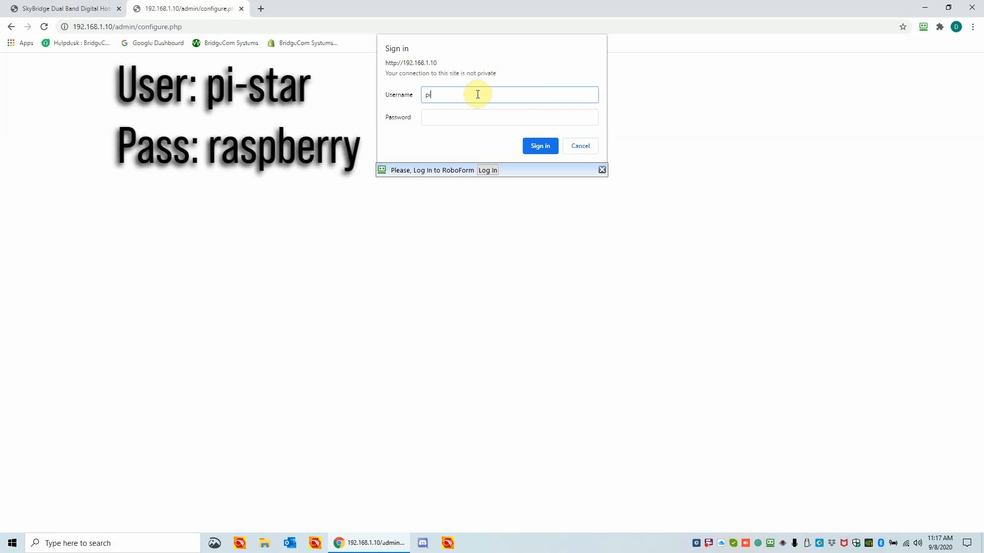
type("-star")
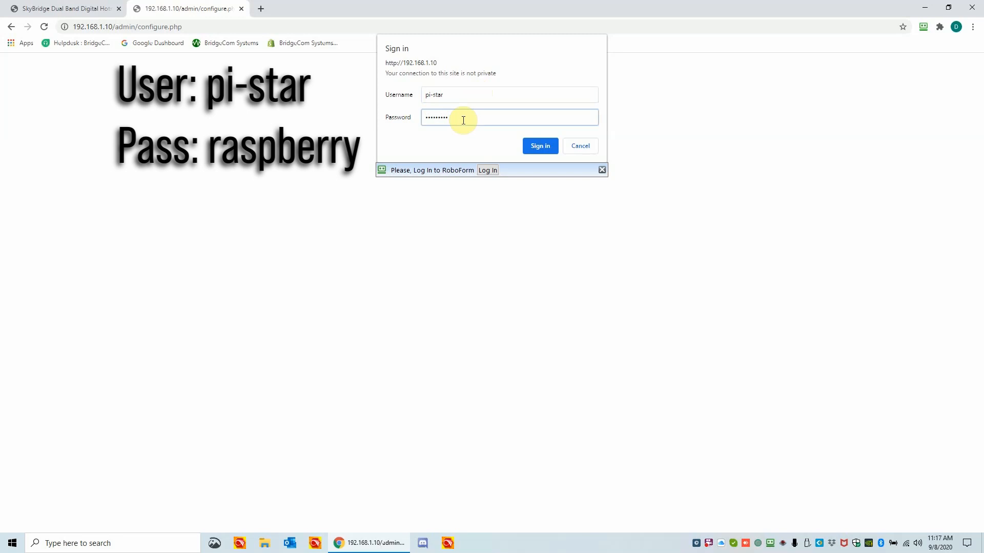
left_click(540, 145)
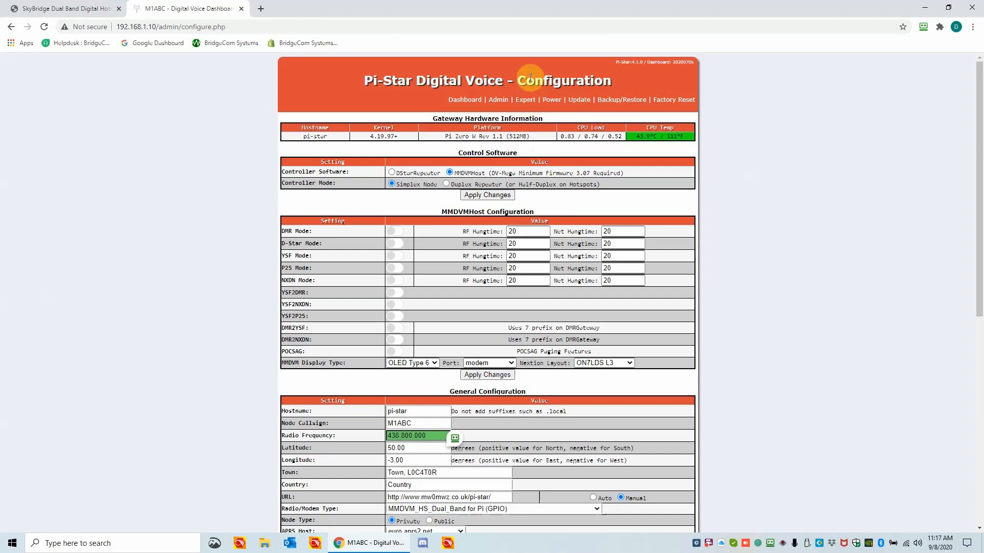
mouse_move(526, 96)
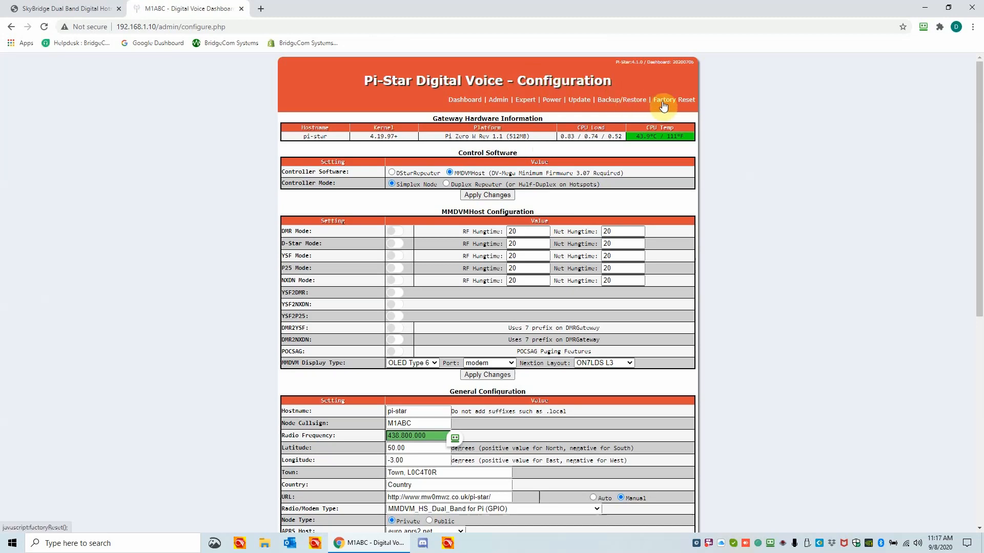
mouse_move(978, 177)
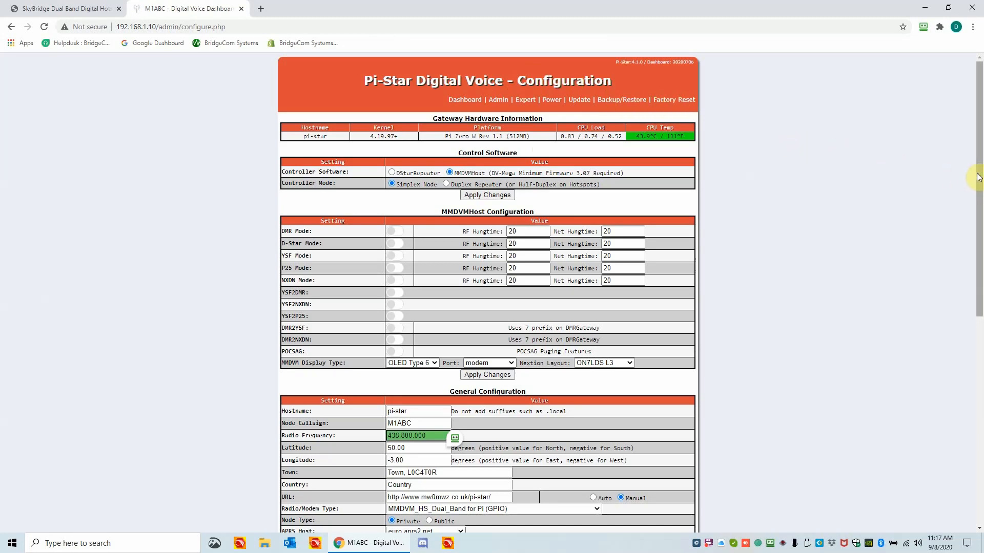
scroll("down", 3)
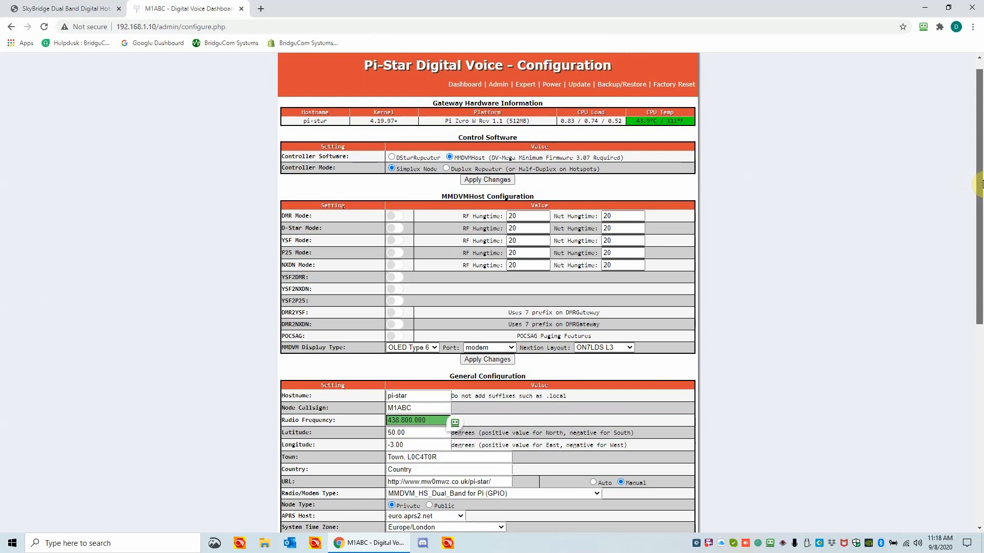
scroll("down", 3)
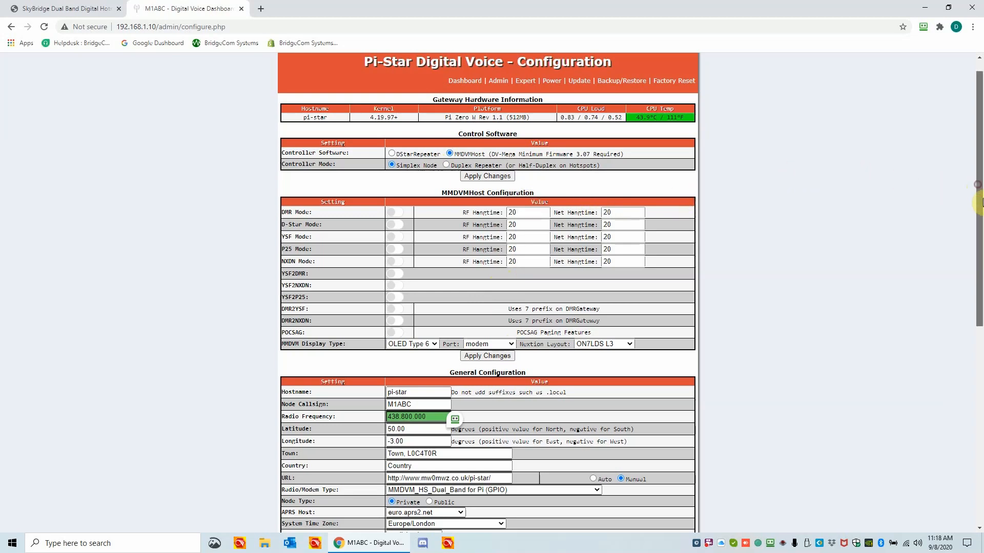
scroll("down", 3)
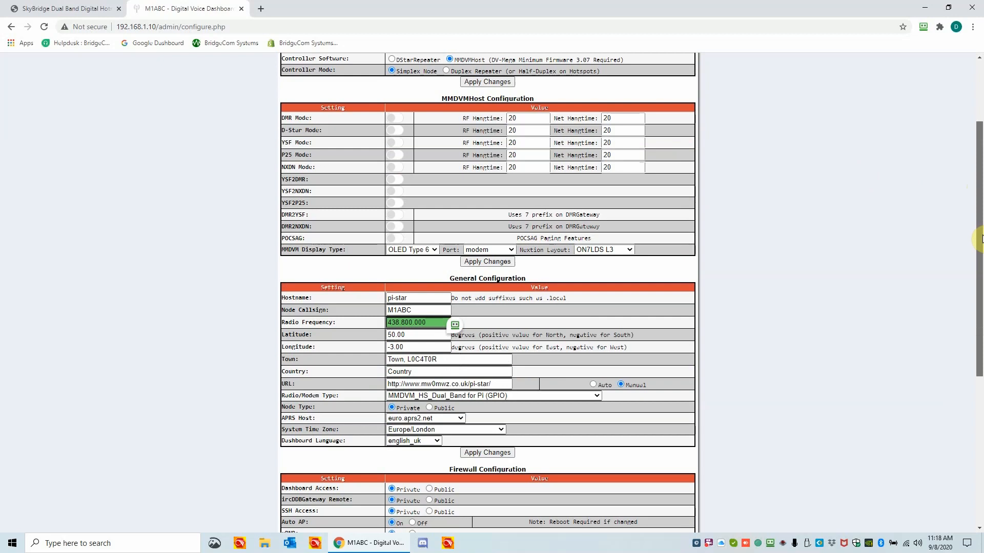
mouse_move(622, 248)
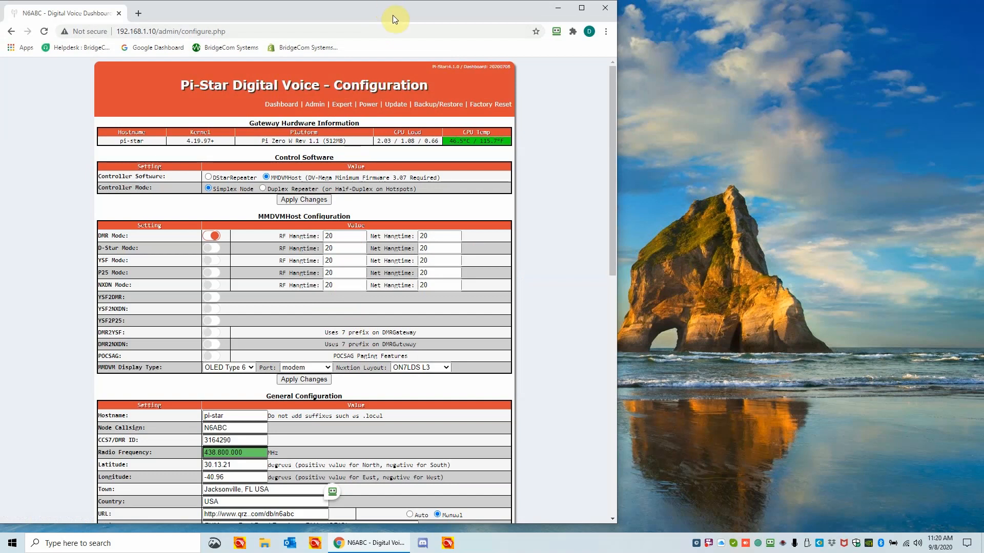
mouse_move(399, 18)
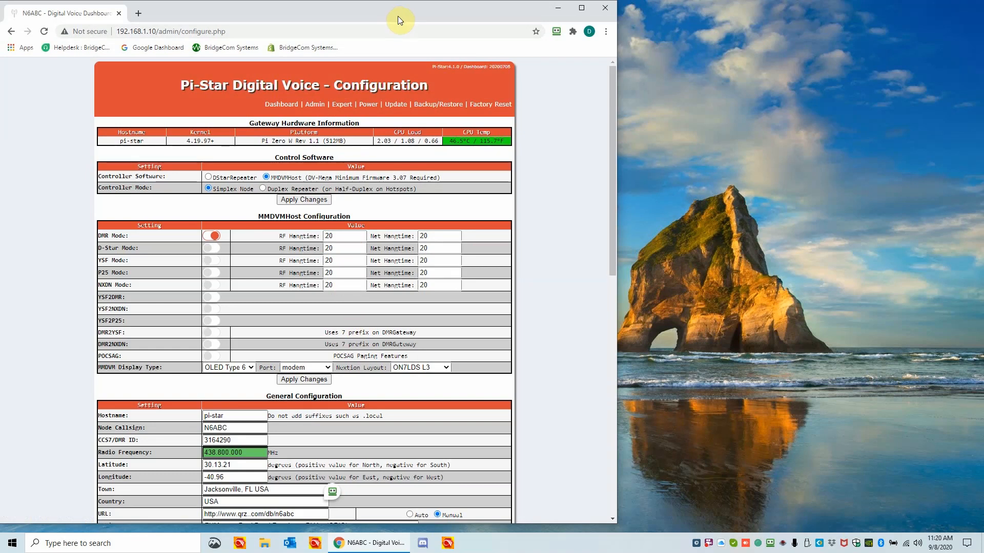
mouse_move(328, 105)
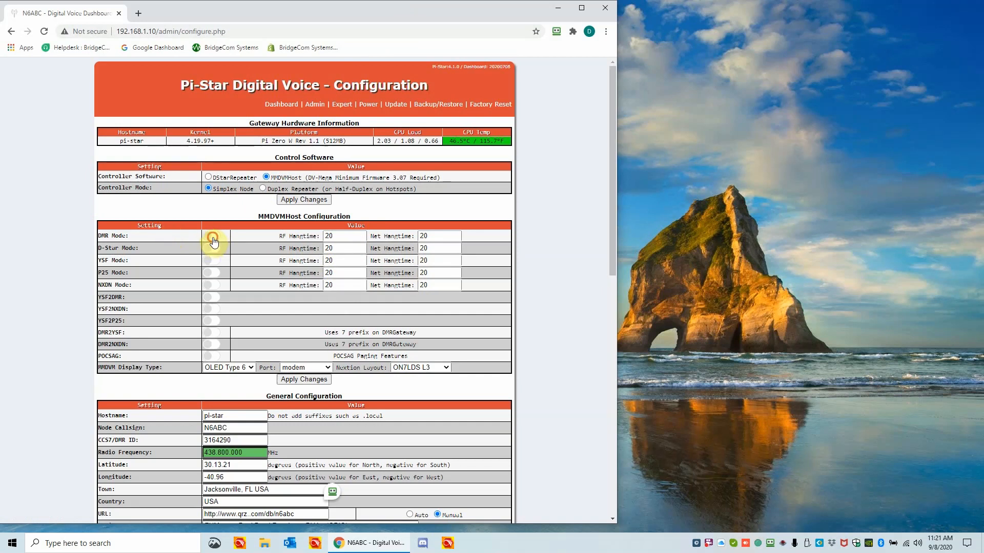
left_click(211, 236)
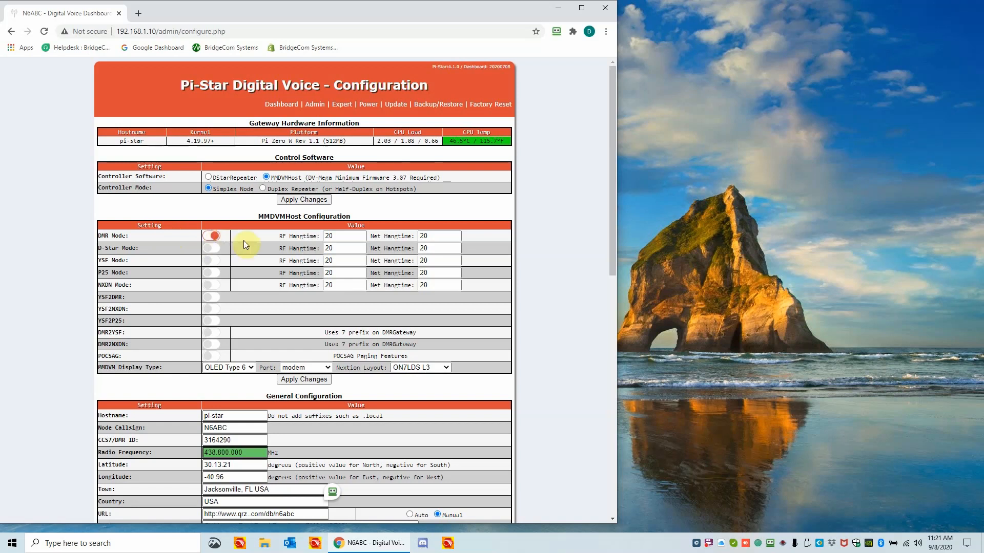
mouse_move(147, 241)
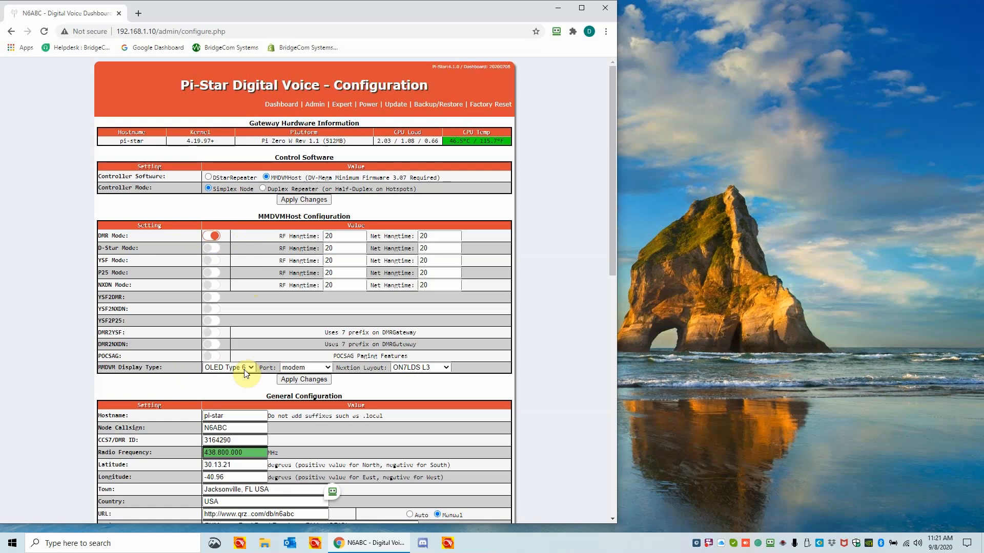
mouse_move(223, 379)
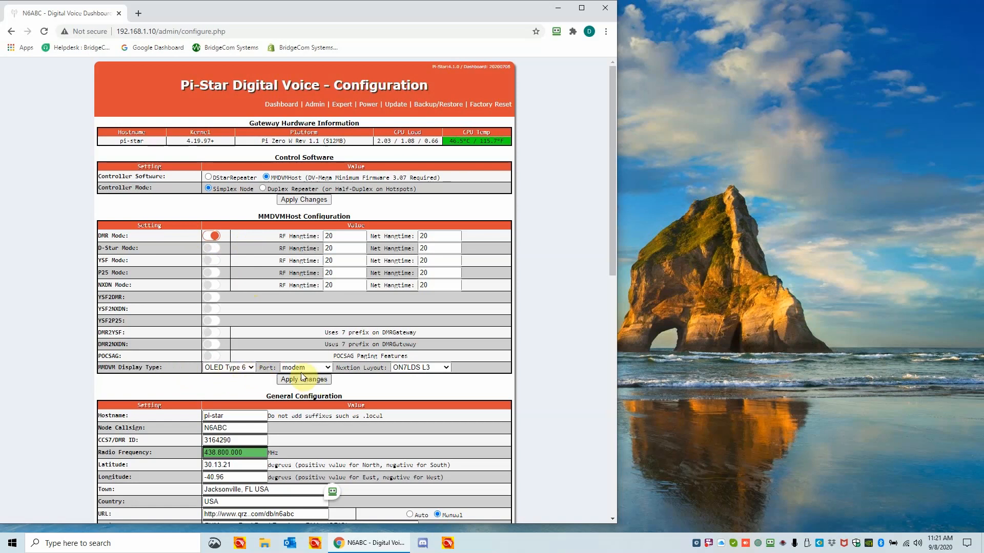
mouse_move(409, 380)
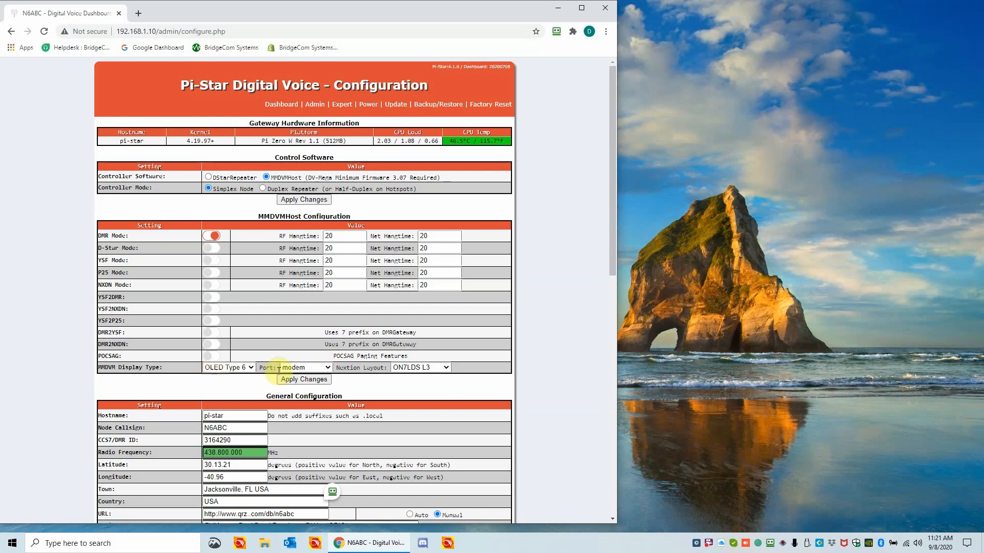
left_click(228, 367)
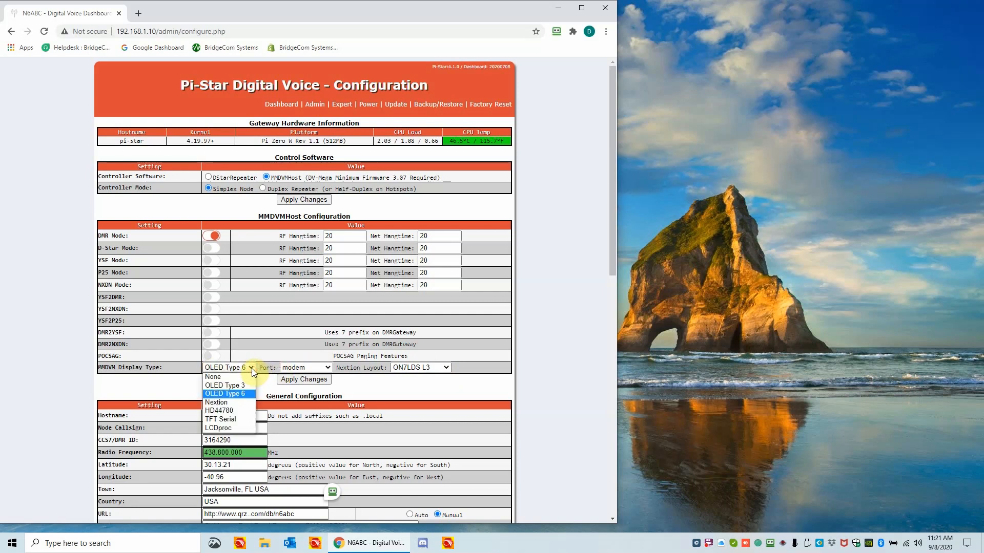
left_click(227, 394)
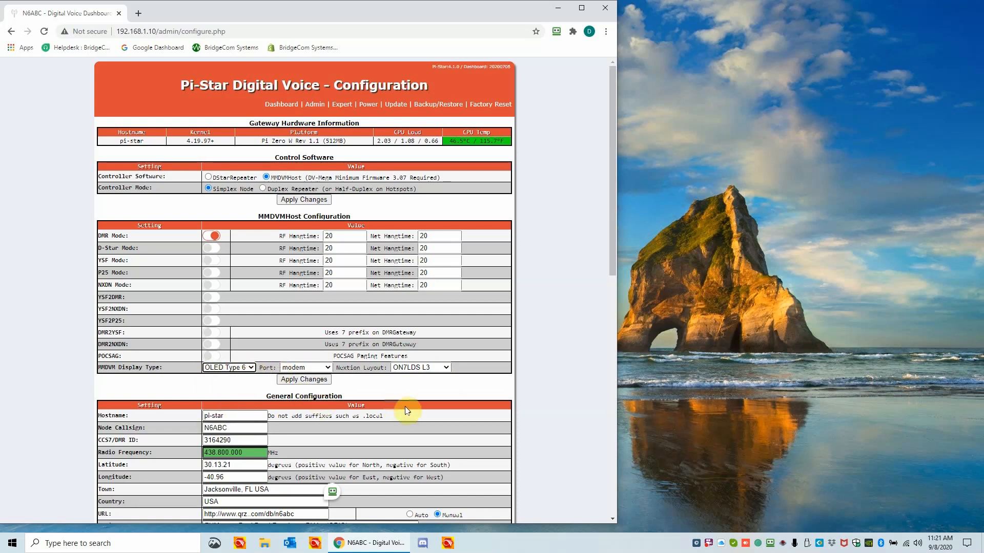
left_click(420, 367)
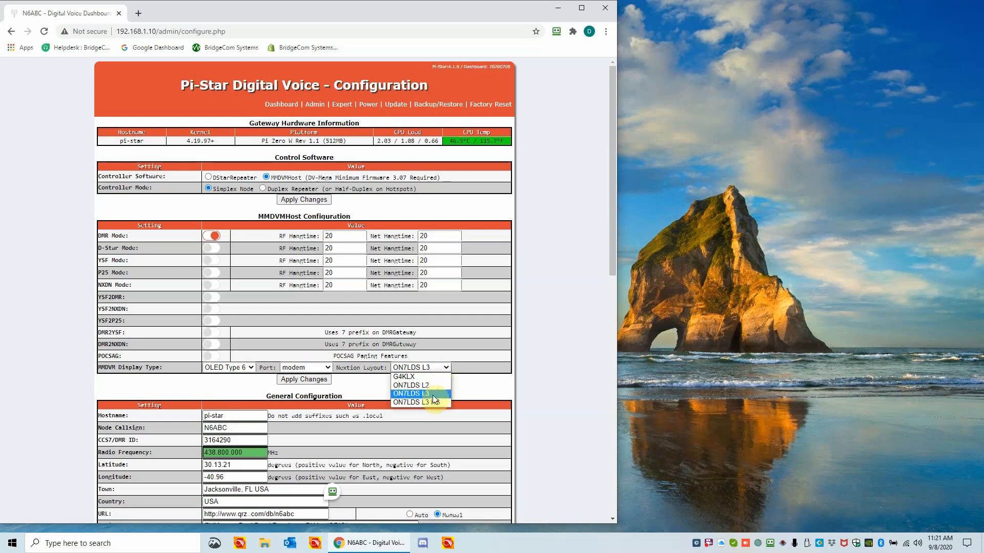
left_click(411, 393)
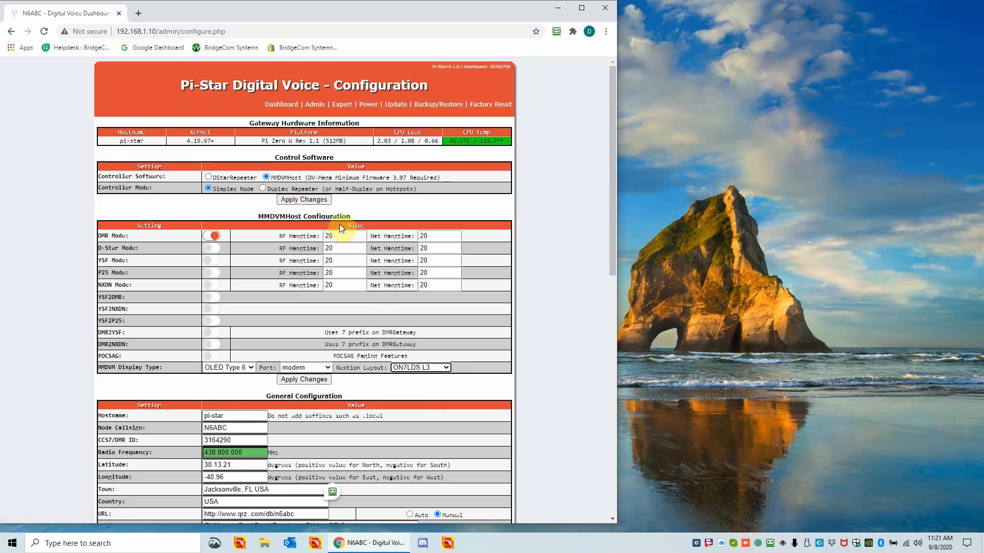
mouse_move(568, 199)
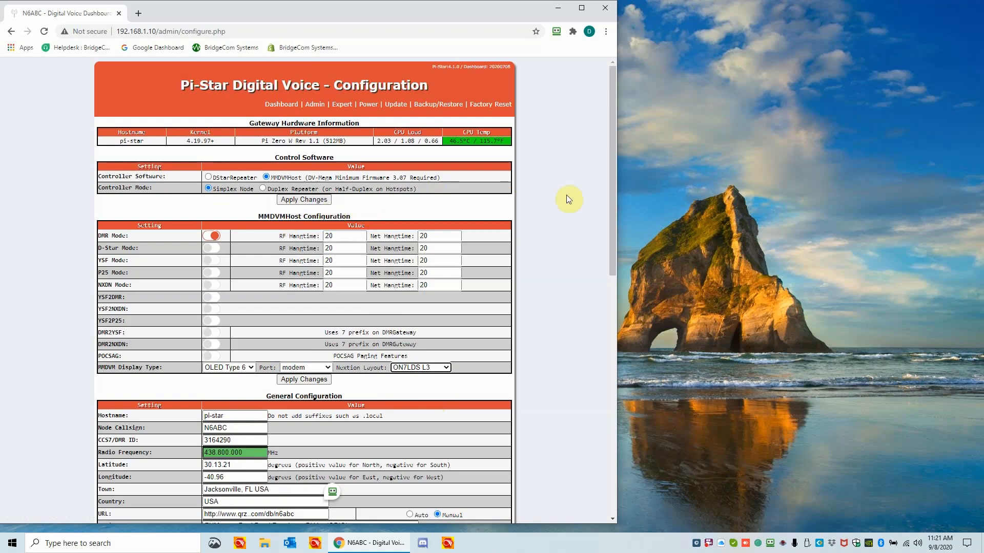
Step: Scroll down to the General and DMR Configuration sections showing DMR ID 3164290
scroll("down", 3)
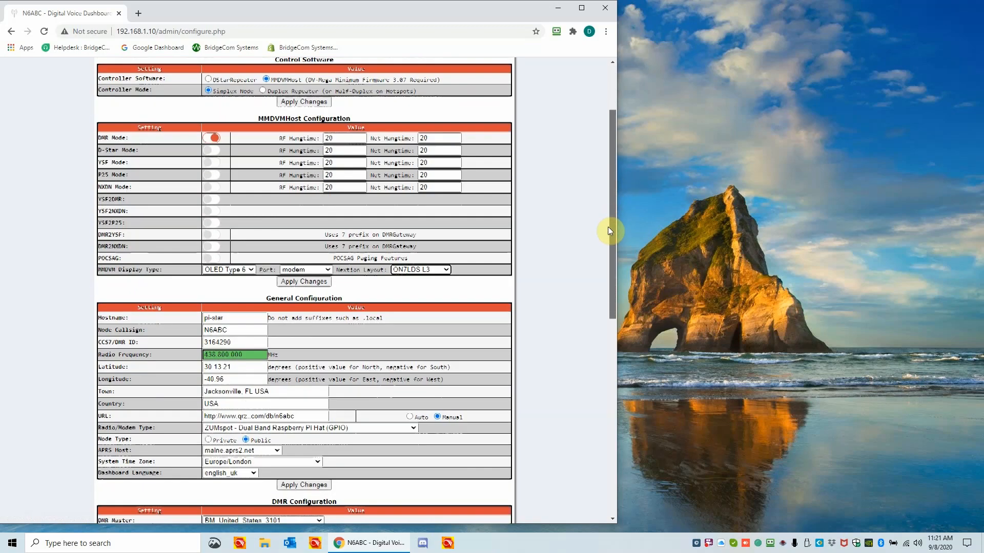
scroll("down", 3)
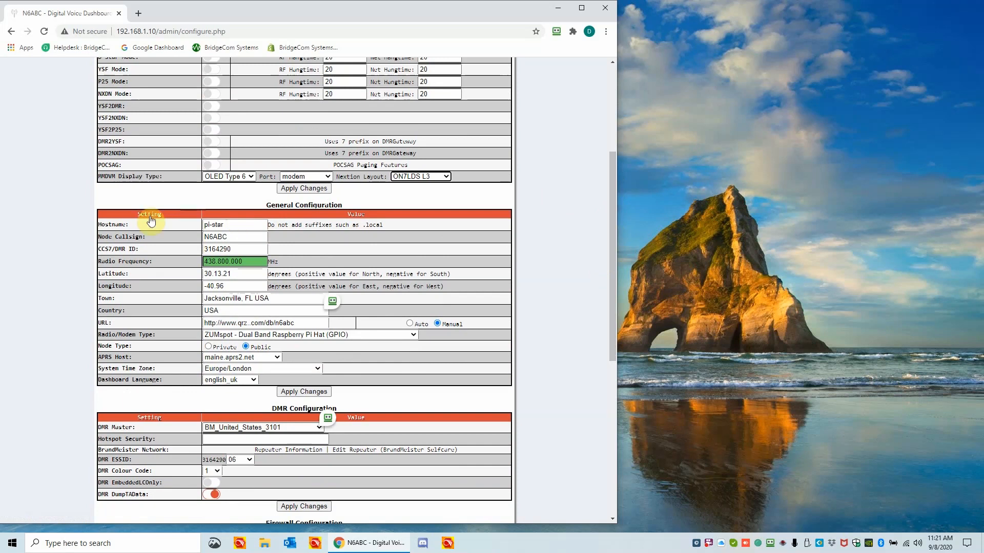
left_click(235, 224)
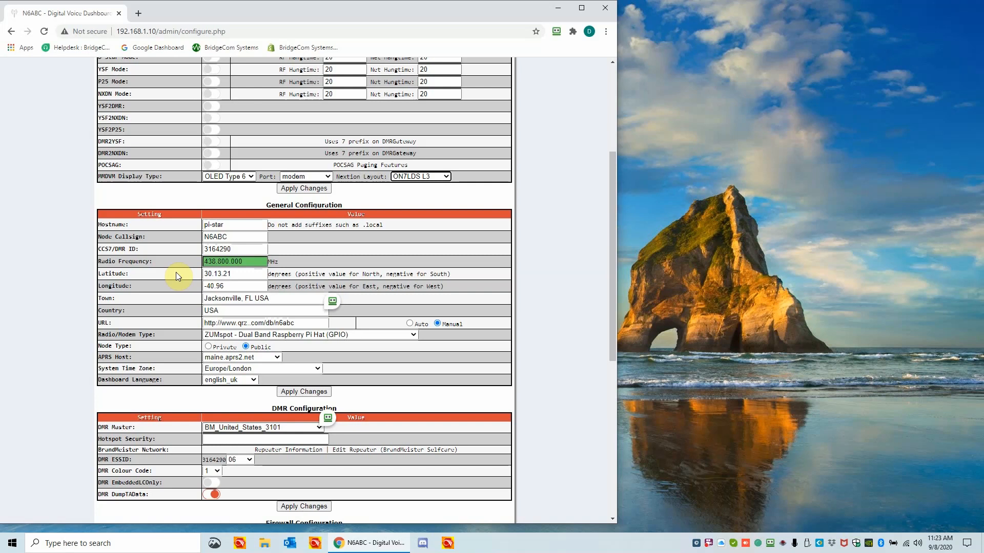
mouse_move(190, 297)
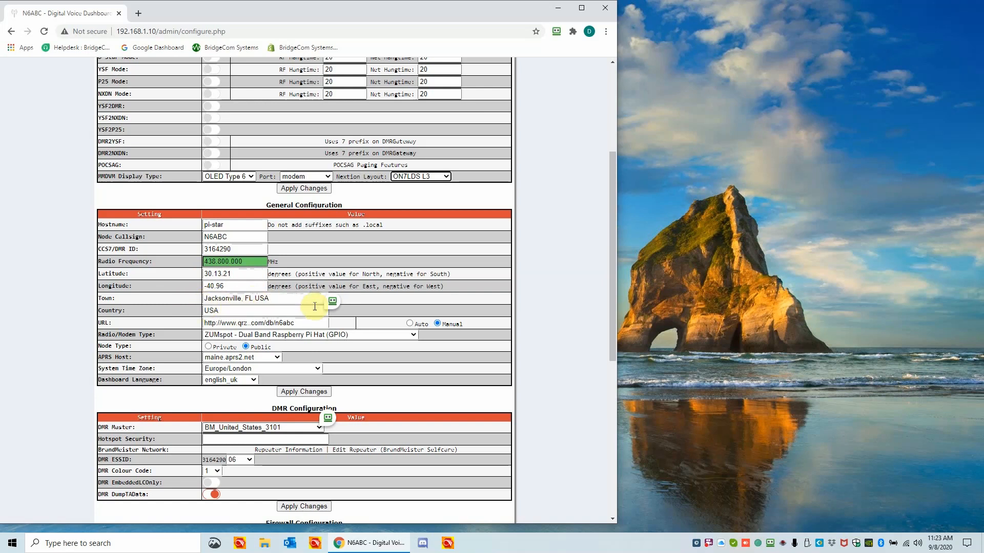
mouse_move(346, 295)
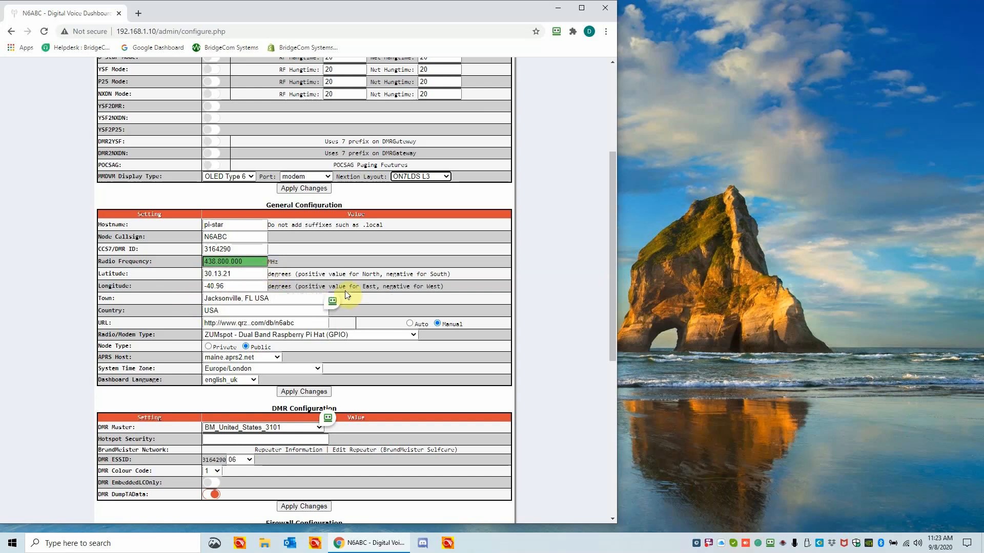
mouse_move(339, 291)
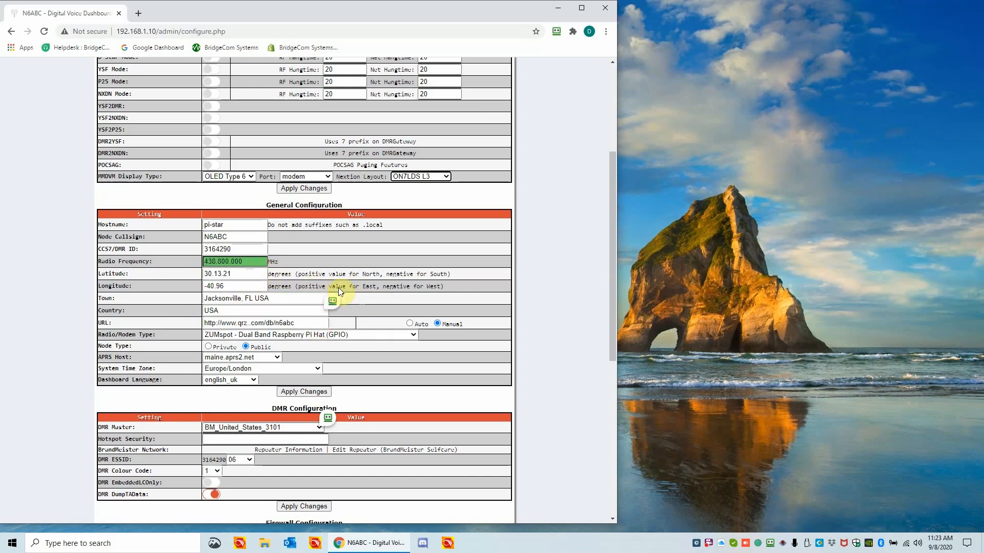
mouse_move(336, 289)
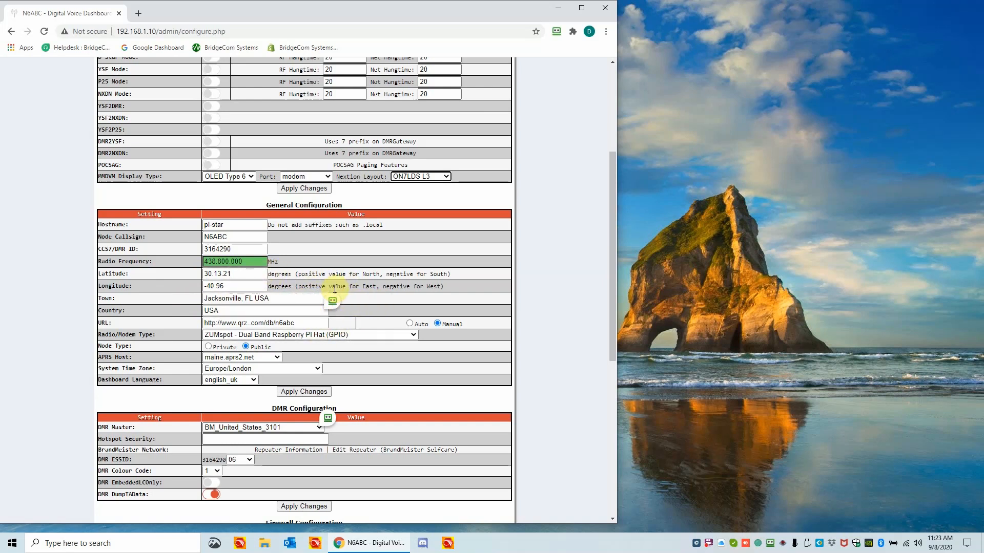
mouse_move(341, 314)
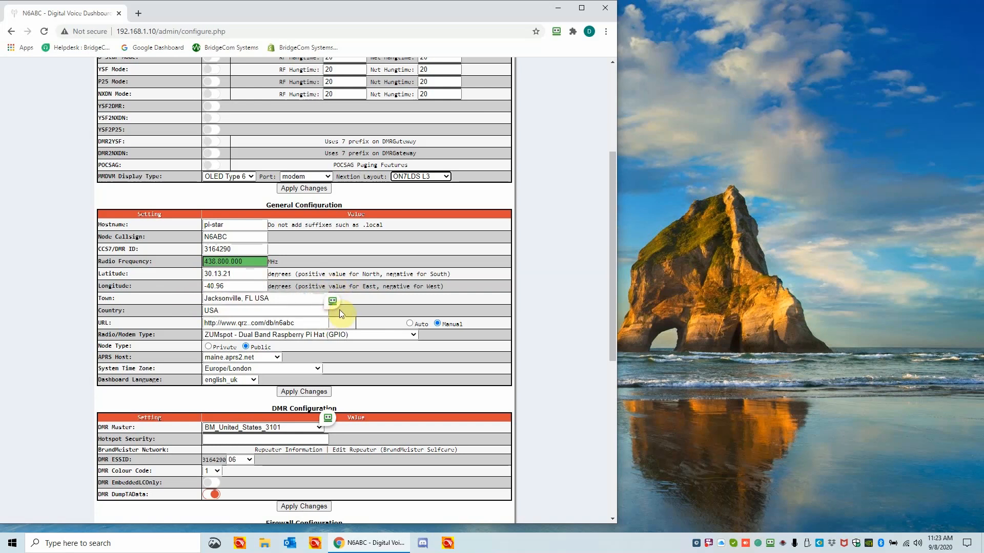
left_click(330, 301)
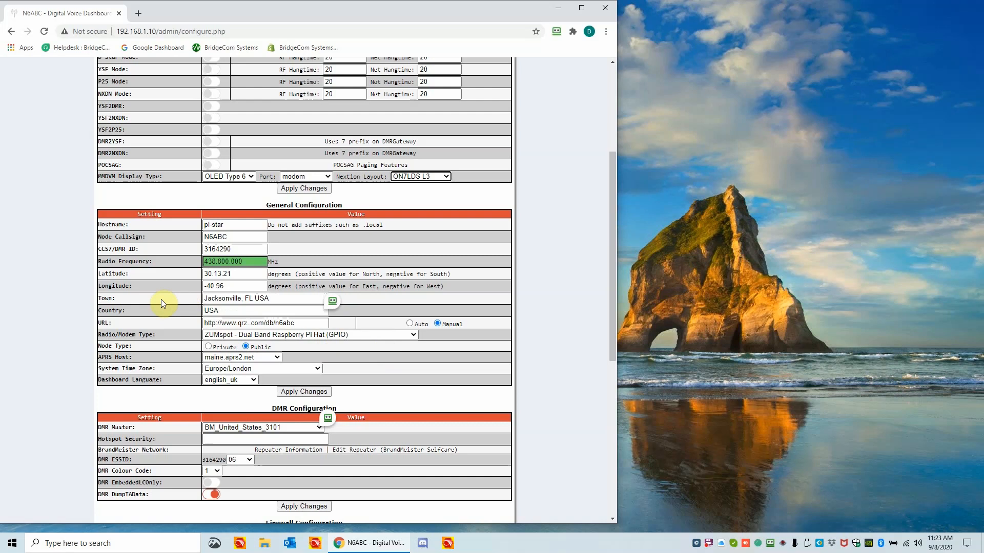
left_click(222, 310)
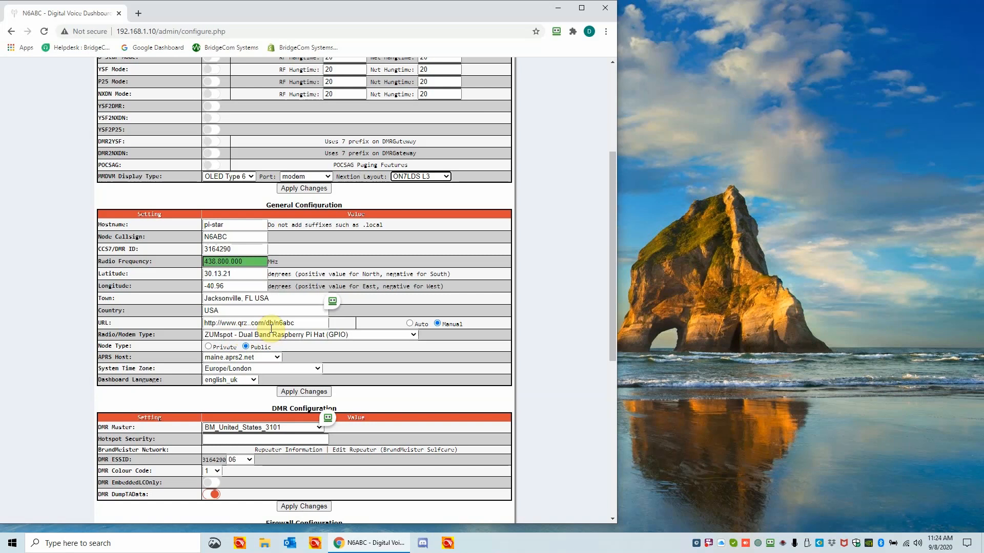
mouse_move(269, 334)
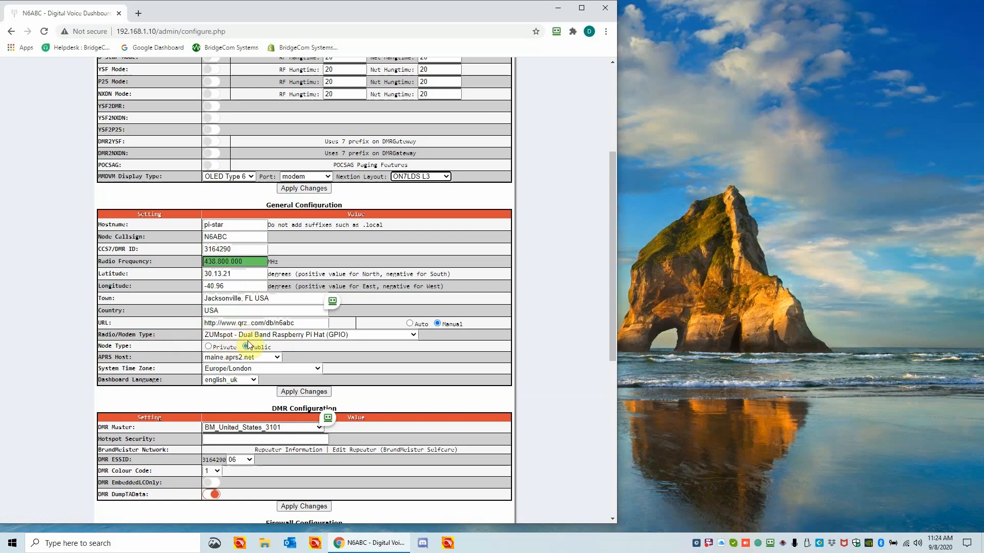
Step: Keep the node type Public and bring up the Radio/Modem Type list
left_click(246, 346)
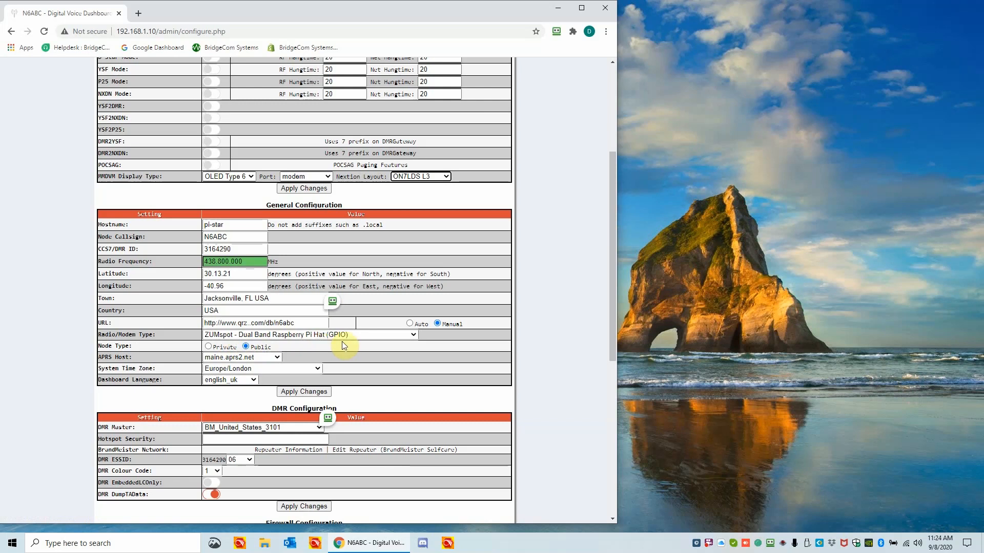
mouse_move(346, 350)
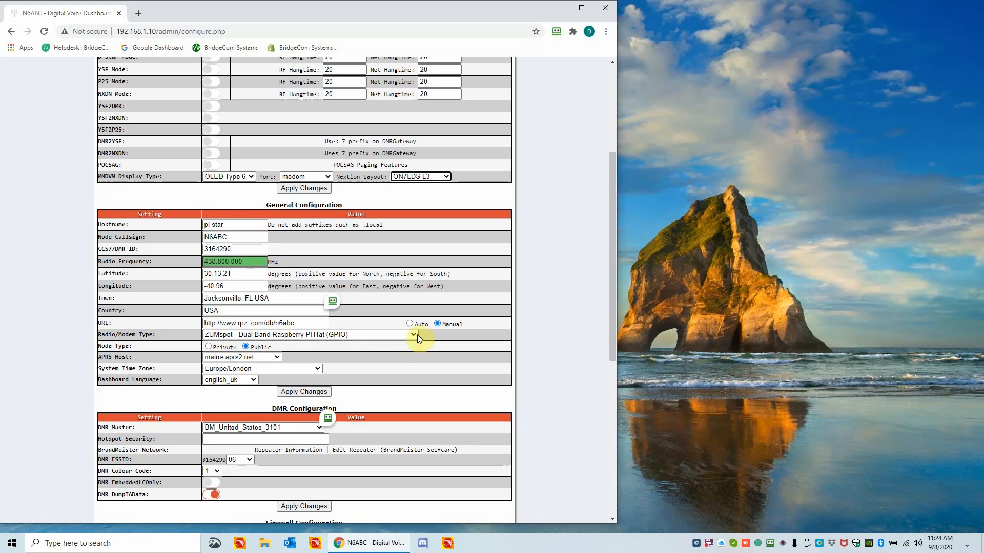
left_click(413, 334)
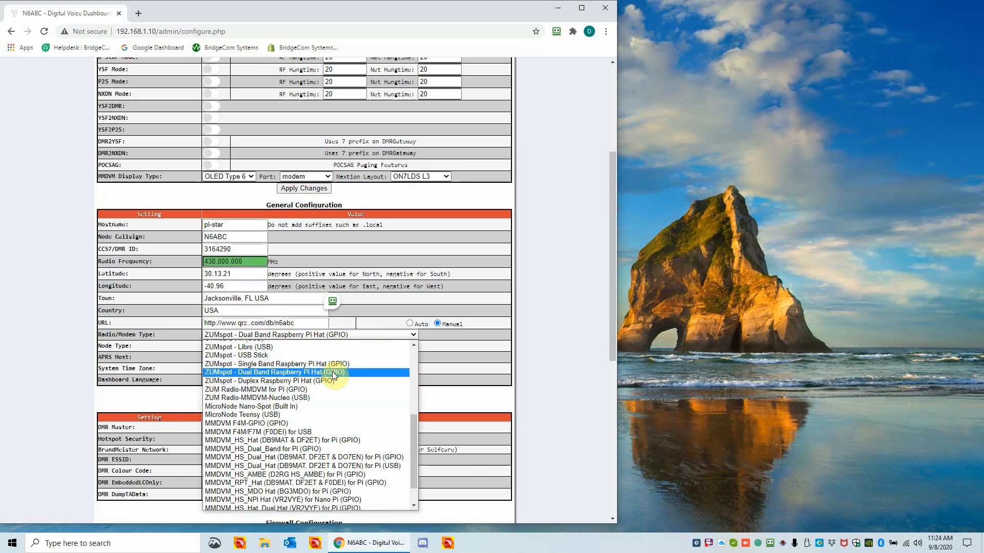
Step: Keep the ZUMspot Dual Band Raspberry Pi Hat (GPIO) modem and a Public node
left_click(274, 372)
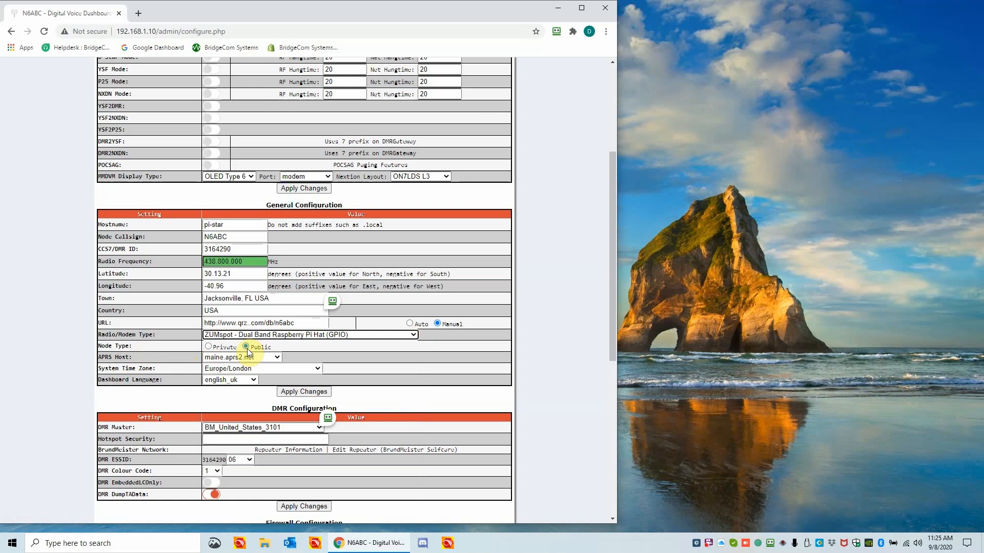
left_click(245, 346)
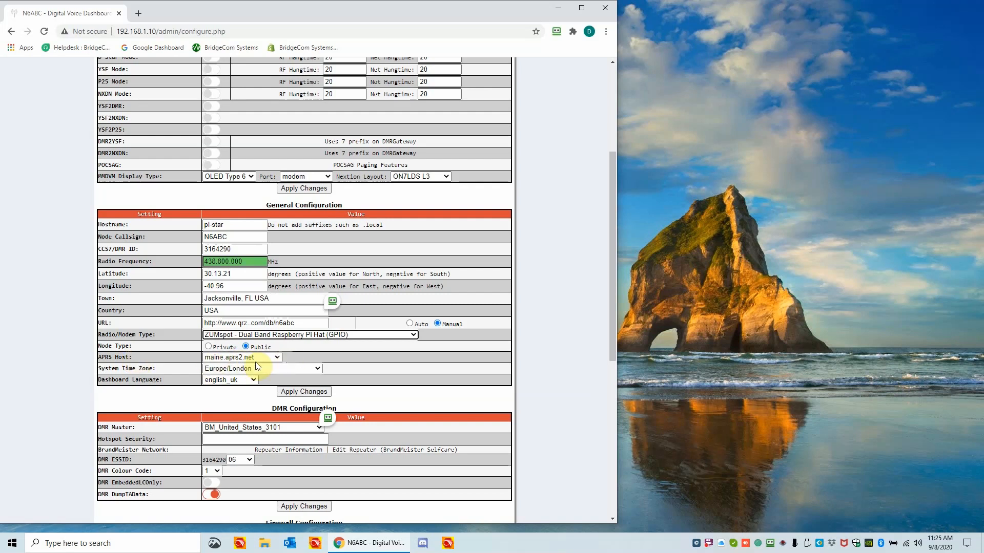
mouse_move(242, 368)
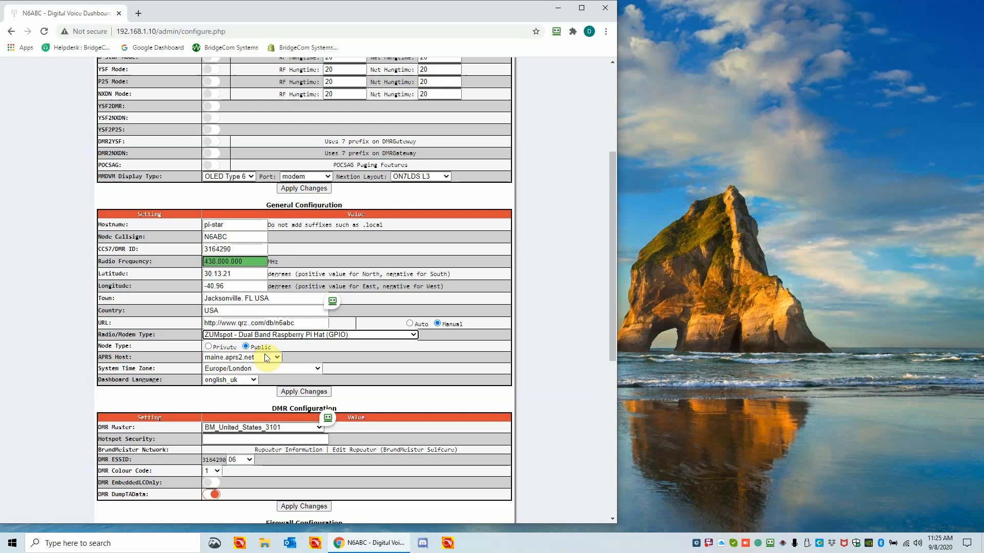
Step: Keep maine.aprs2.net as the APRS host server
left_click(276, 357)
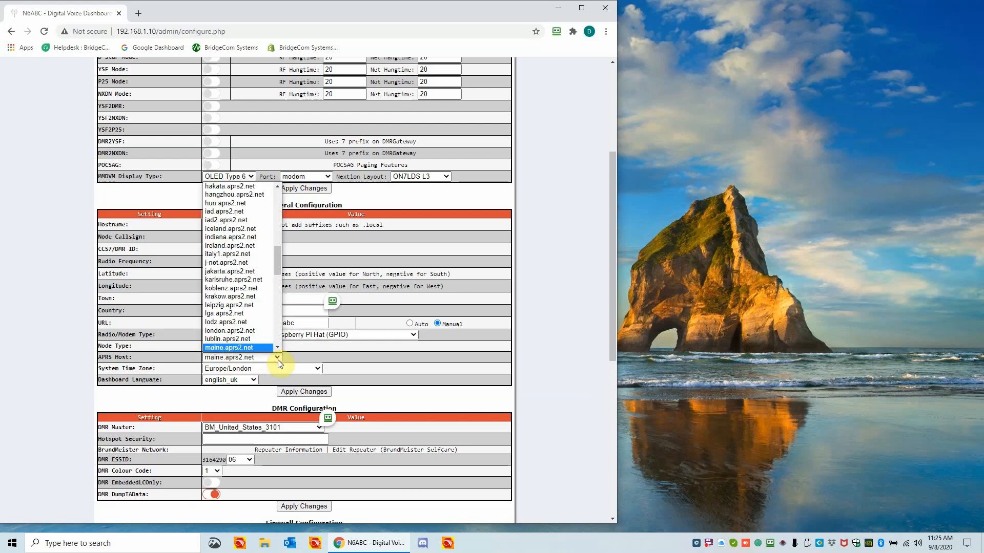
left_click(237, 348)
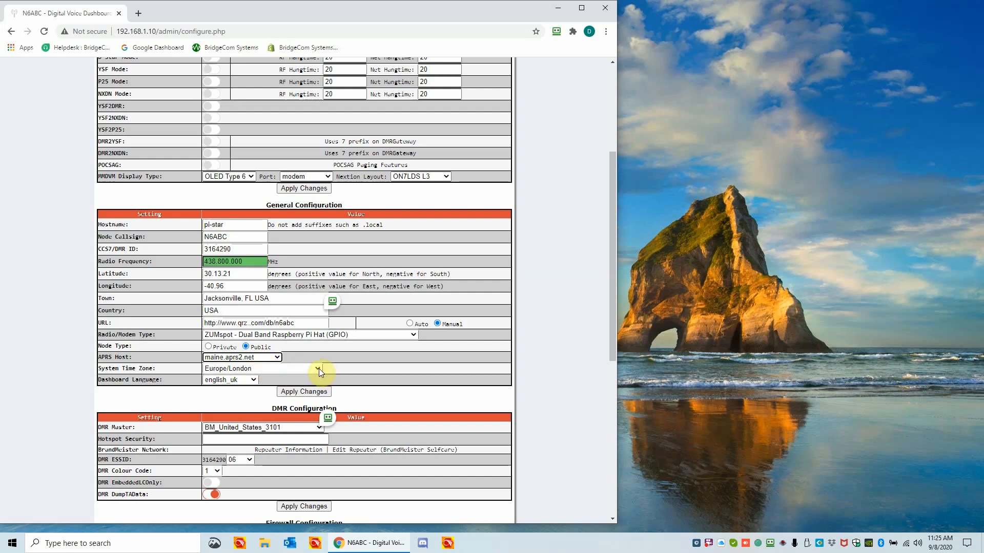
Step: Choose America/New_York as the system time zone and english_us as the dashboard language
left_click(261, 368)
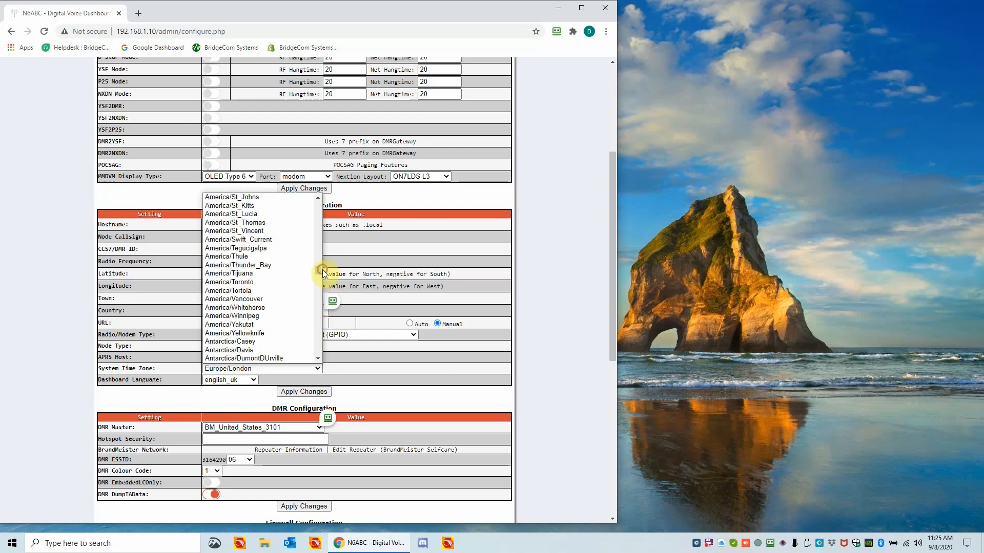
mouse_move(319, 246)
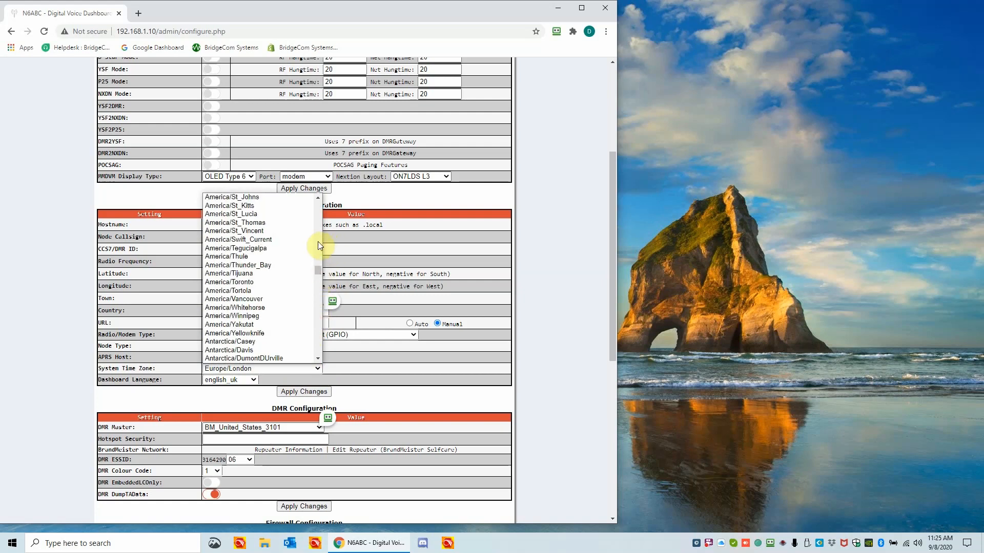
mouse_move(318, 240)
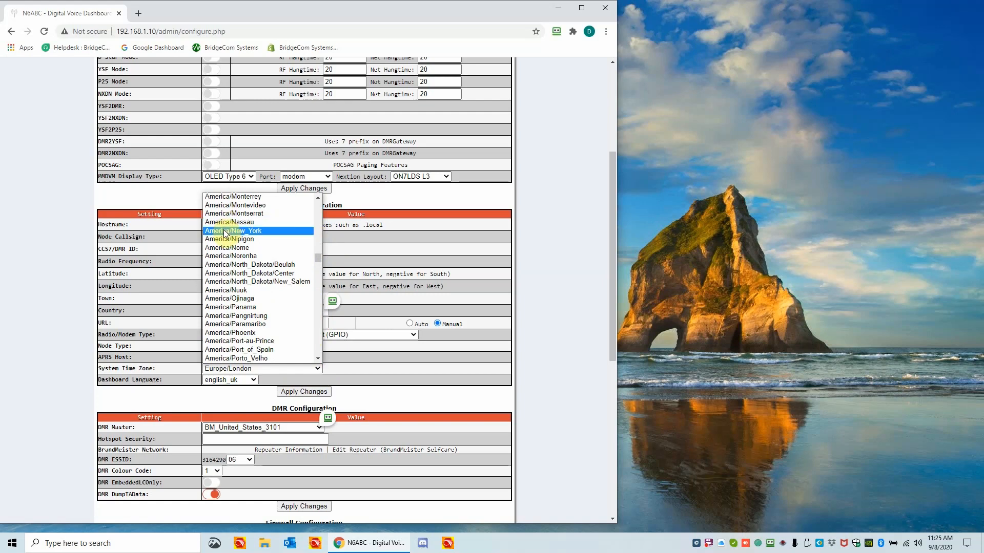
left_click(234, 230)
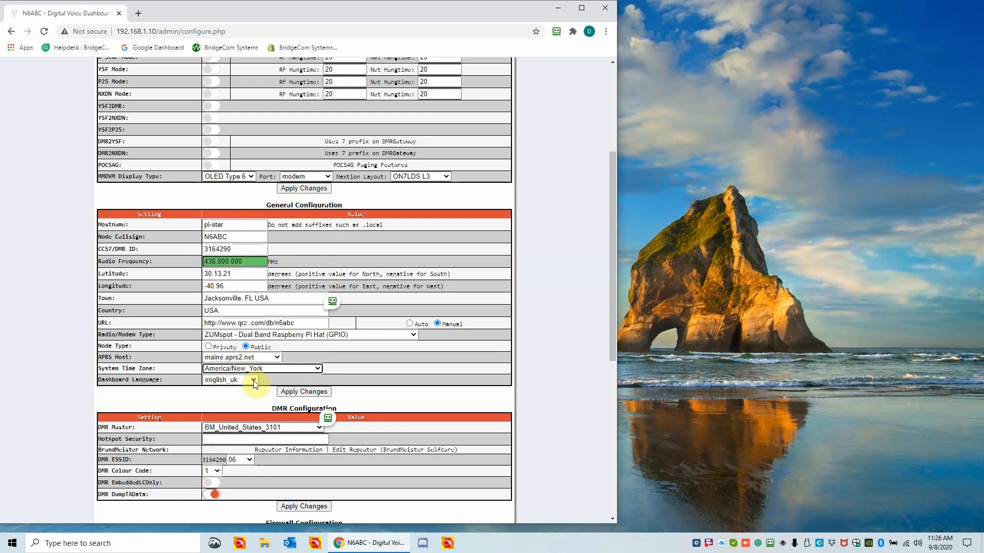
left_click(254, 379)
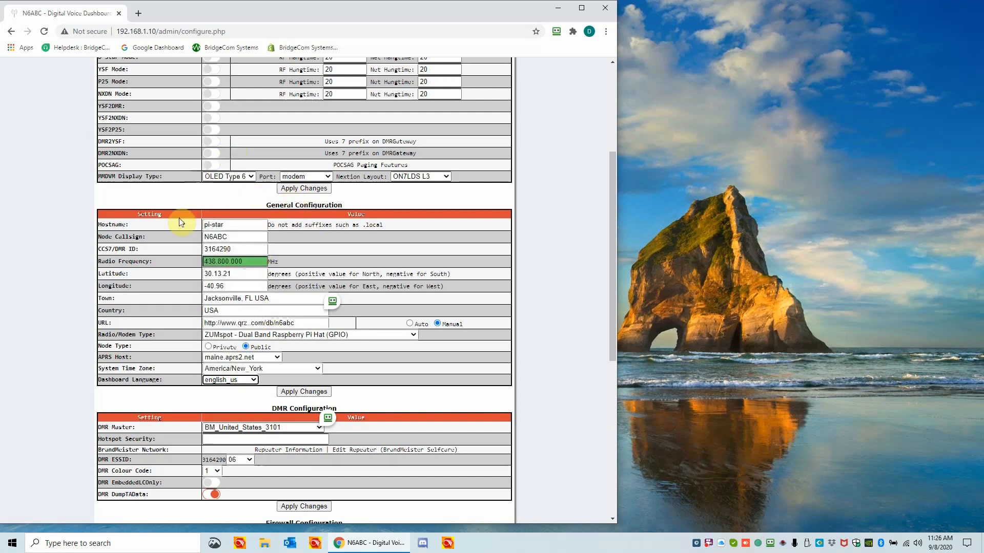
mouse_move(318, 203)
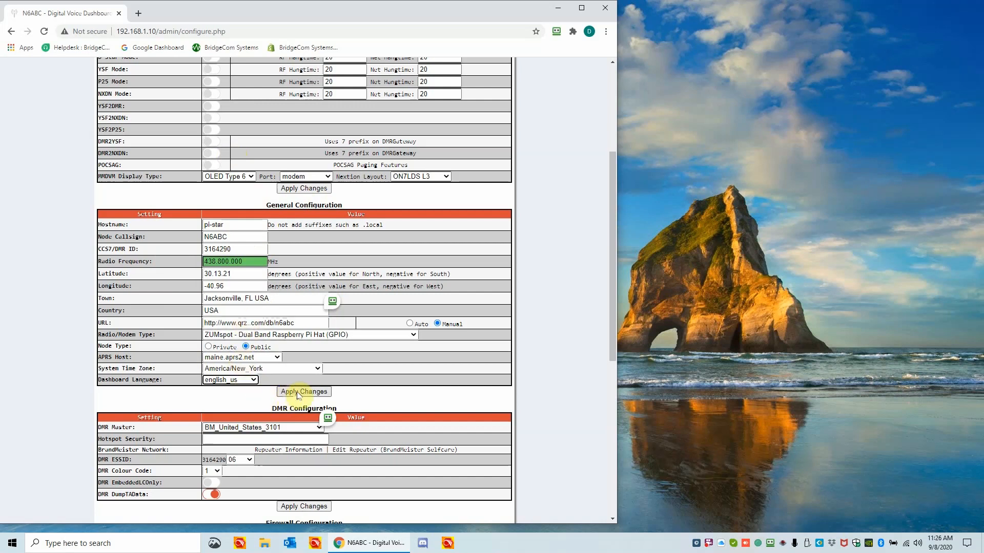
mouse_move(304, 397)
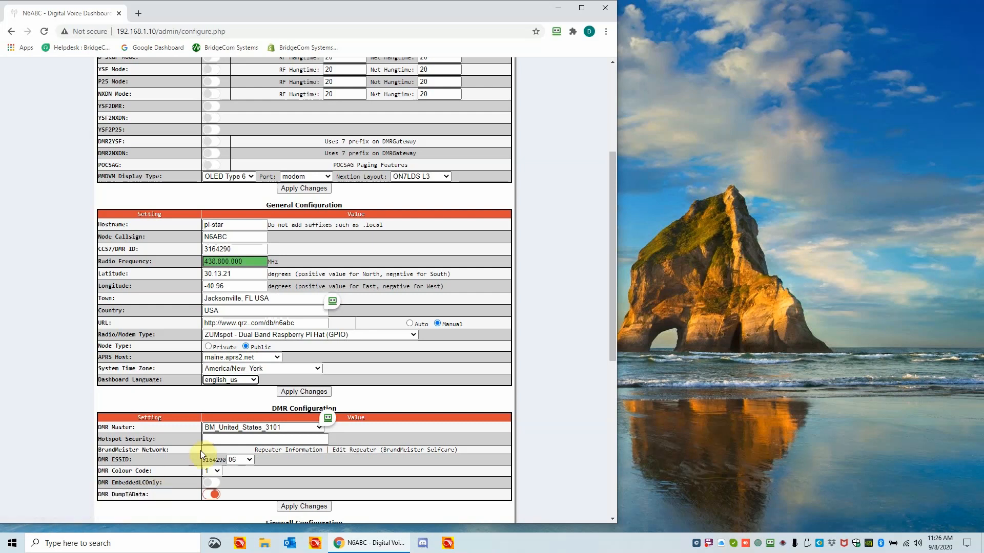
mouse_move(293, 363)
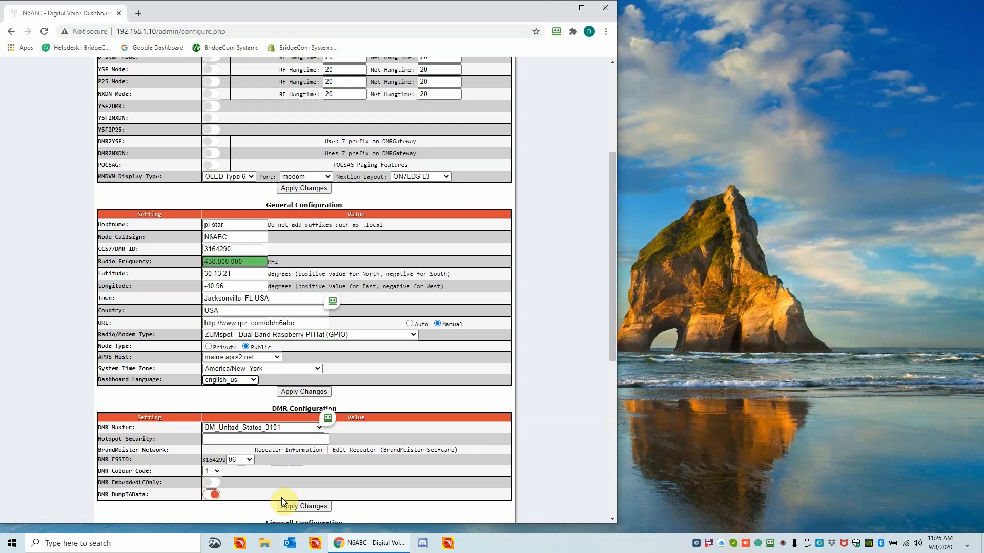
mouse_move(368, 272)
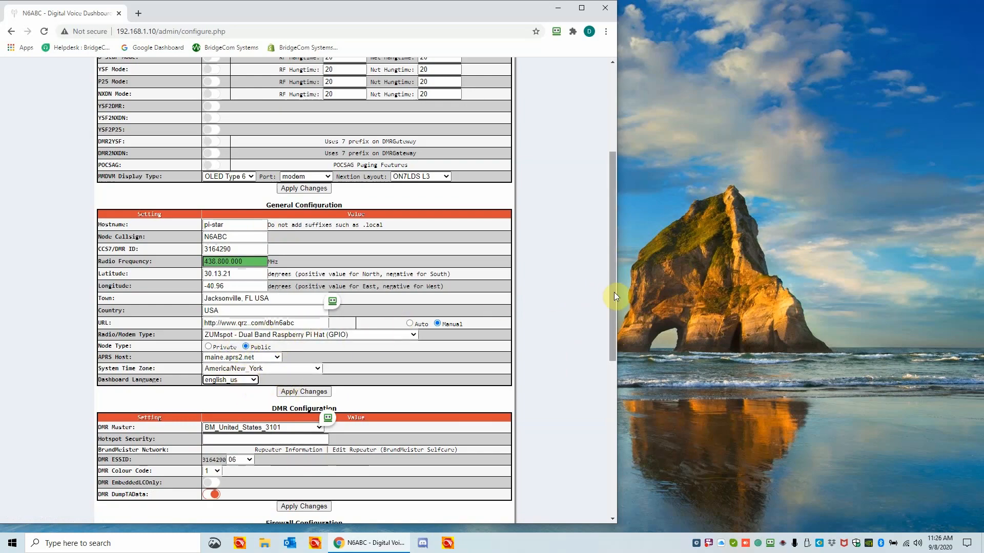
scroll("down", 3)
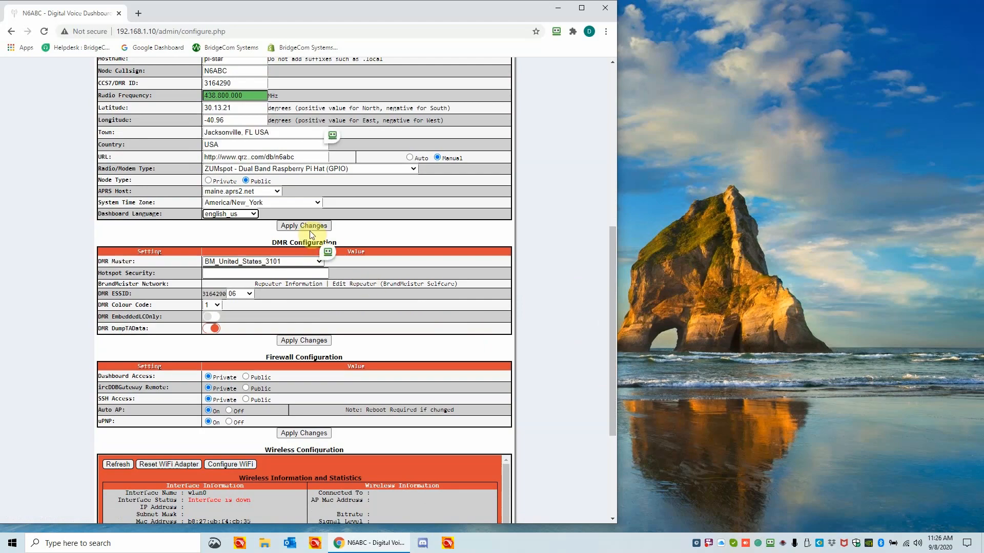
mouse_move(595, 283)
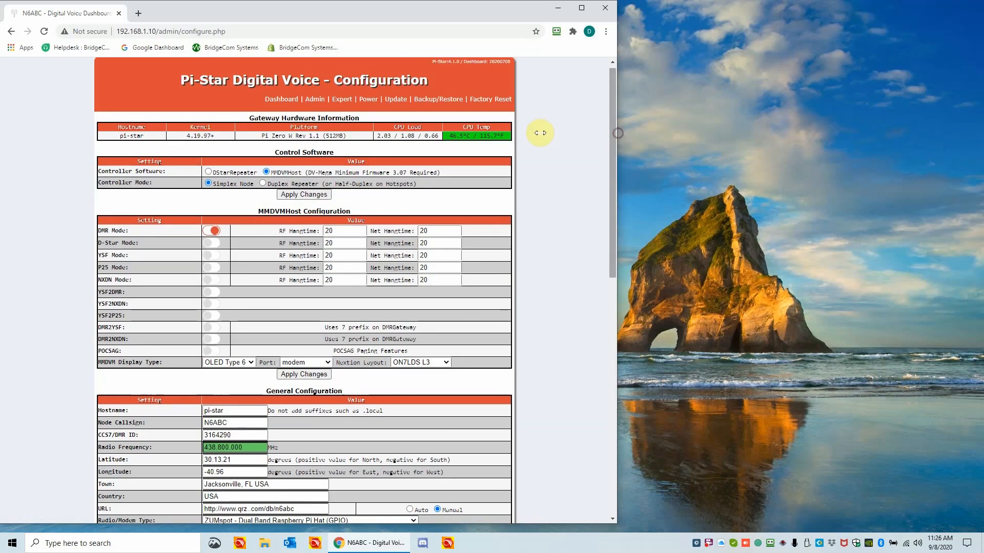
mouse_move(242, 242)
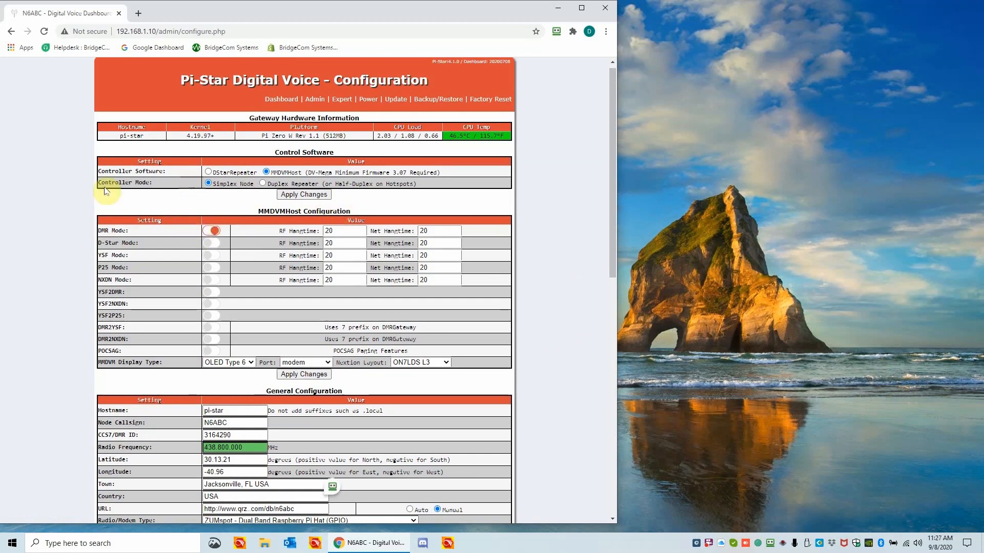
mouse_move(128, 244)
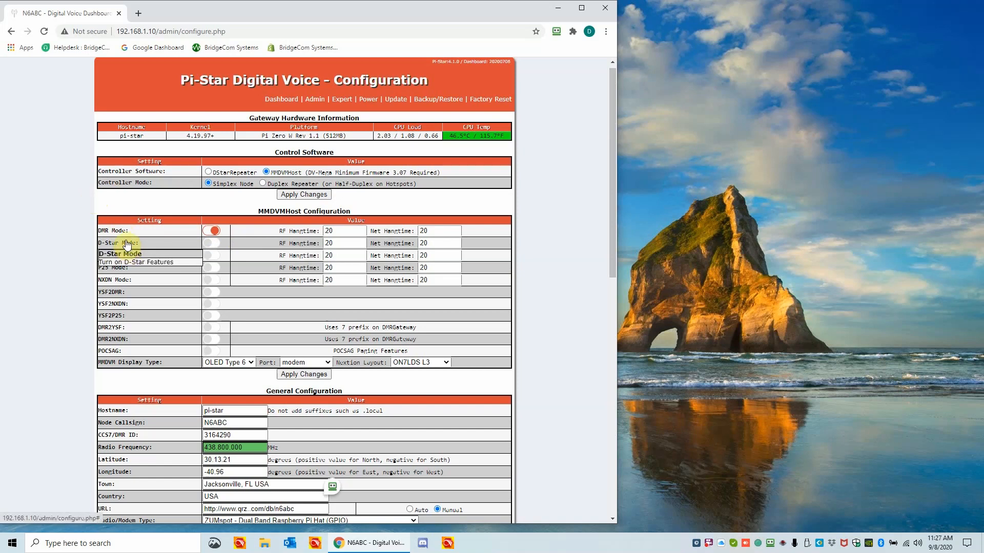
mouse_move(165, 226)
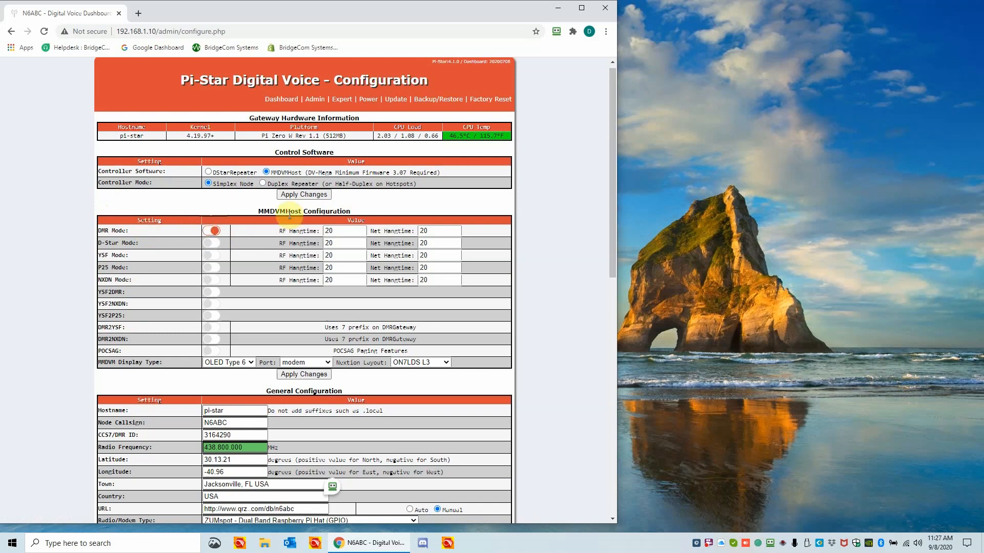
mouse_move(91, 266)
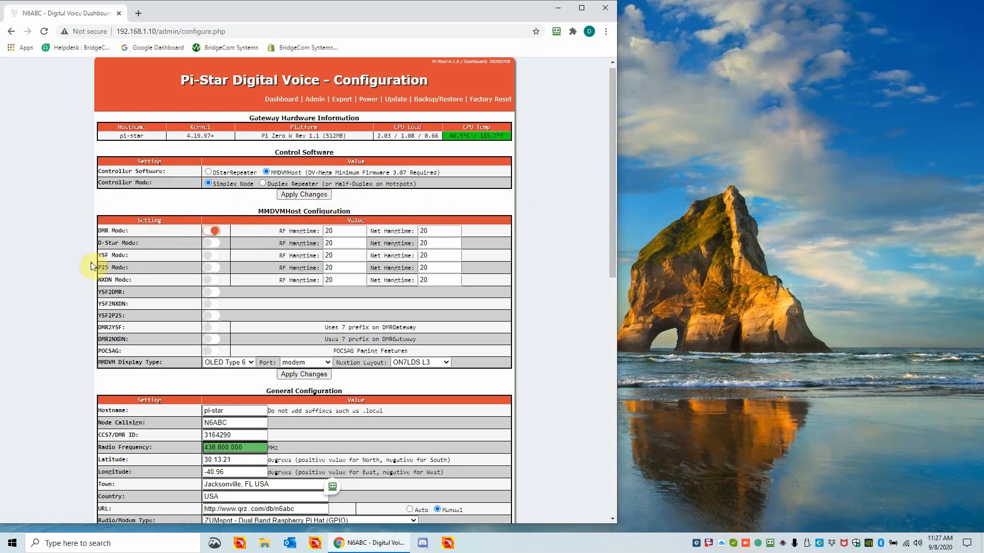
mouse_move(510, 204)
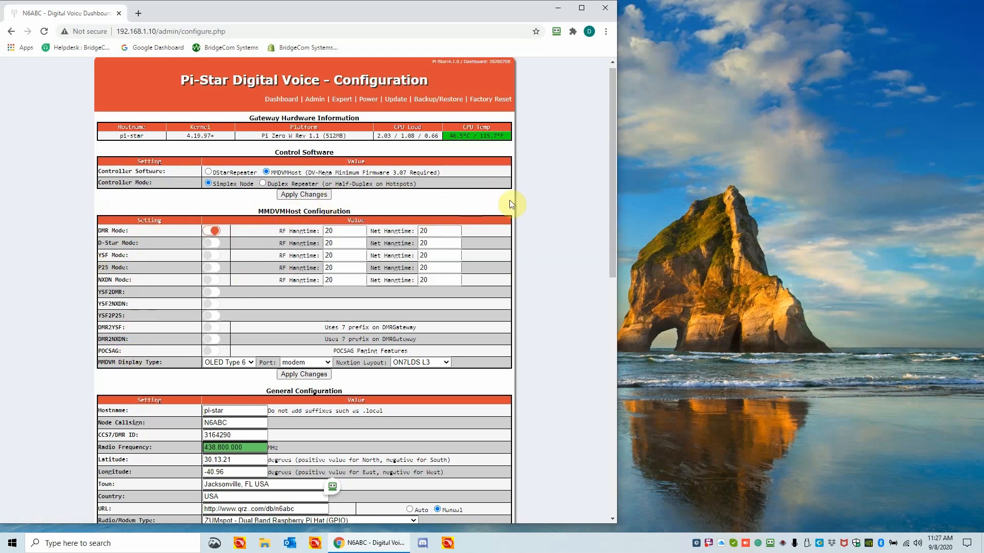
scroll("down", 3)
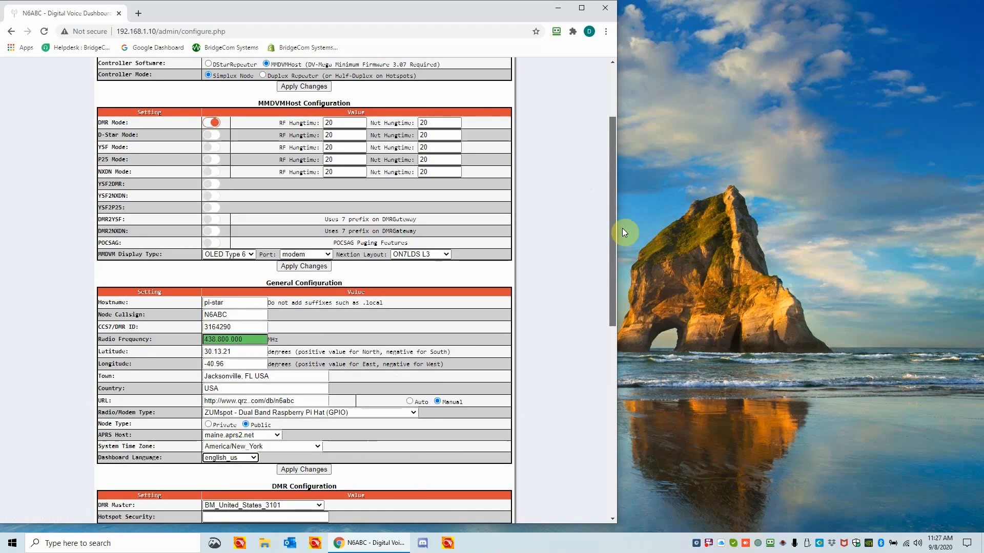
scroll("down", 3)
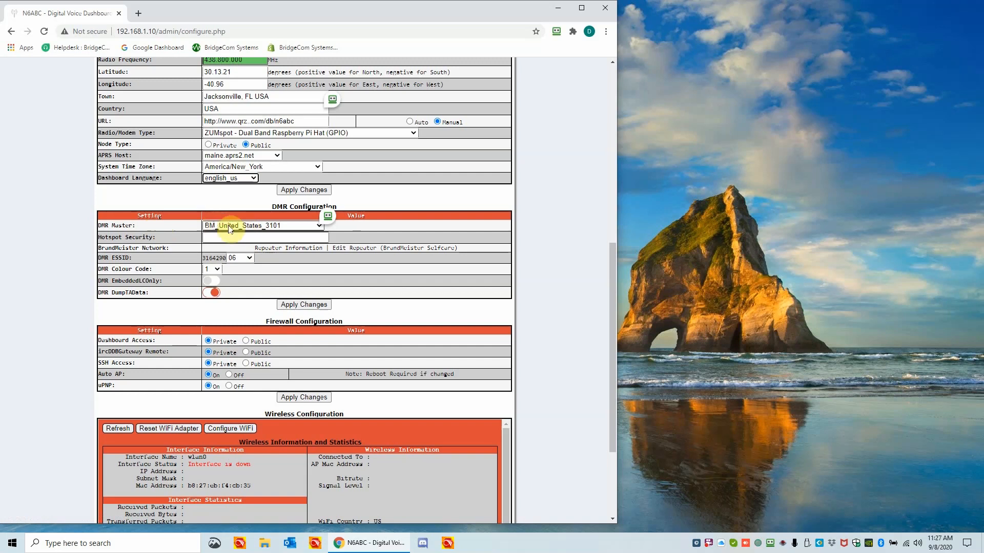
mouse_move(285, 230)
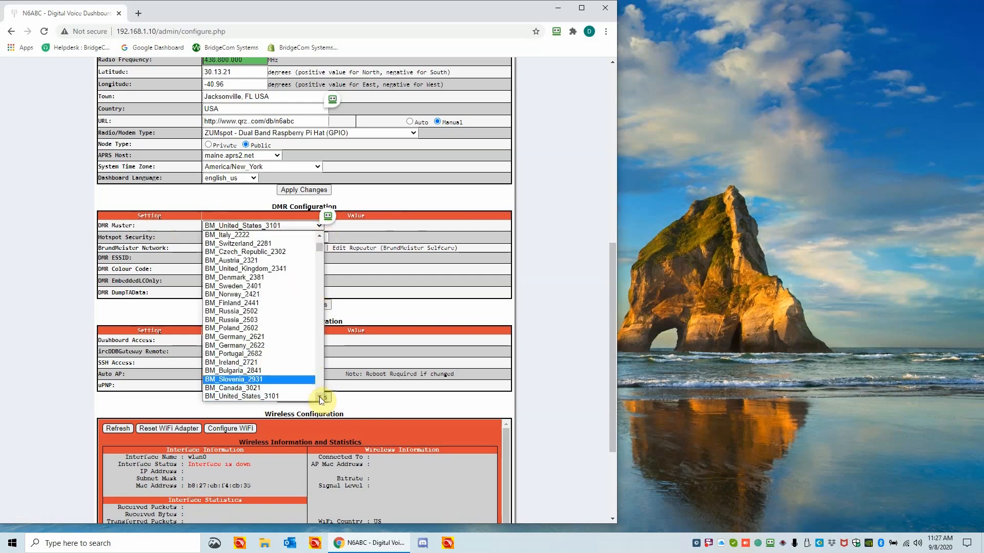
scroll("down", 3)
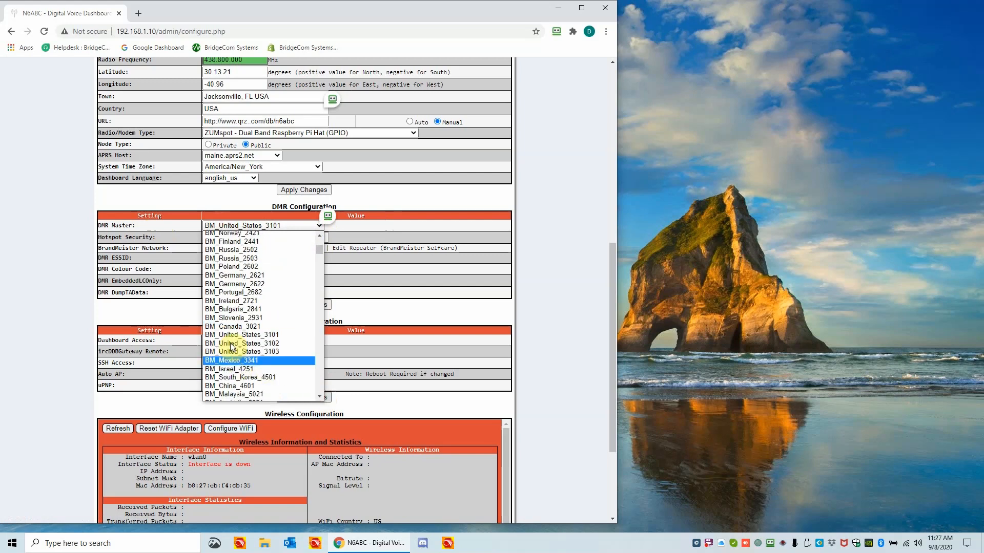
mouse_move(242, 351)
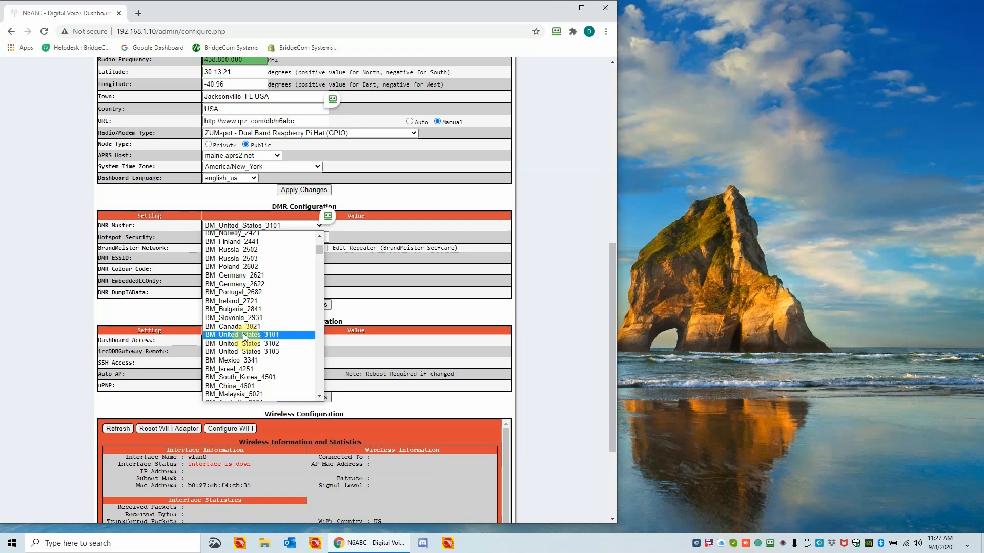
mouse_move(243, 344)
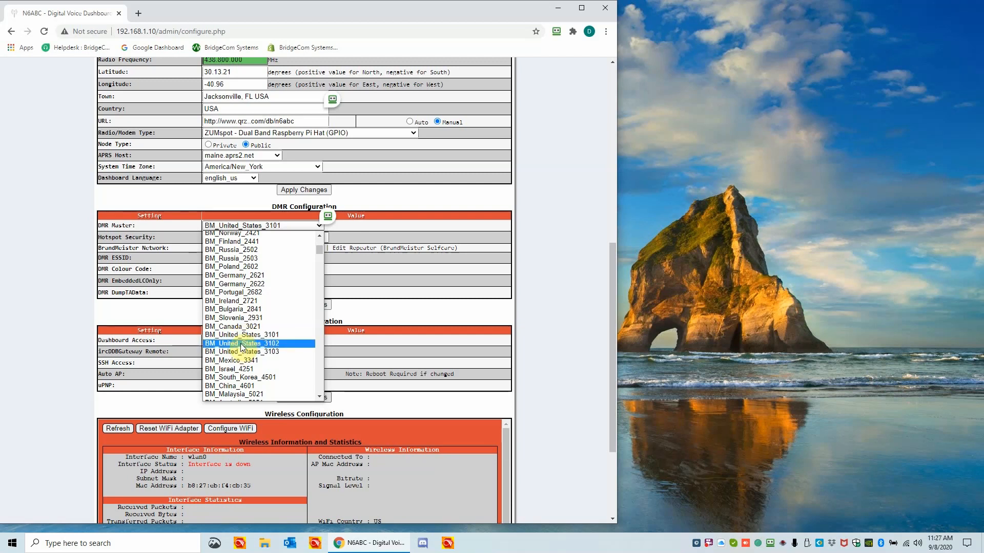
mouse_move(248, 334)
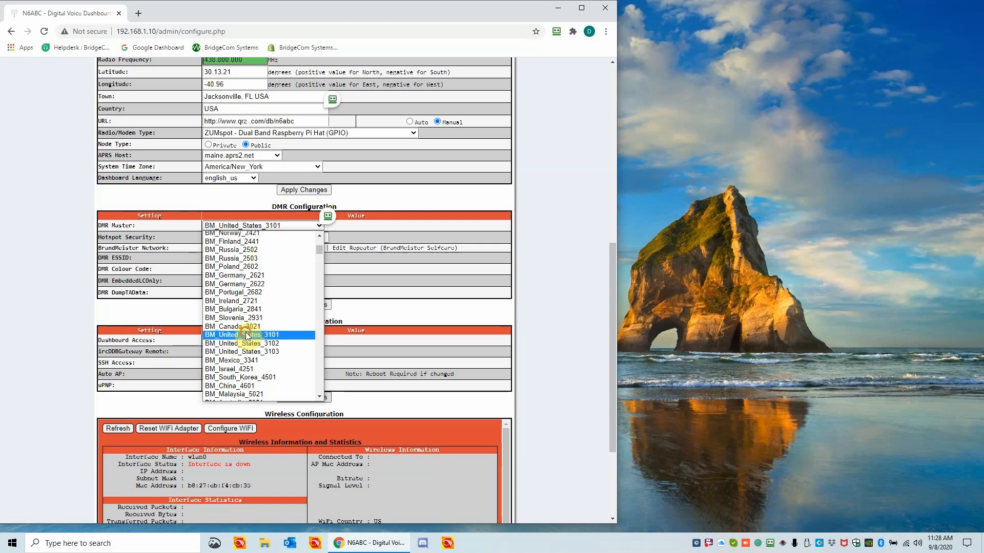
left_click(249, 334)
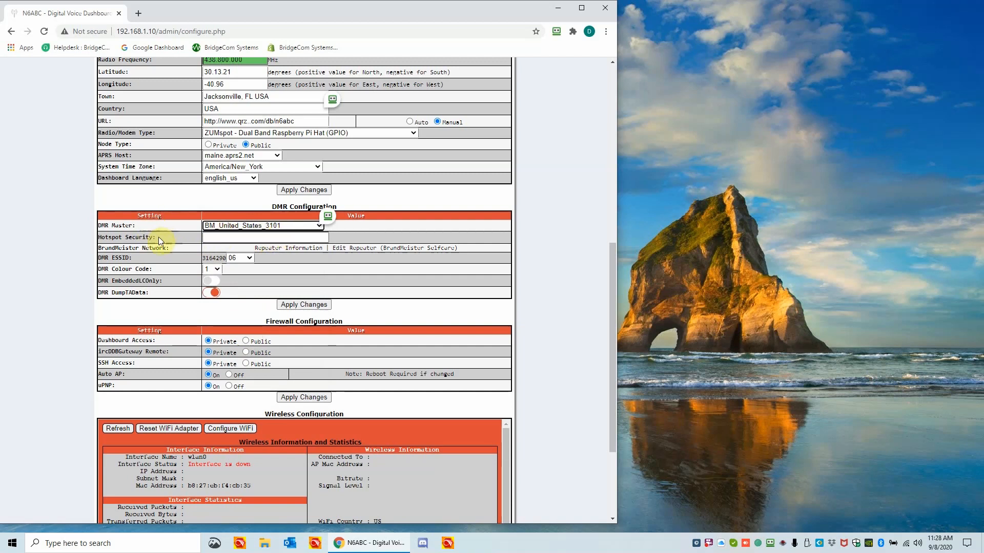
mouse_move(183, 234)
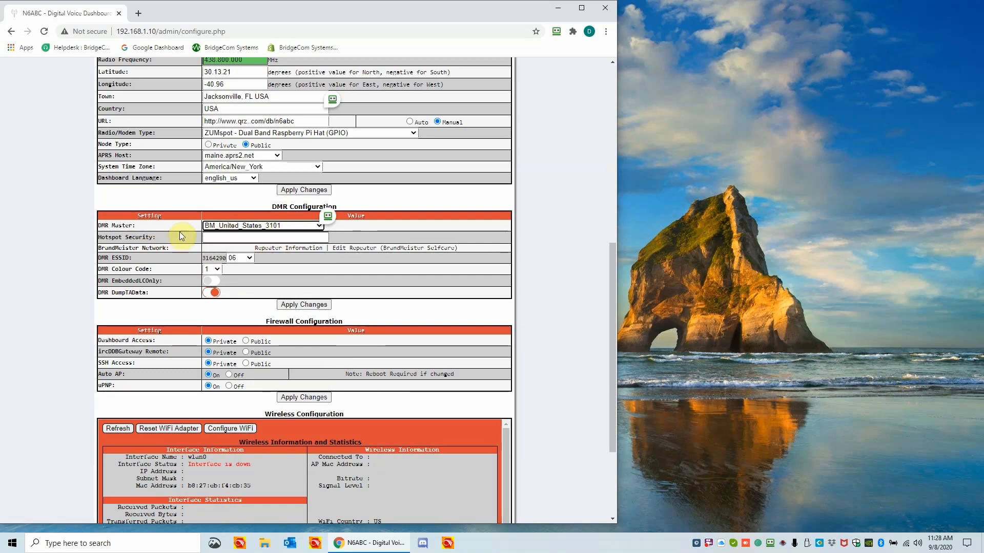
mouse_move(193, 238)
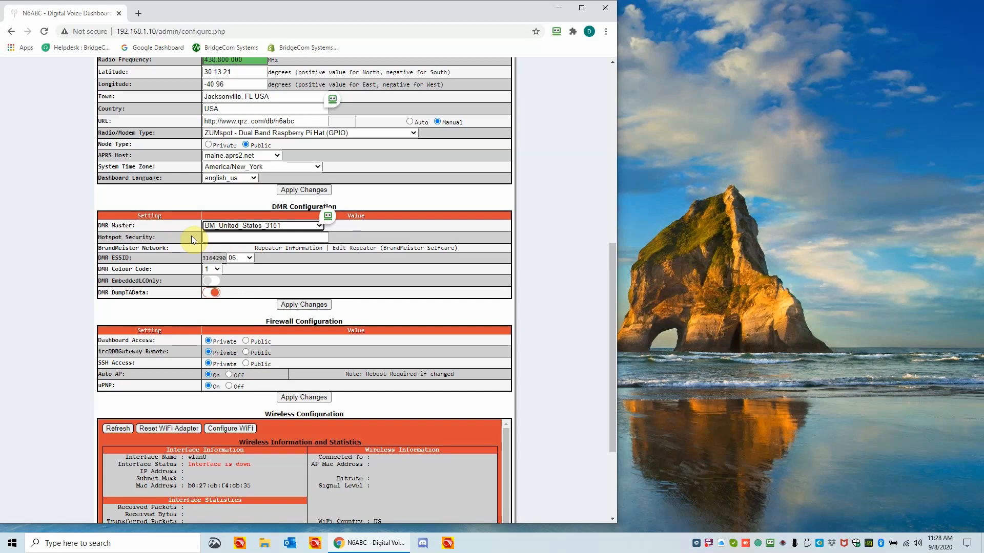
left_click(261, 238)
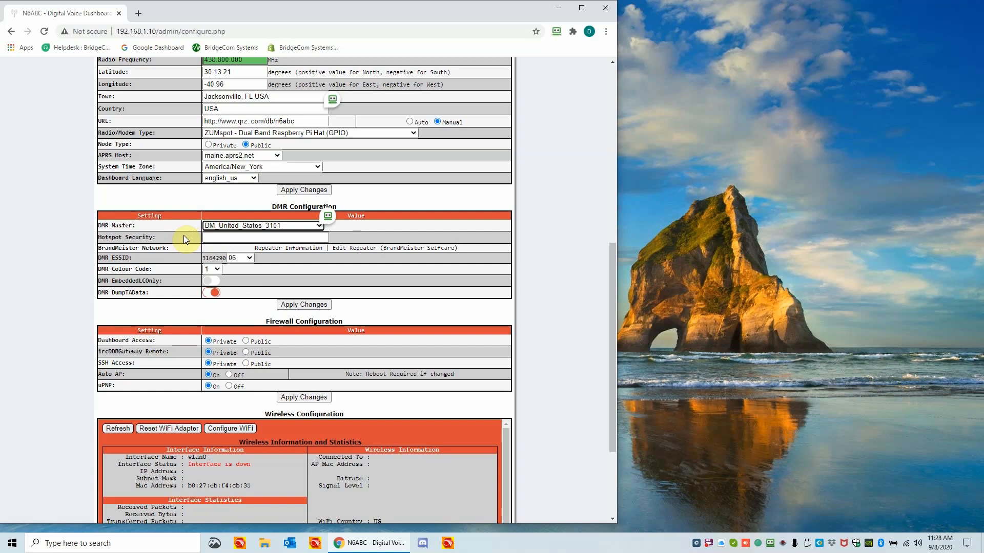
mouse_move(173, 240)
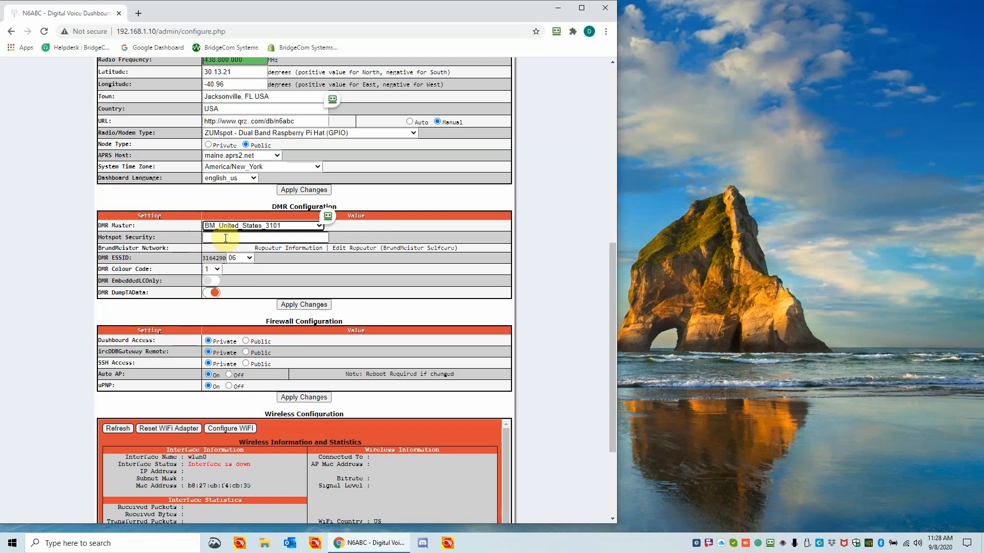
mouse_move(154, 217)
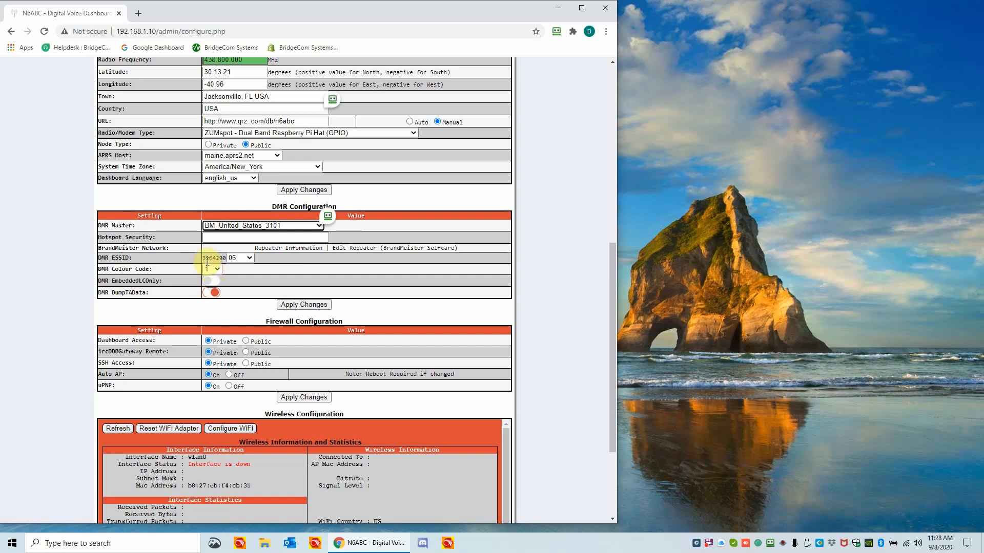
Step: Change the DMR ESSID suffix from 06 to 01 and toggle the DumpTAData option
left_click(218, 259)
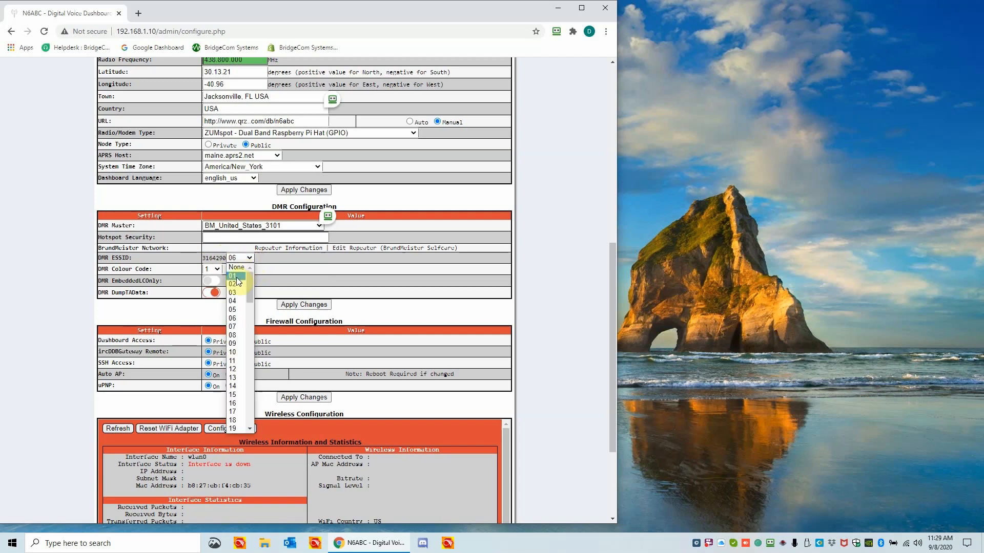
left_click(233, 274)
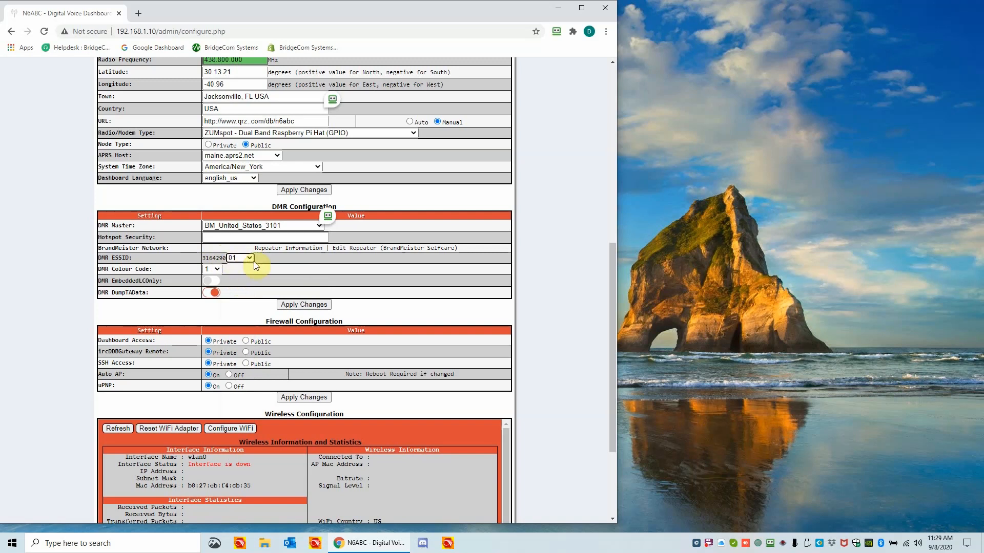
mouse_move(123, 271)
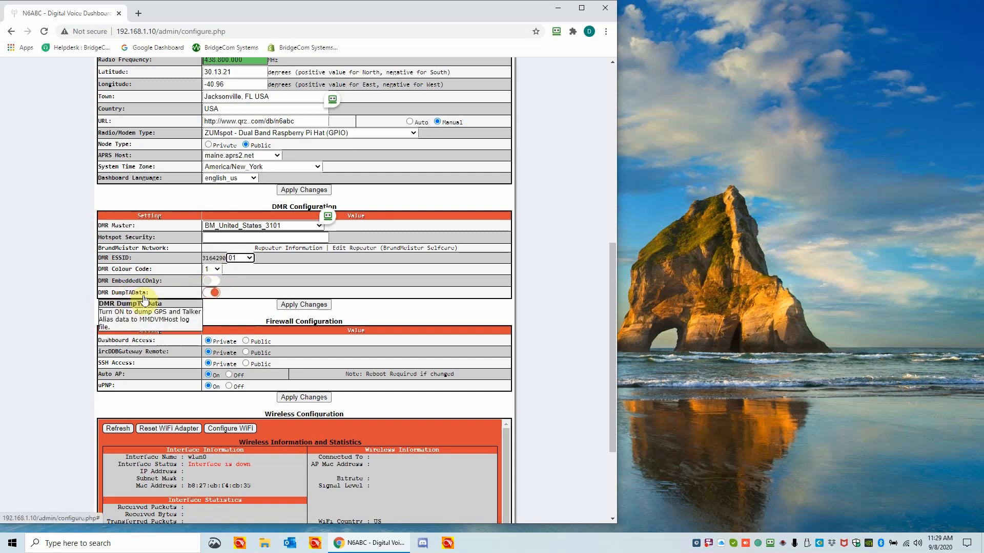
left_click(212, 292)
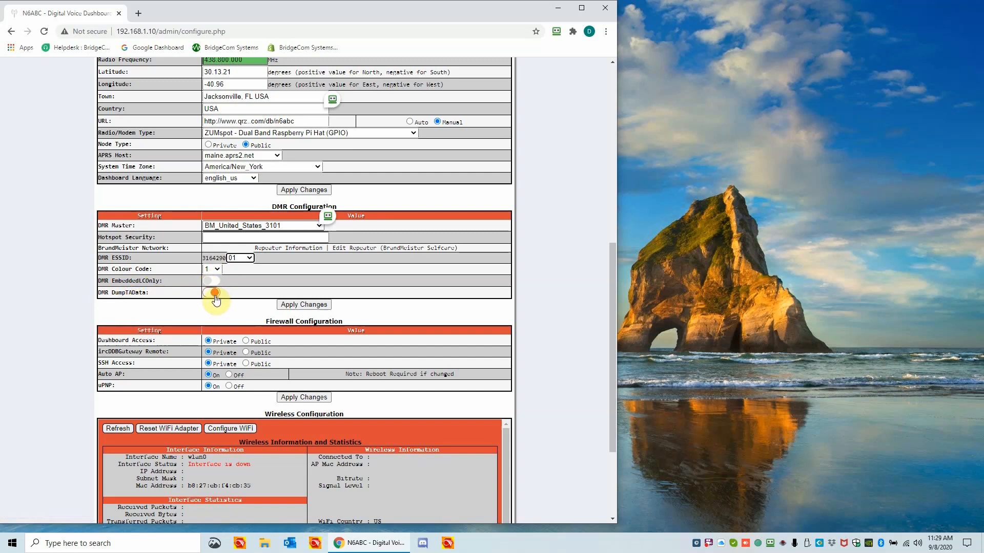
left_click(211, 293)
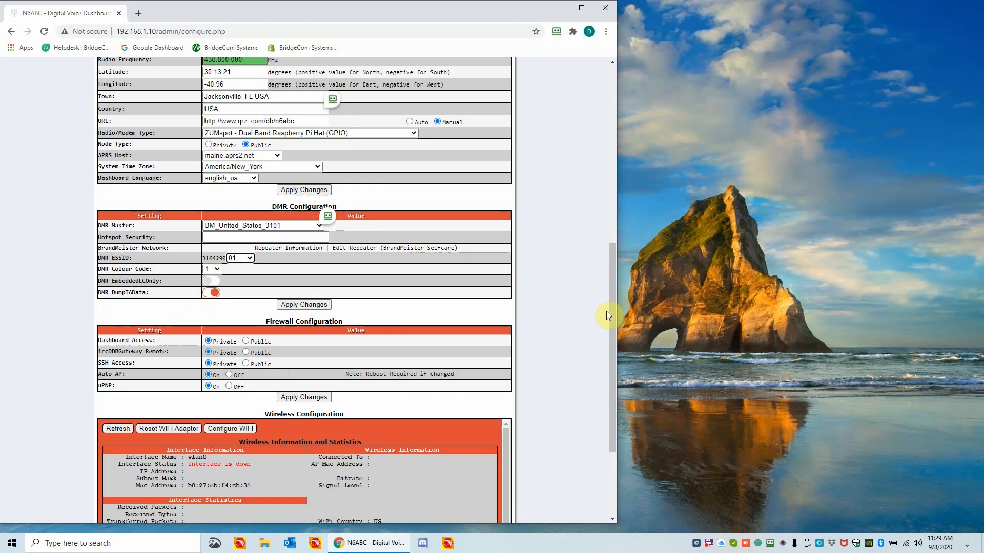
scroll("down", 3)
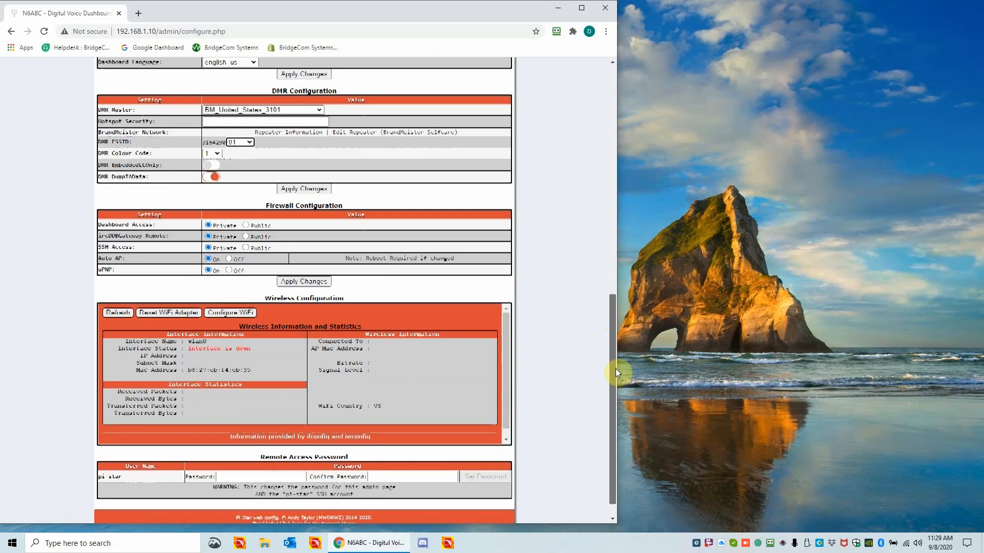
scroll("down", 3)
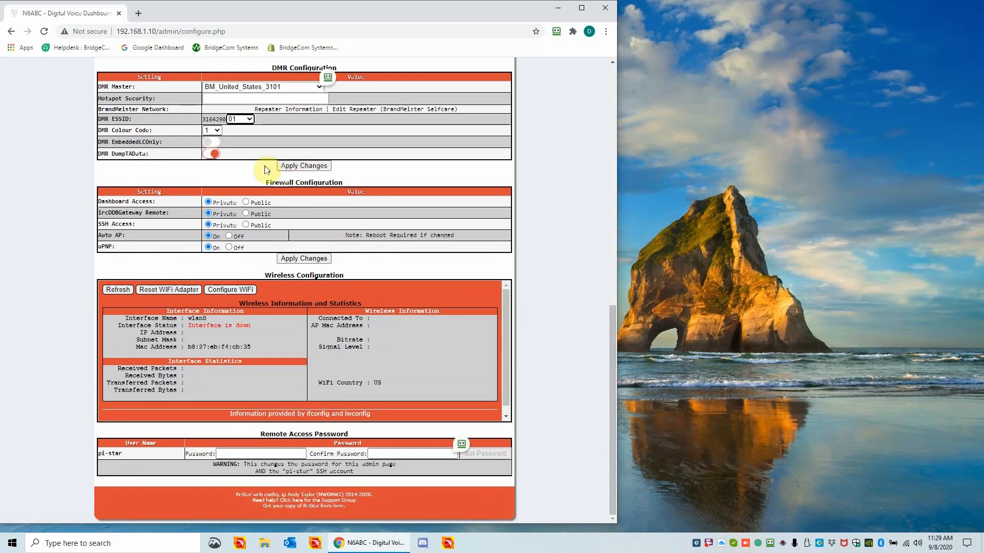
mouse_move(215, 180)
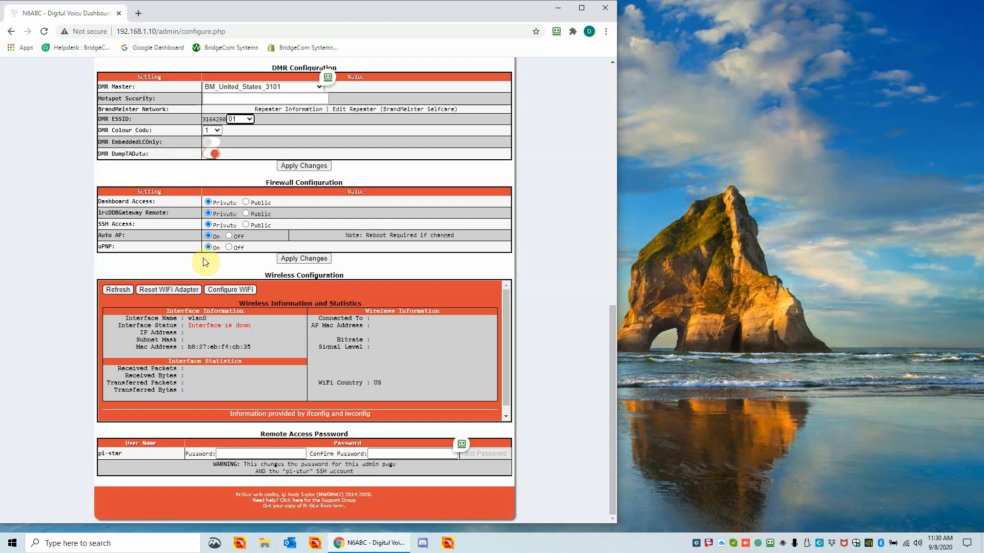
mouse_move(214, 267)
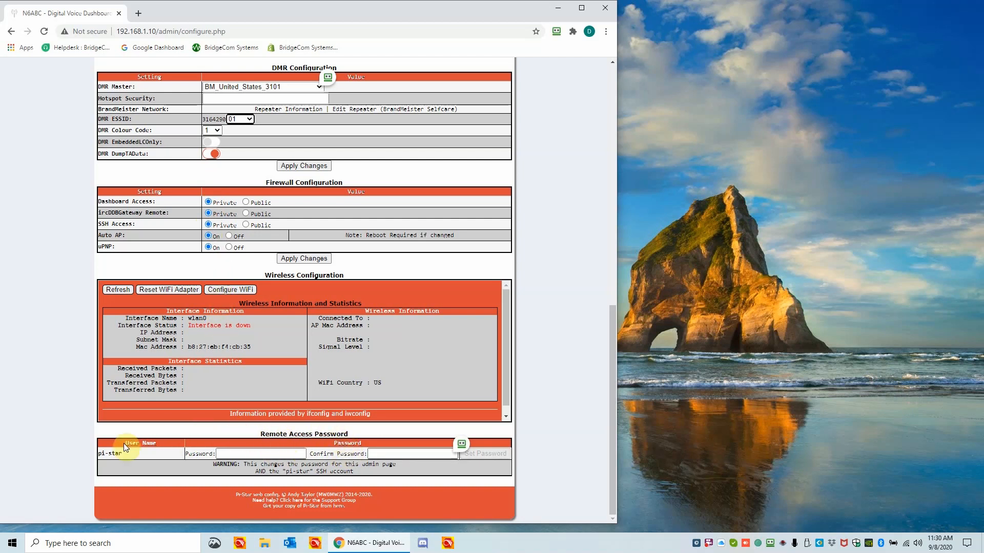
mouse_move(135, 475)
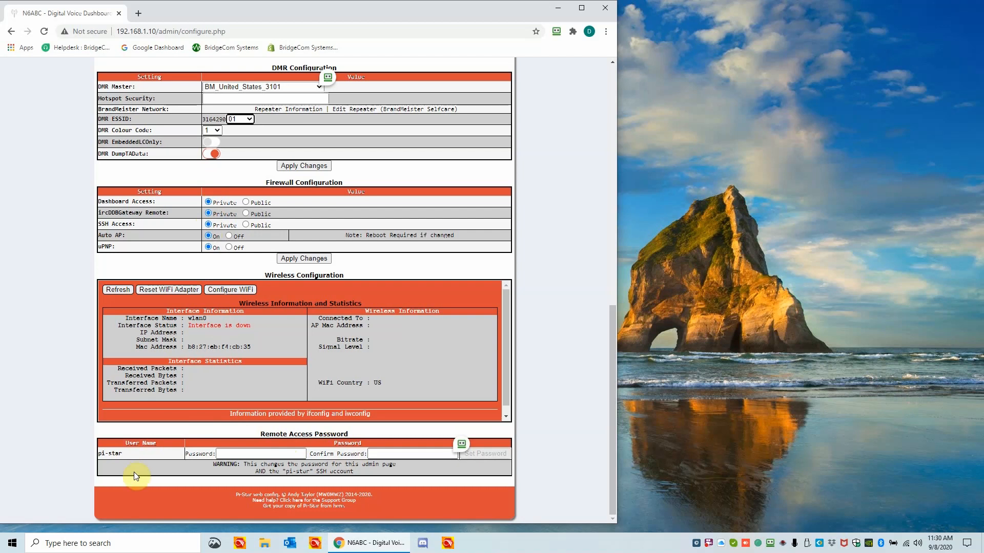
mouse_move(172, 407)
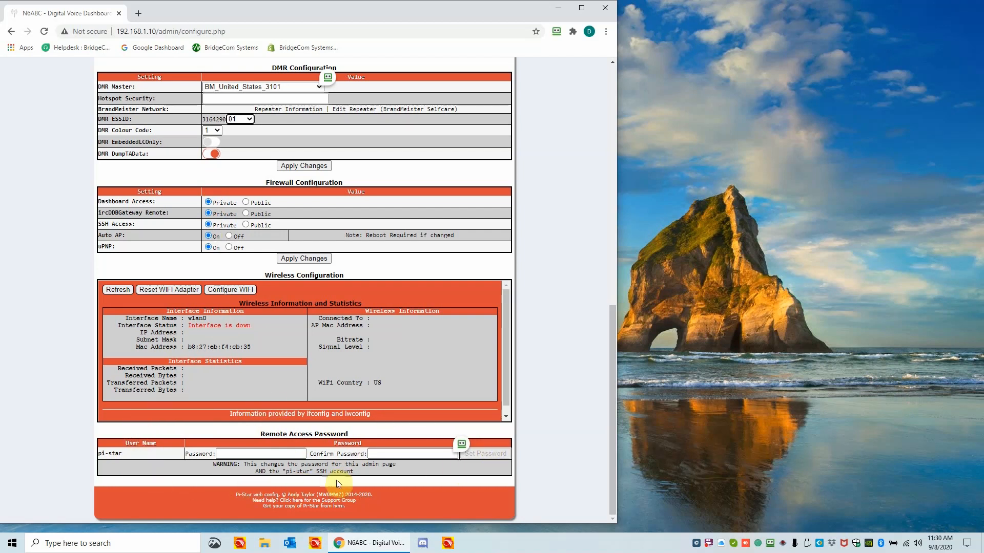
mouse_move(264, 433)
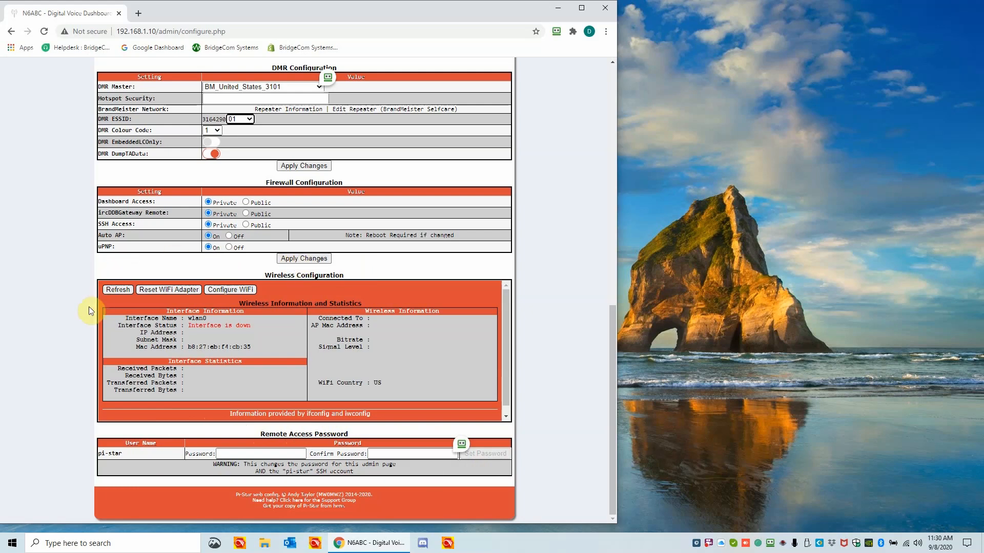
mouse_move(488, 332)
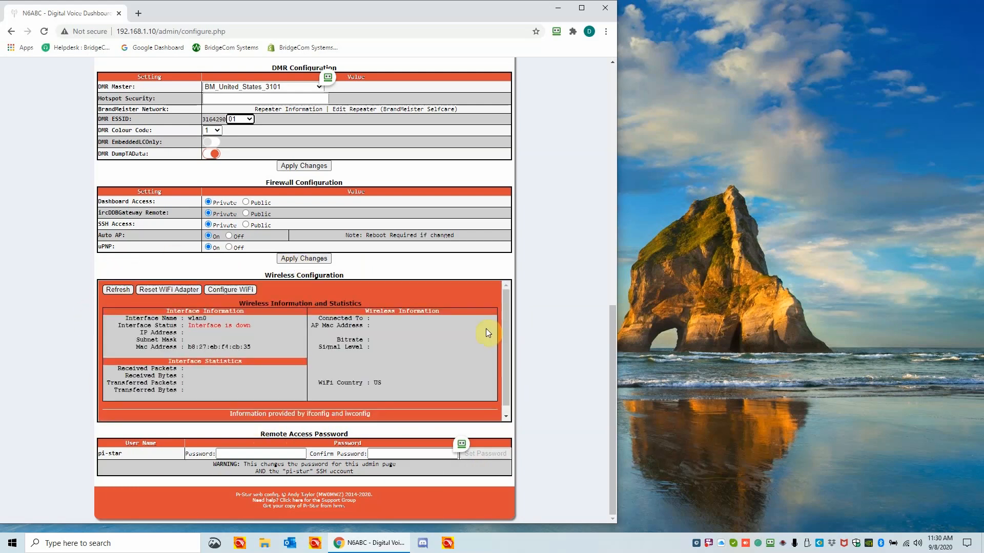
mouse_move(59, 299)
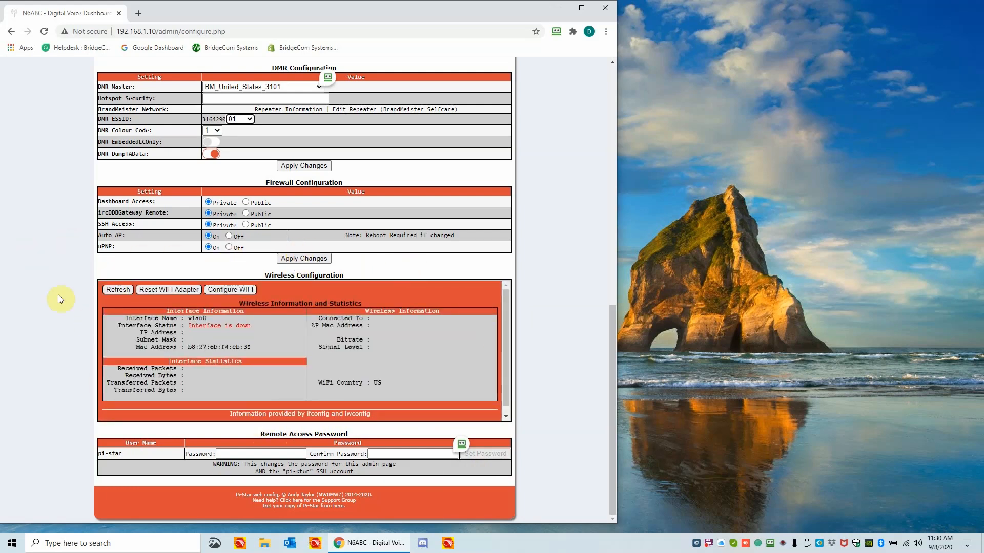
mouse_move(502, 379)
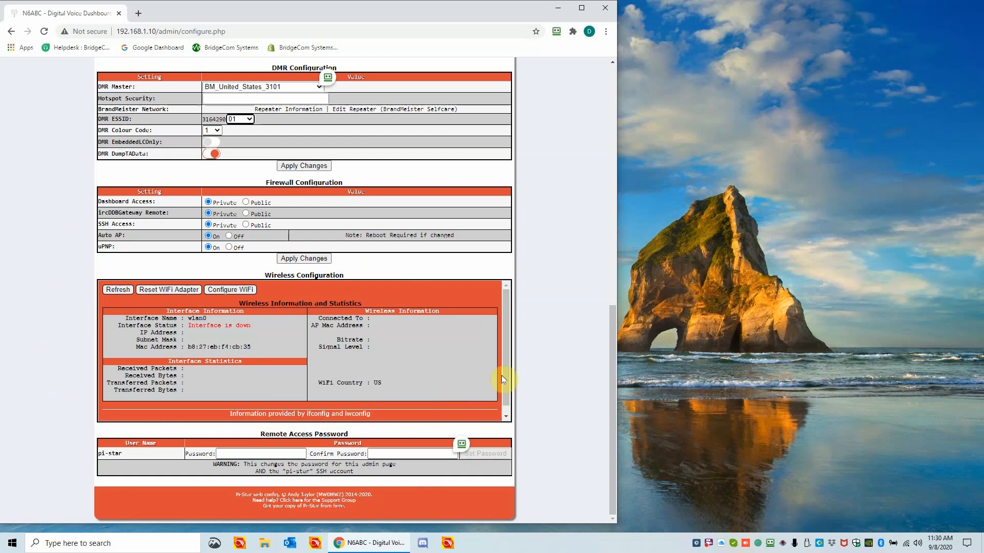
mouse_move(506, 271)
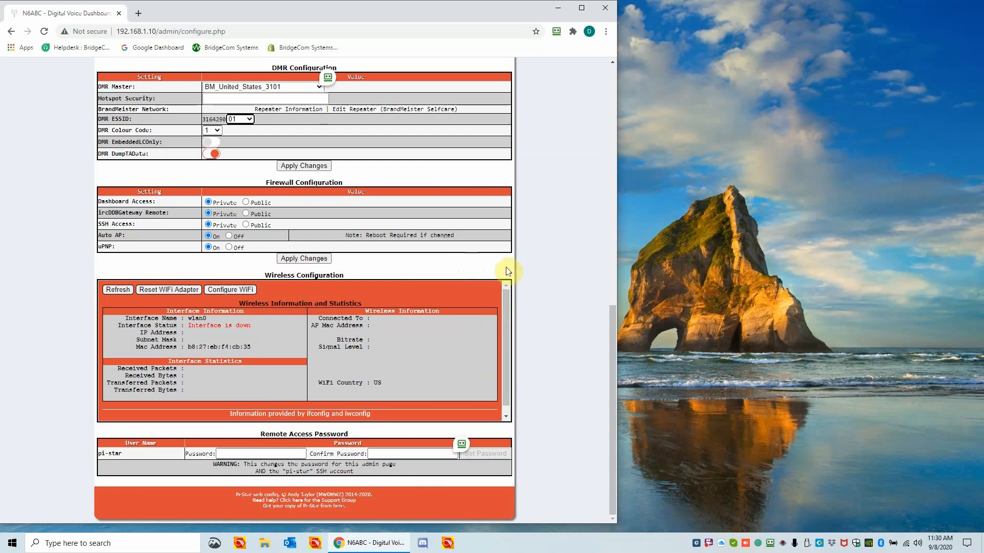
Step: Apply Changes so the hotspot saves the configuration and restarts its services
scroll("up", 3)
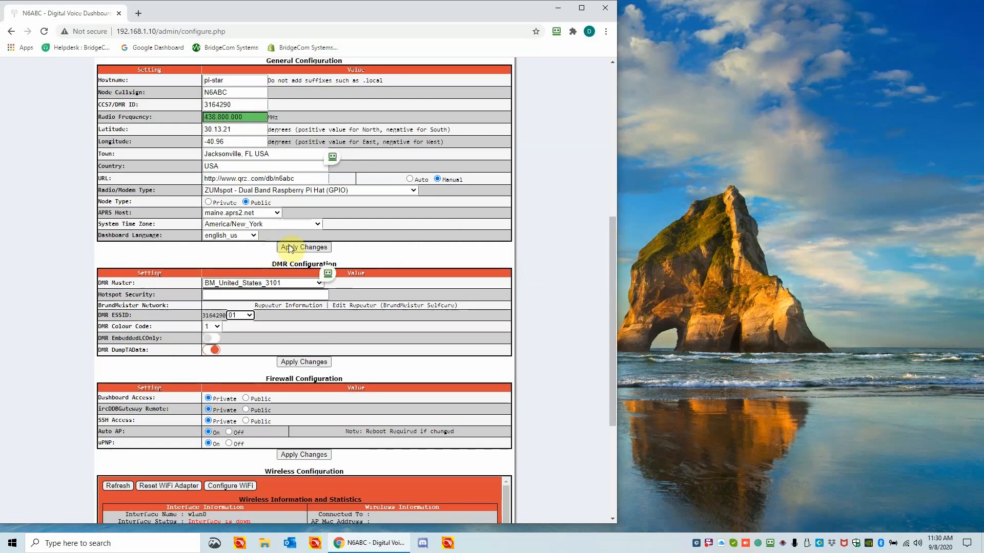
mouse_move(29, 511)
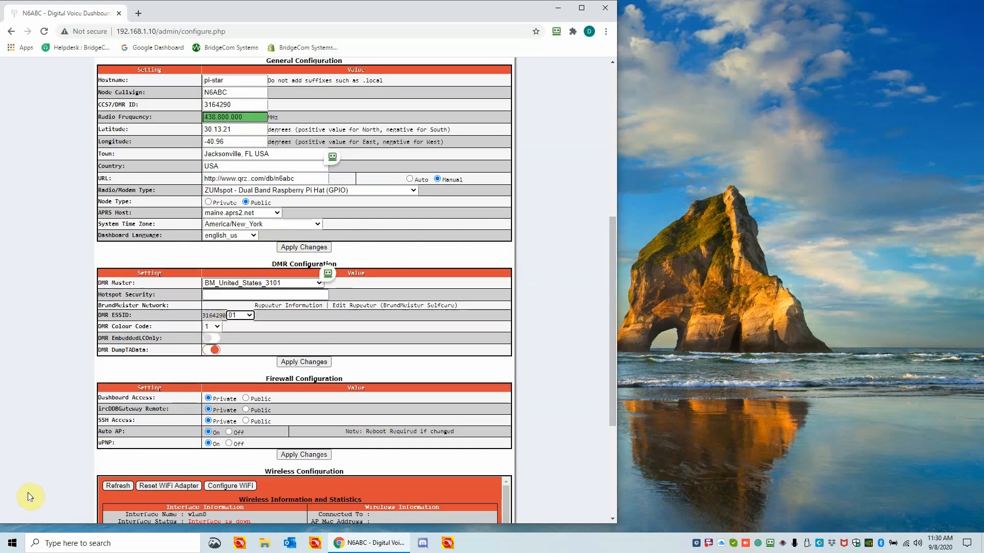
mouse_move(189, 434)
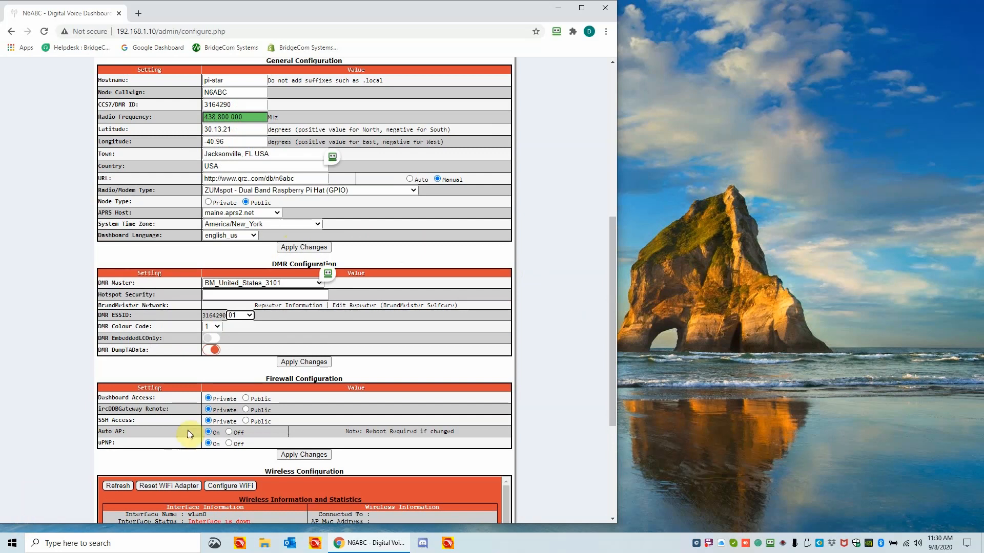
left_click(303, 247)
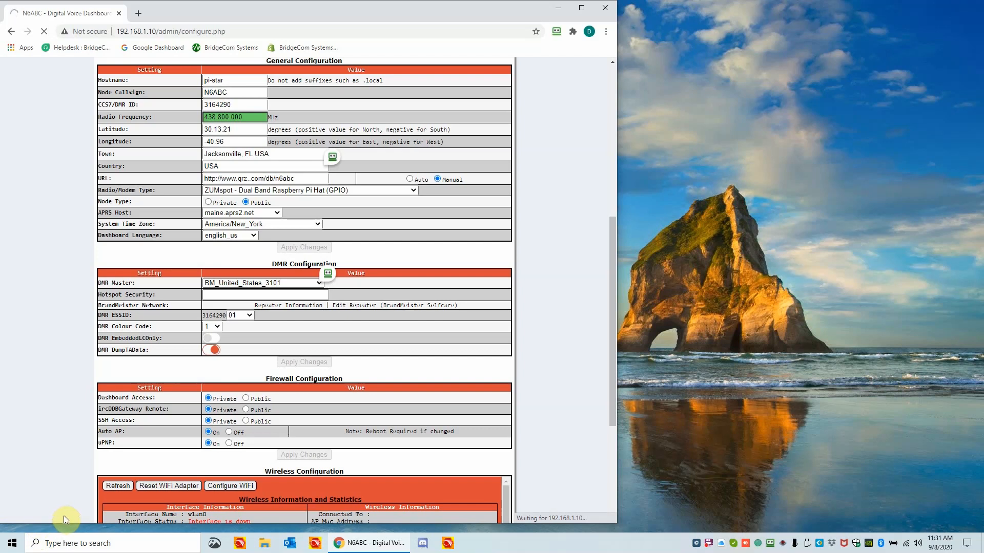
mouse_move(60, 436)
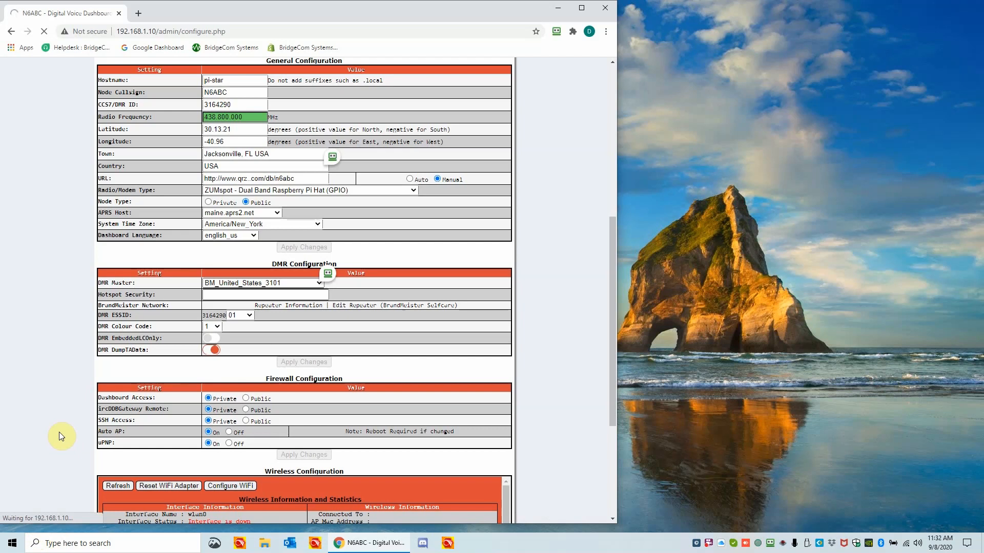
mouse_move(42, 370)
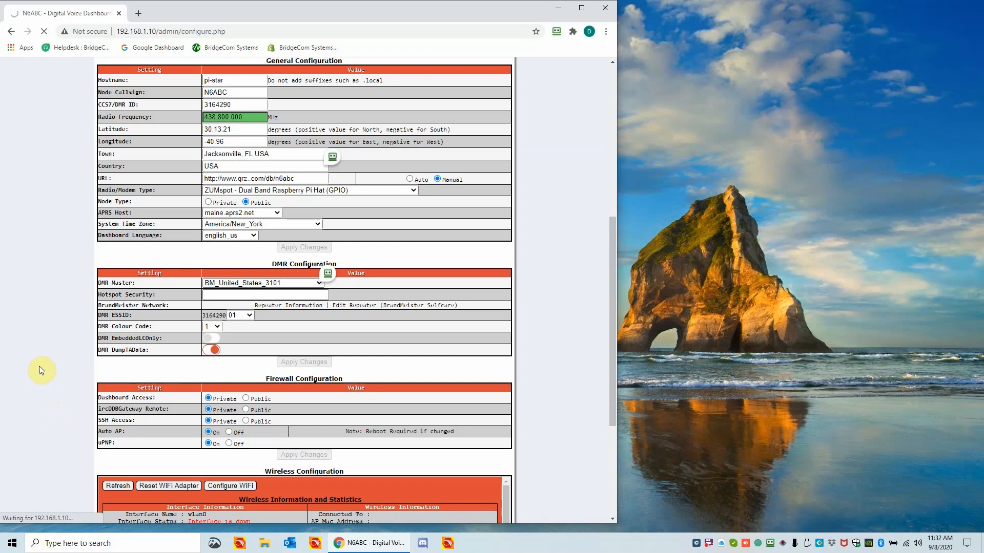
mouse_move(53, 327)
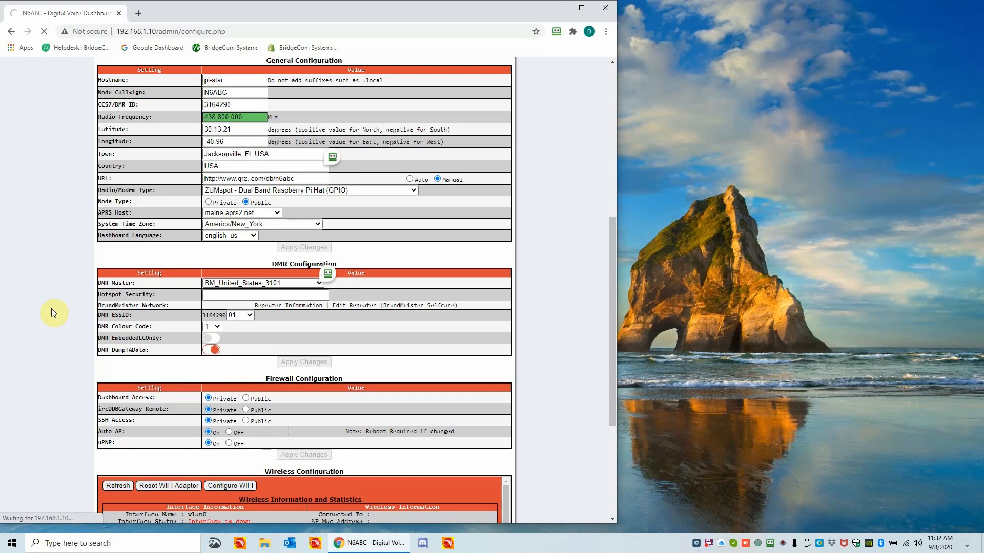
mouse_move(355, 235)
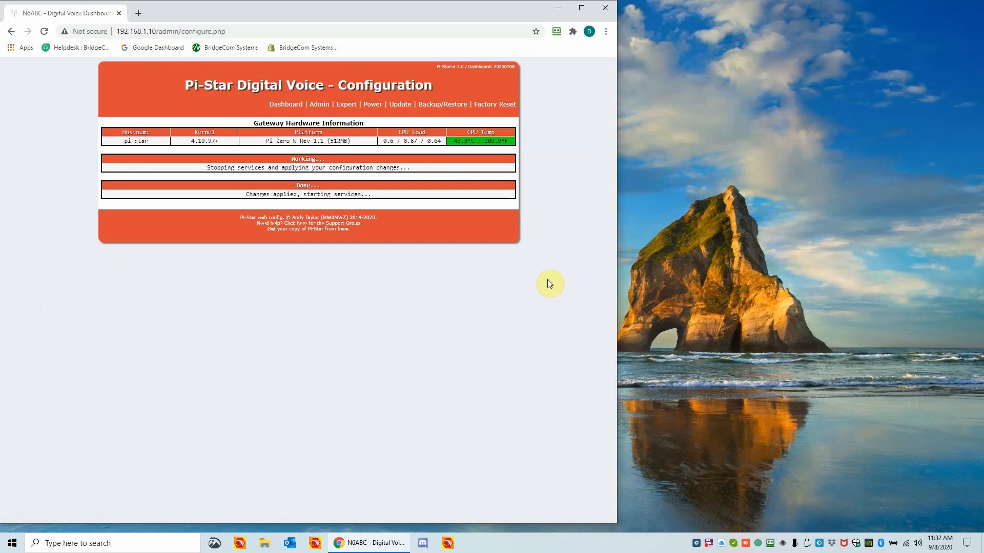
mouse_move(256, 136)
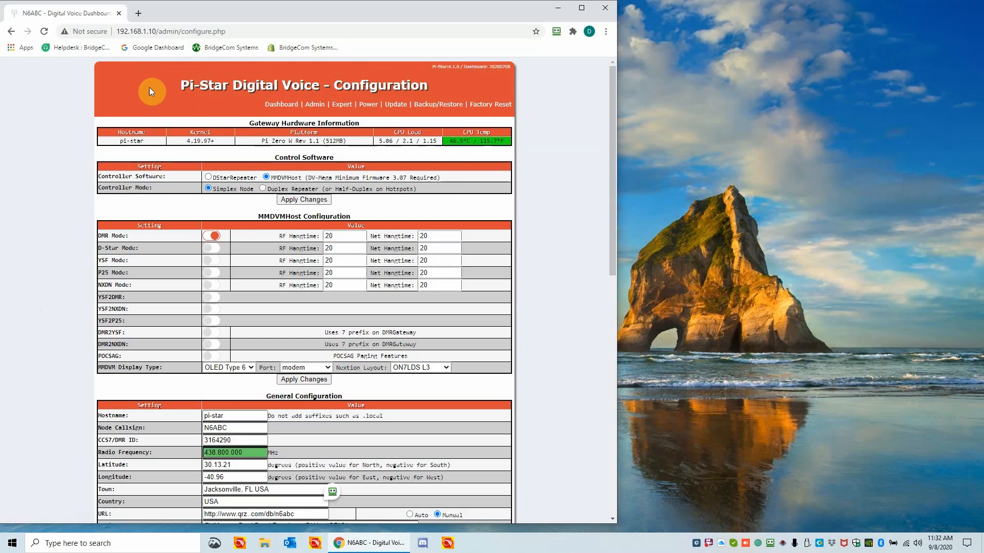
mouse_move(317, 119)
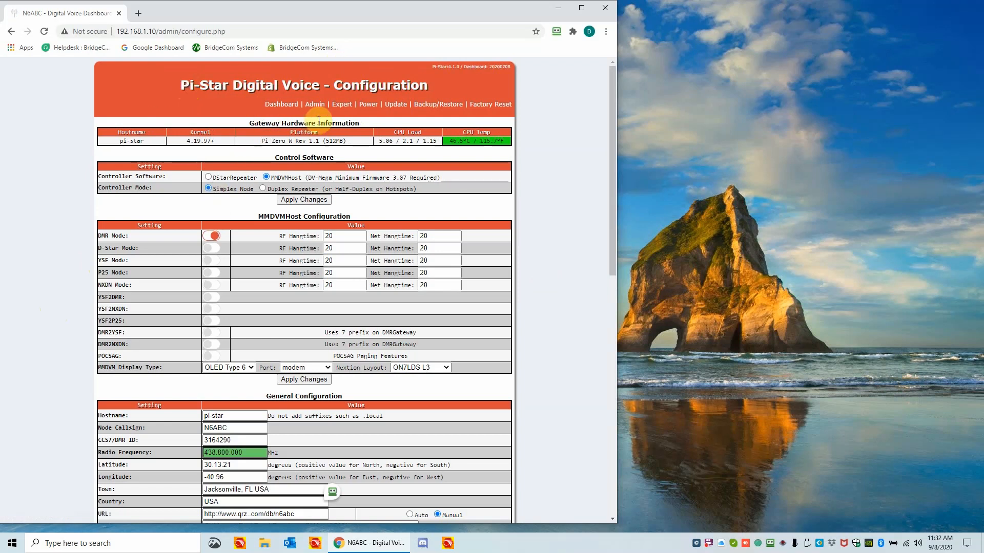
mouse_move(610, 114)
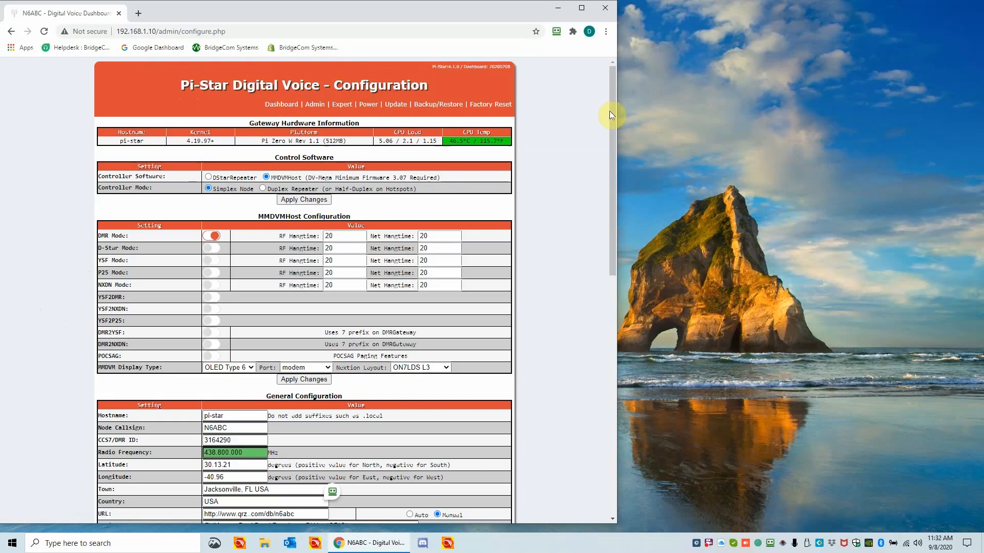
scroll("down", 3)
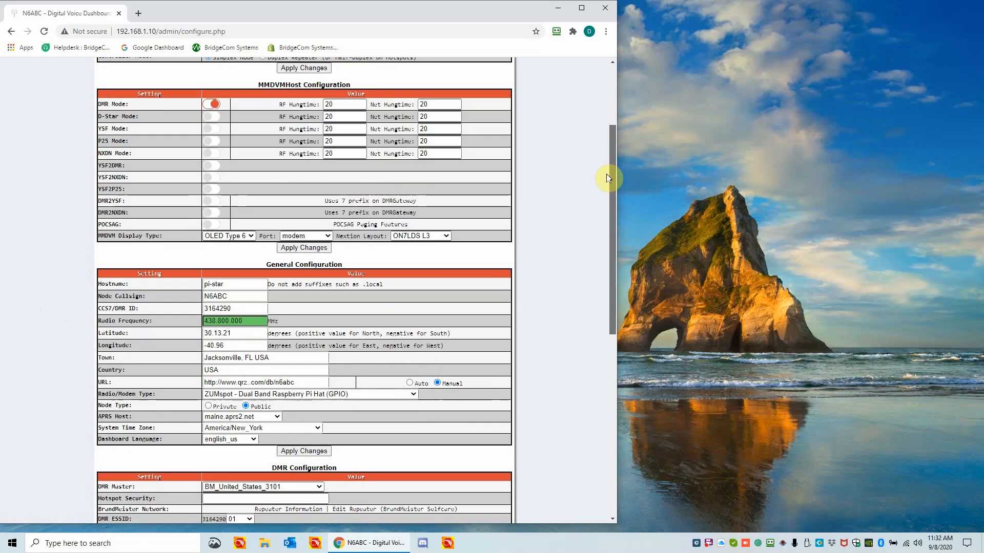
scroll("down", 3)
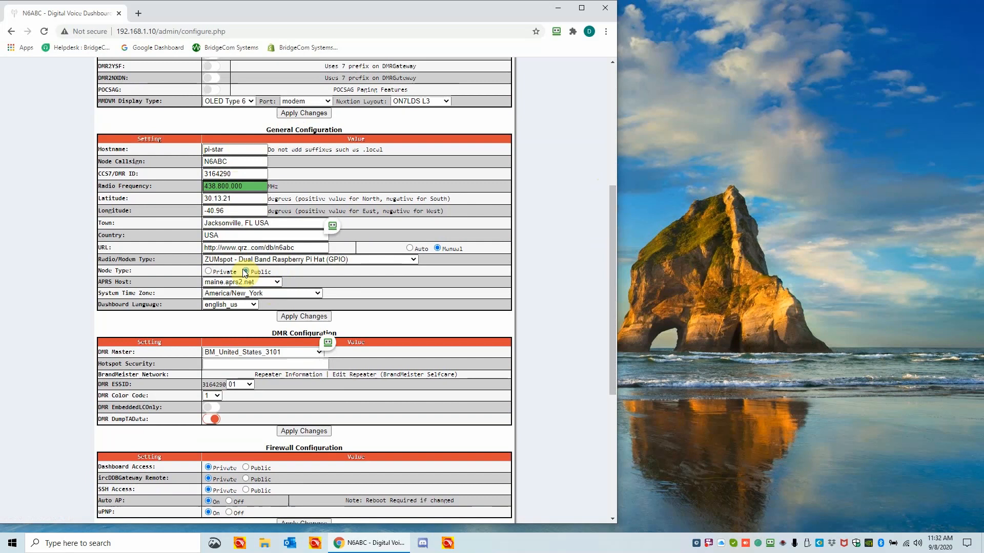
left_click(247, 272)
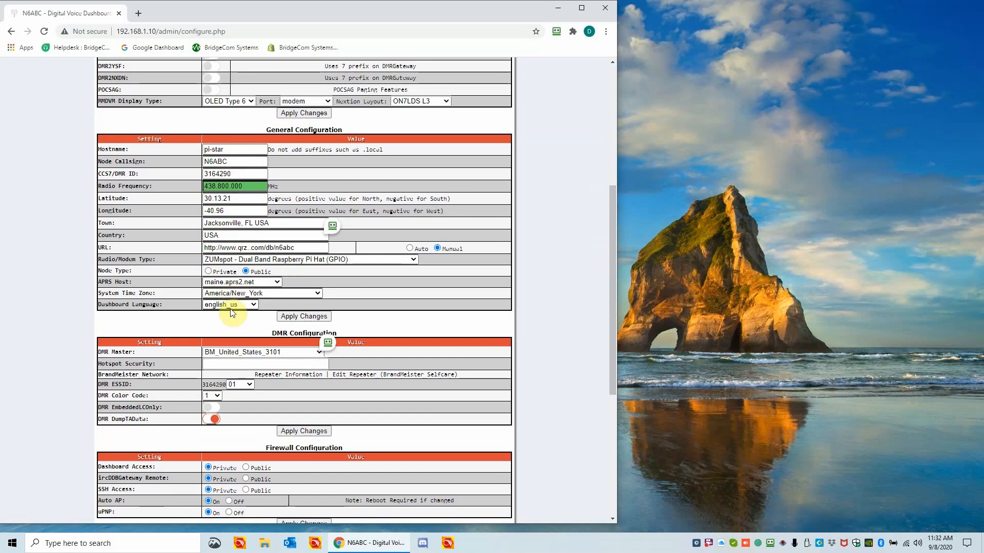
mouse_move(245, 354)
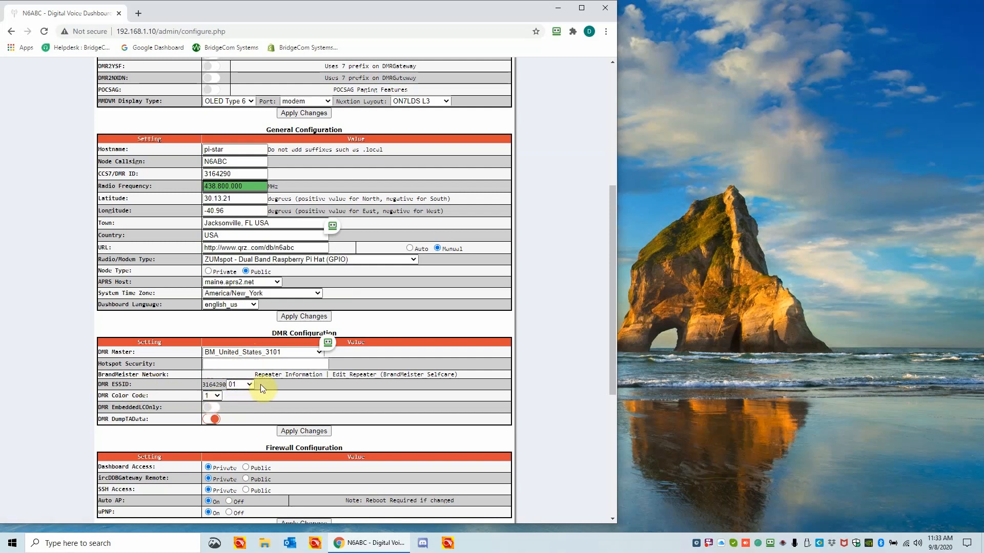
mouse_move(610, 357)
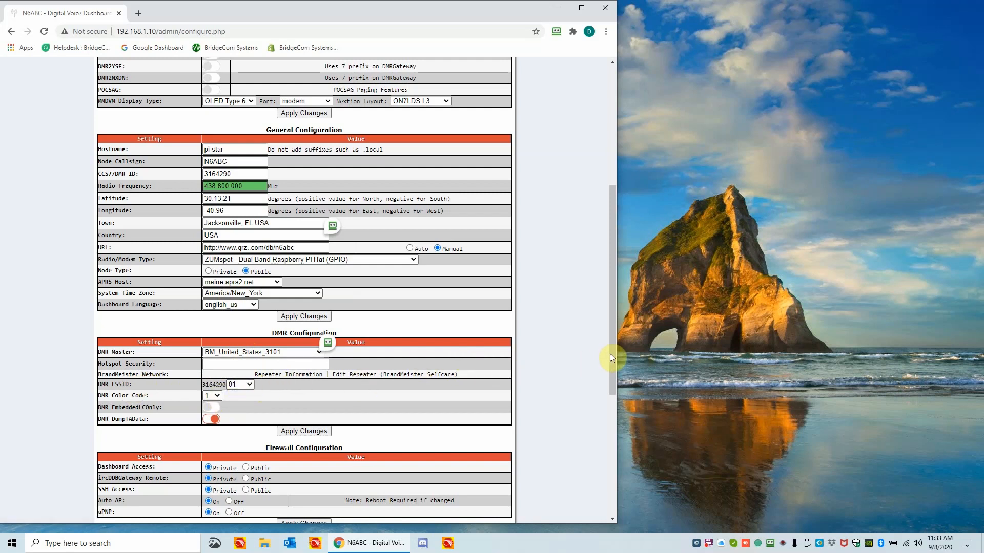
scroll("down", 3)
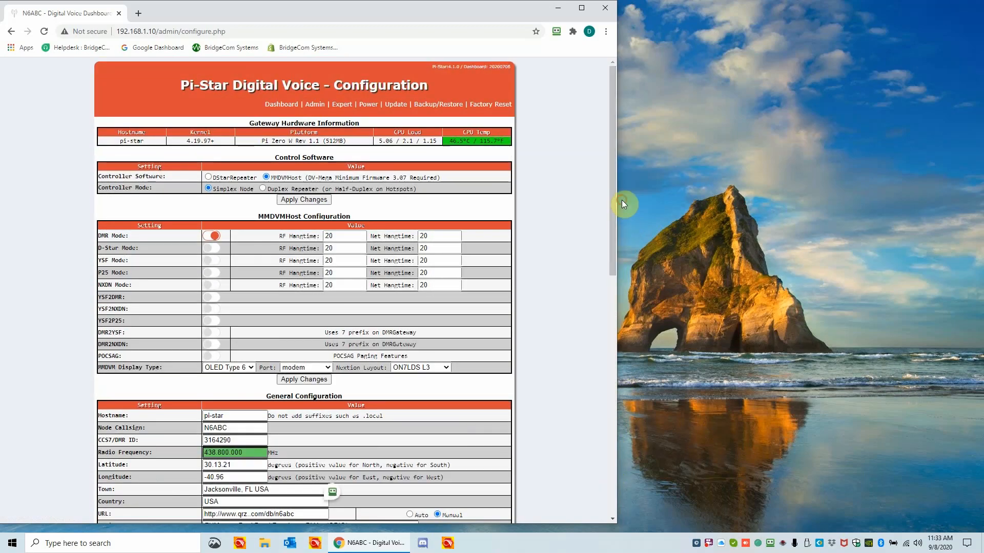
mouse_move(592, 186)
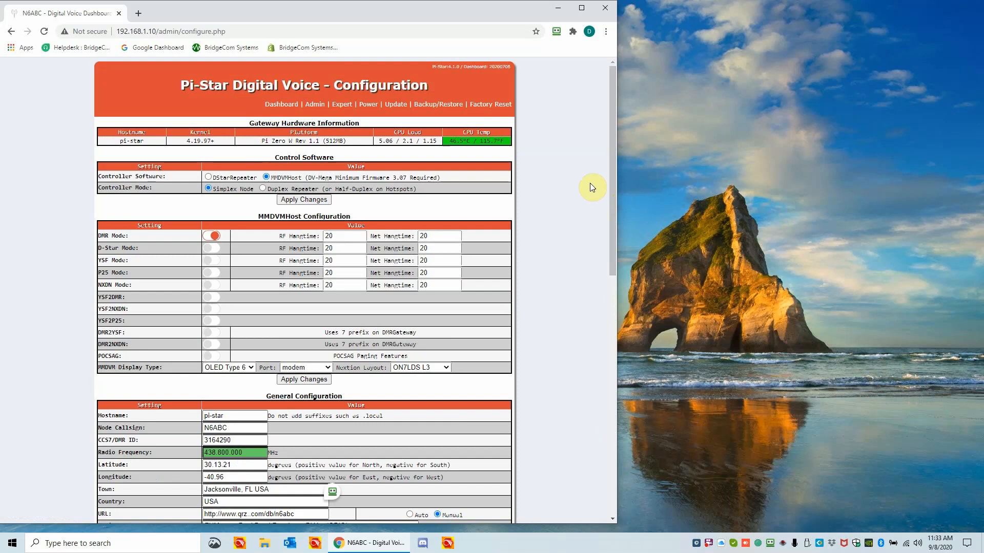
mouse_move(545, 164)
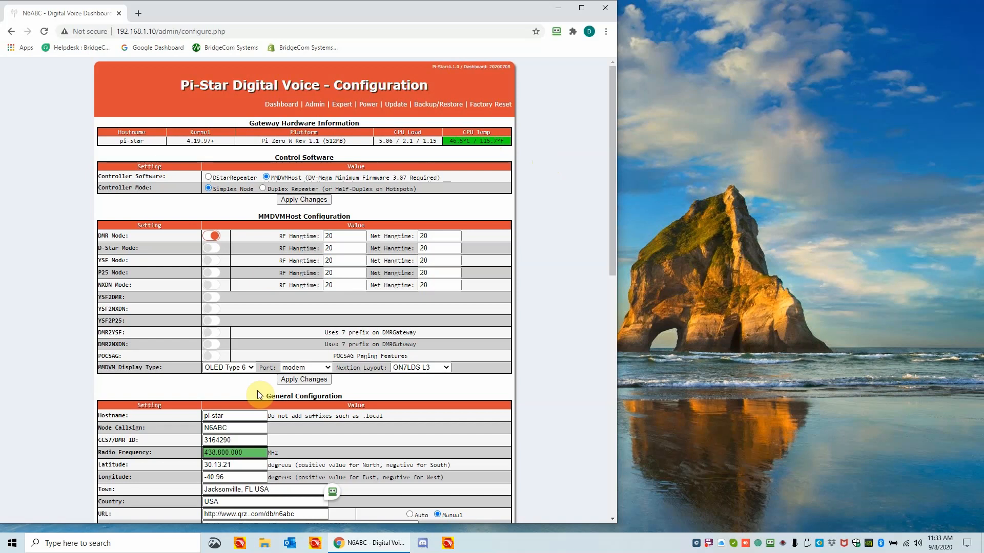
mouse_move(342, 301)
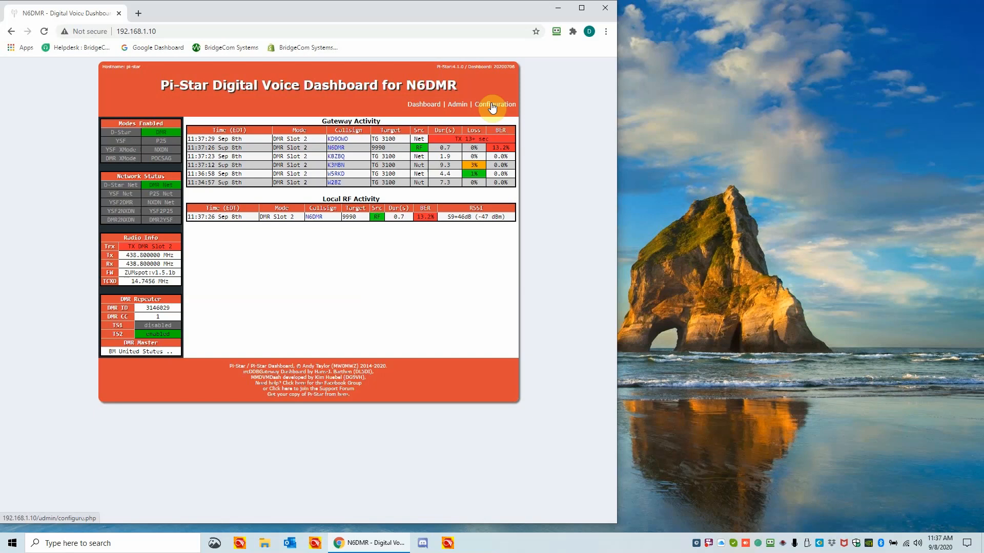
mouse_move(420, 109)
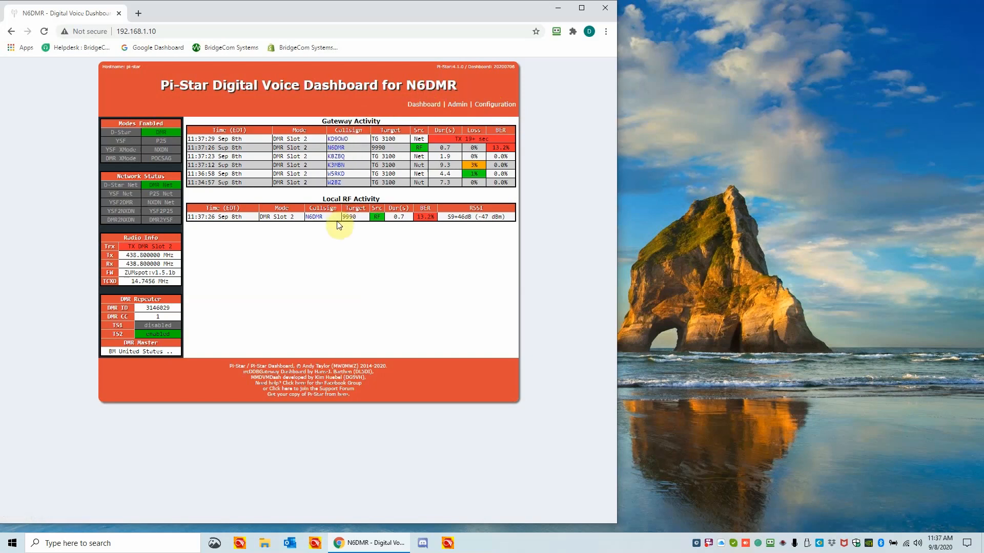
mouse_move(342, 191)
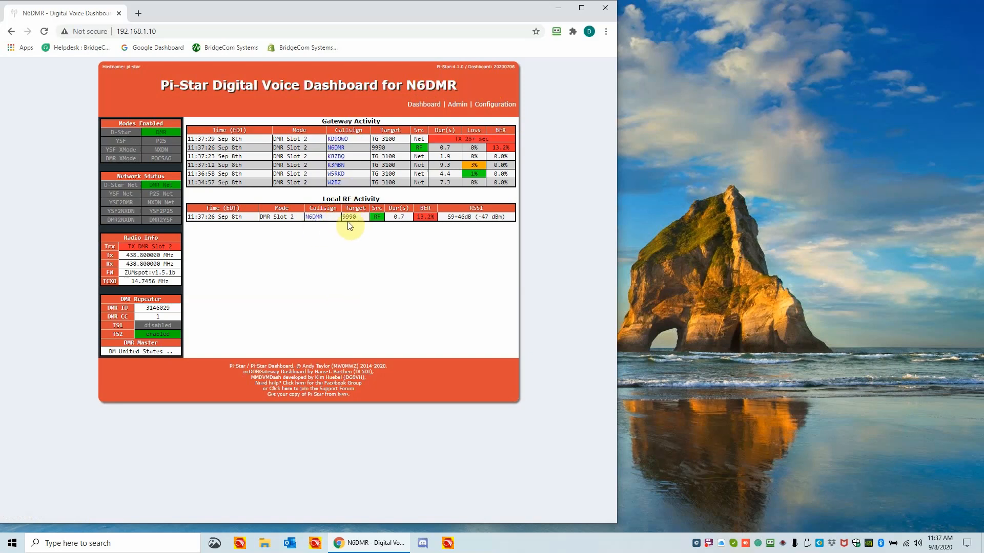
mouse_move(355, 231)
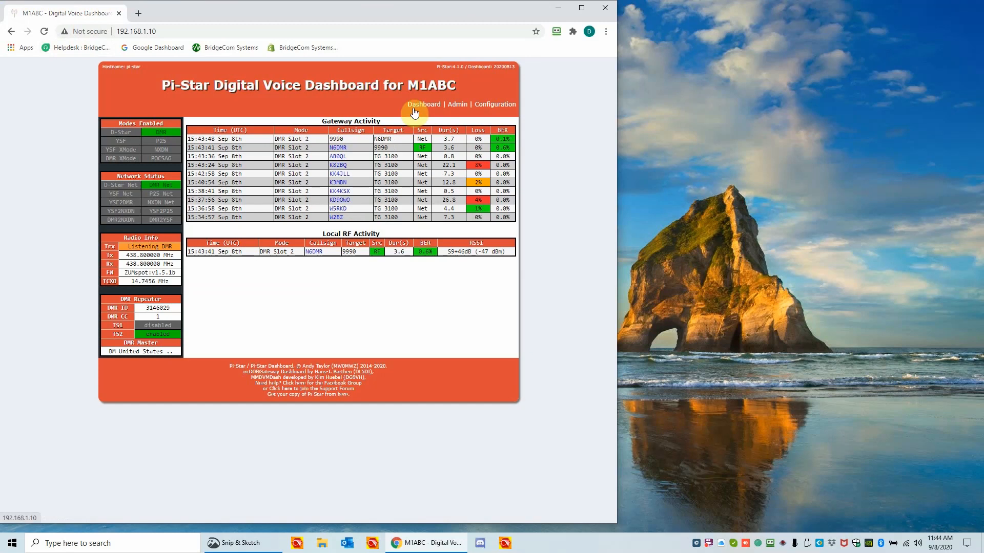
mouse_move(350, 137)
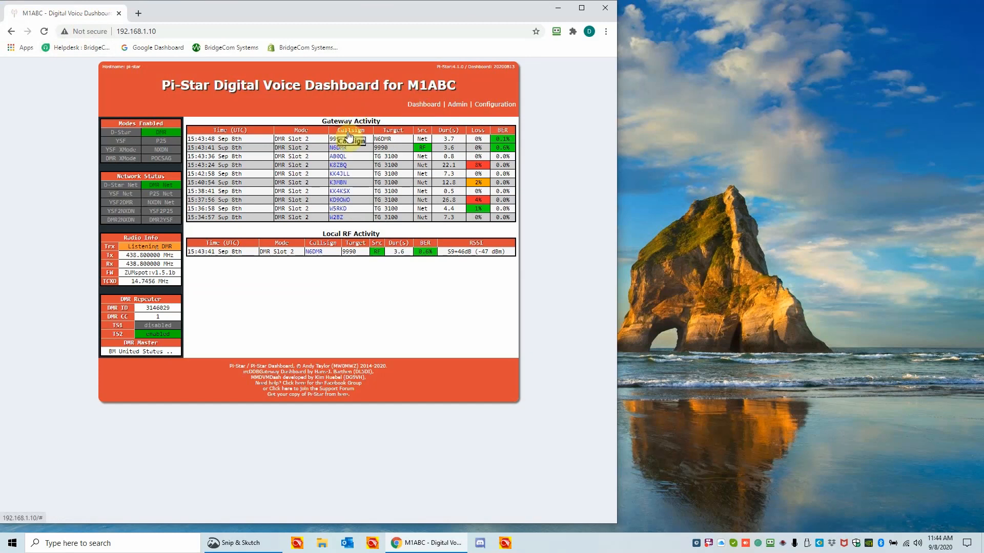
mouse_move(355, 264)
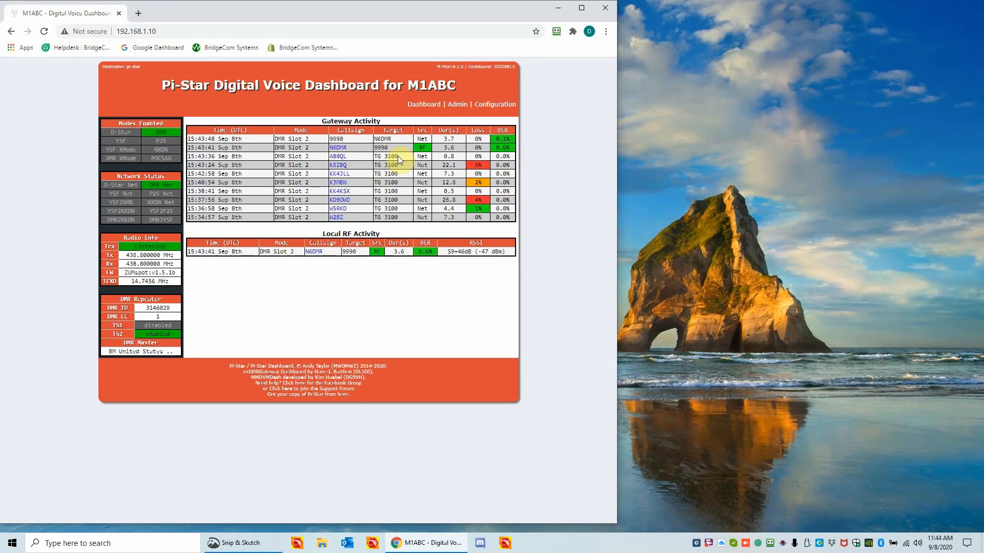
mouse_move(354, 160)
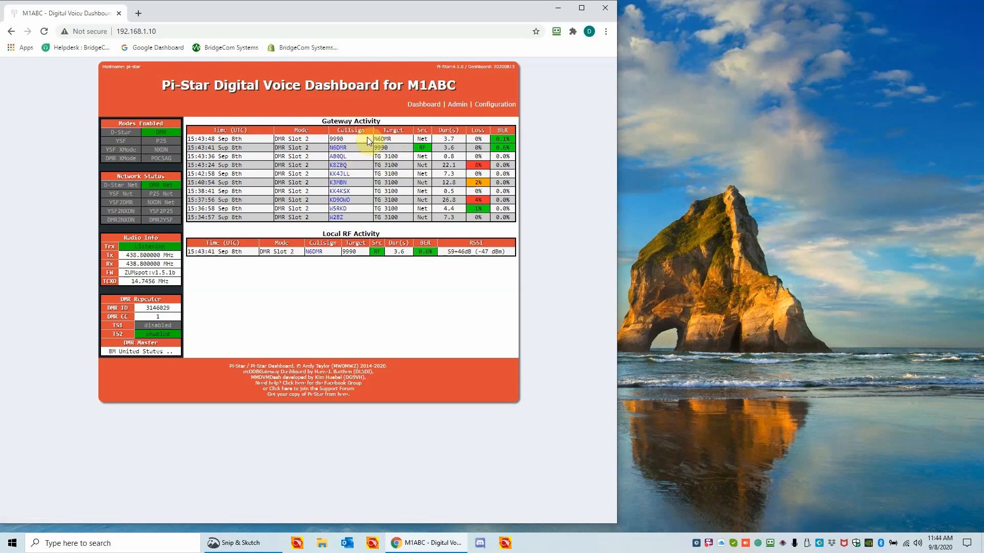
mouse_move(358, 184)
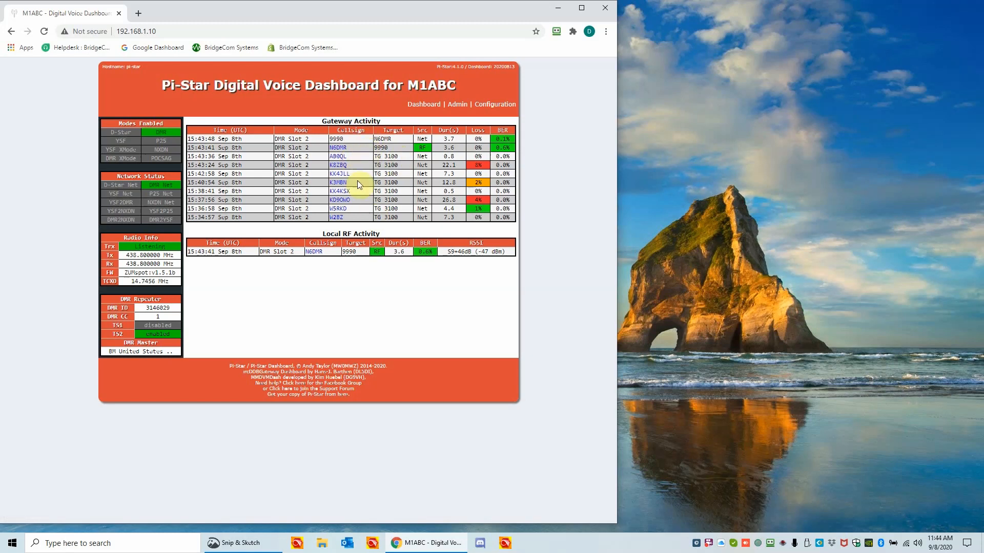
mouse_move(364, 210)
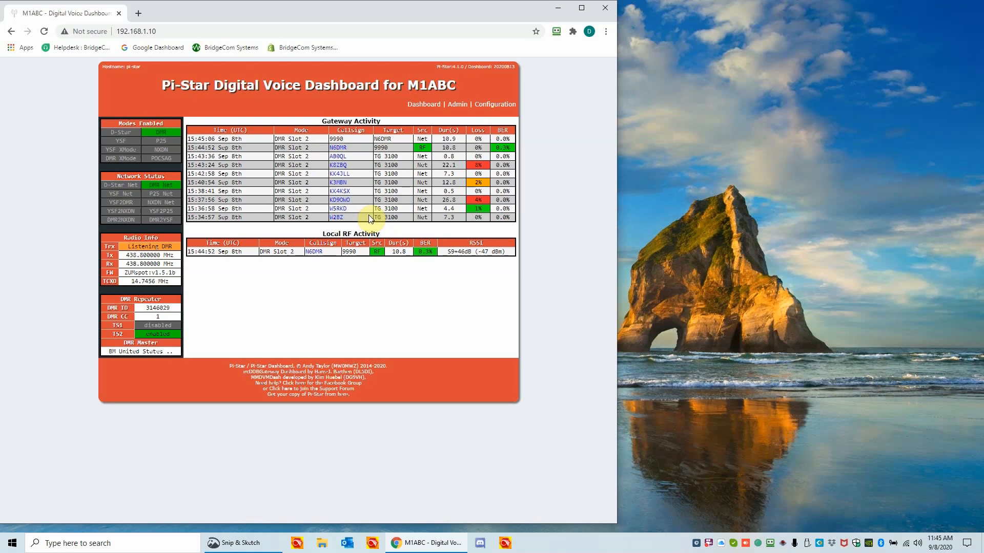
mouse_move(151, 88)
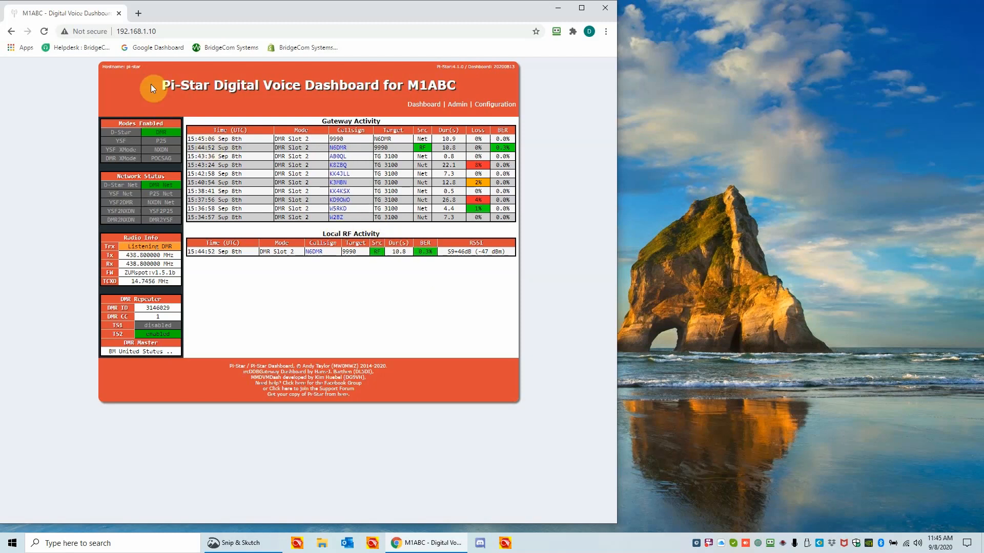
mouse_move(144, 43)
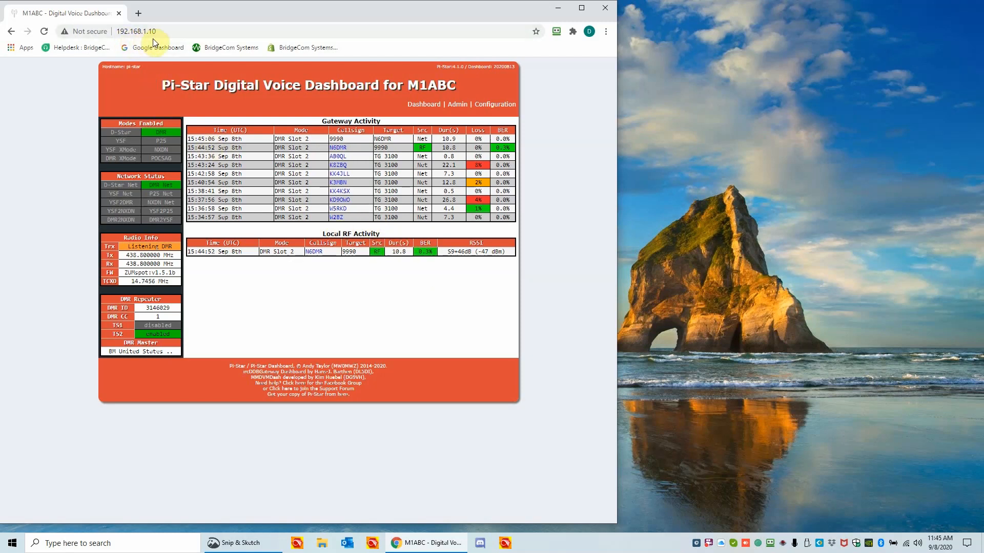
mouse_move(165, 41)
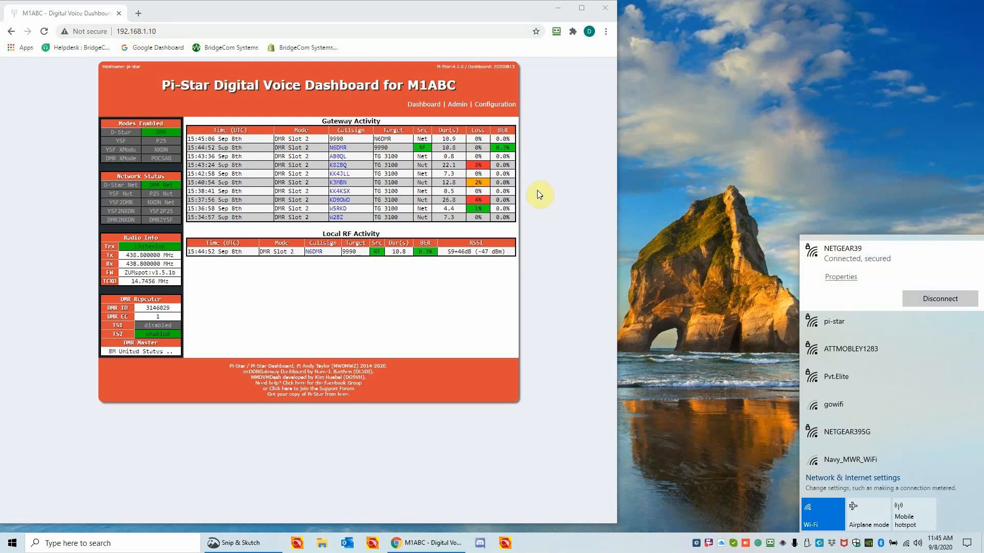
mouse_move(751, 372)
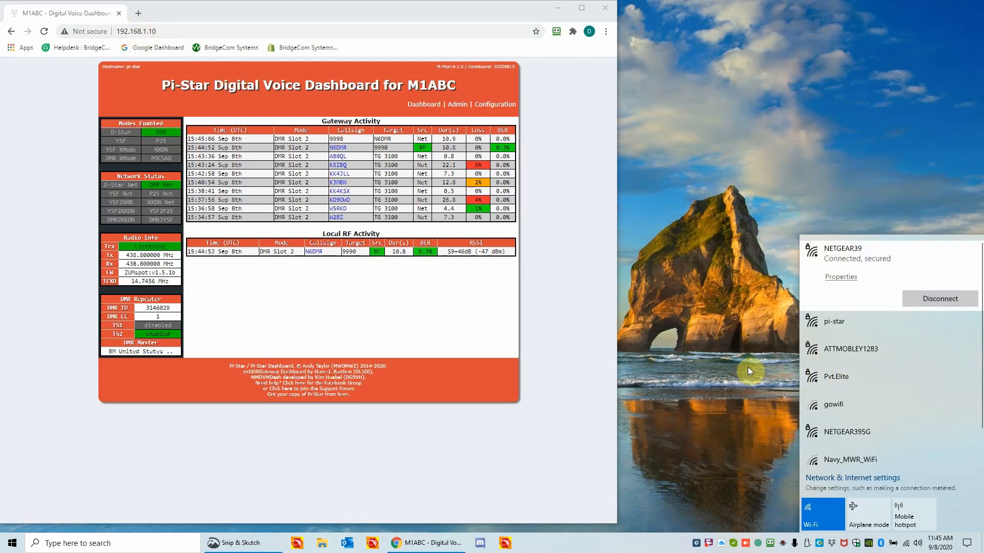
left_click(520, 154)
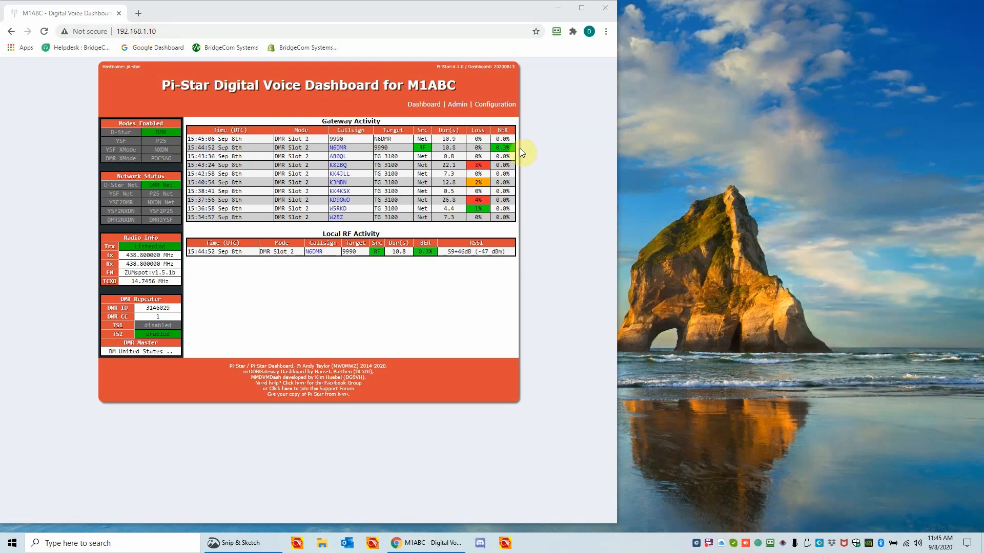
mouse_move(521, 120)
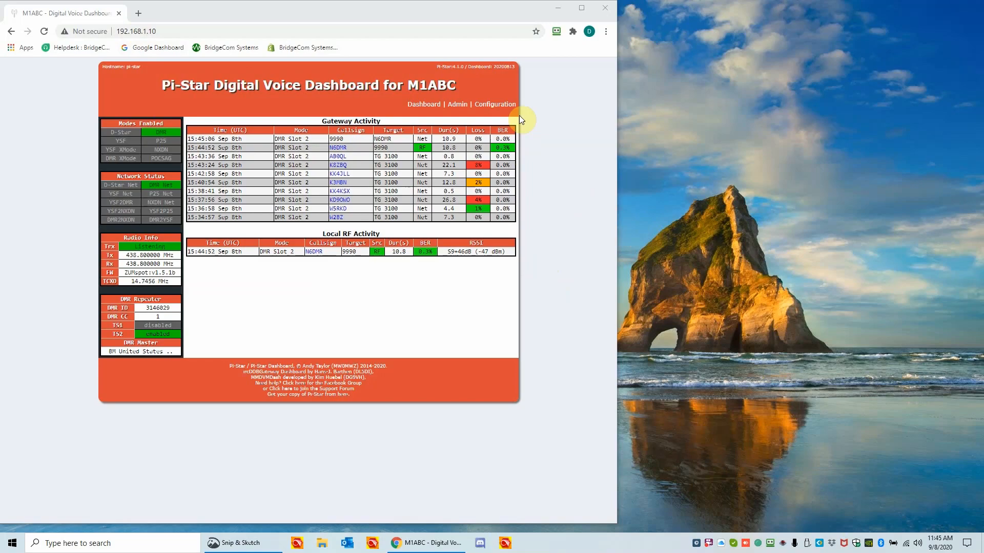